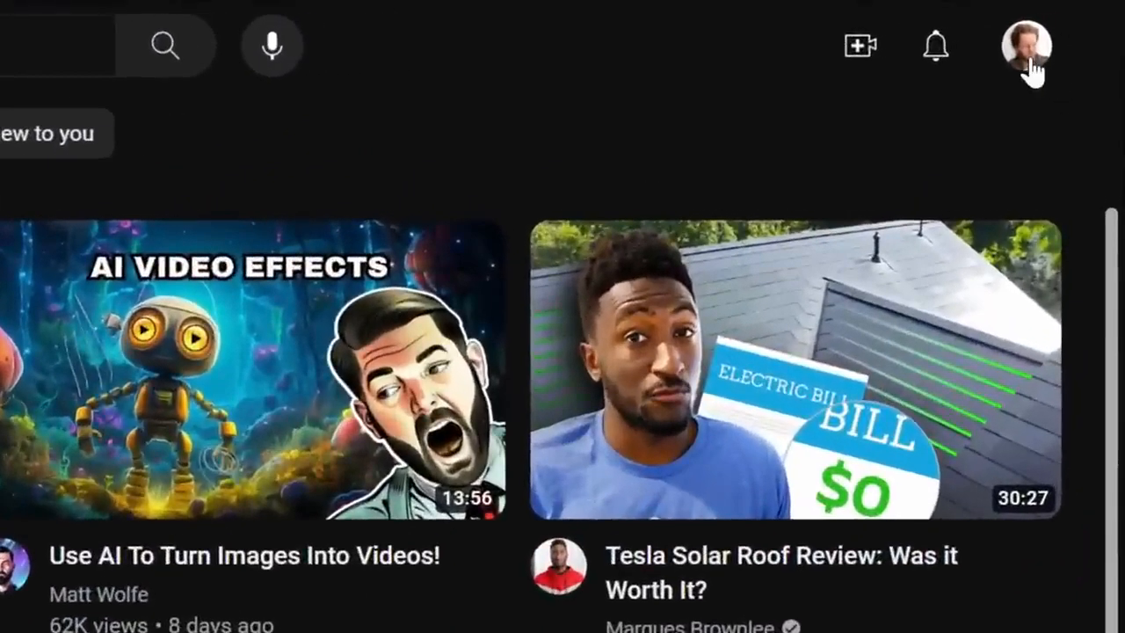
# Step: Begin switching to another YouTube account from the profile menu
pyautogui.click(1027, 46)
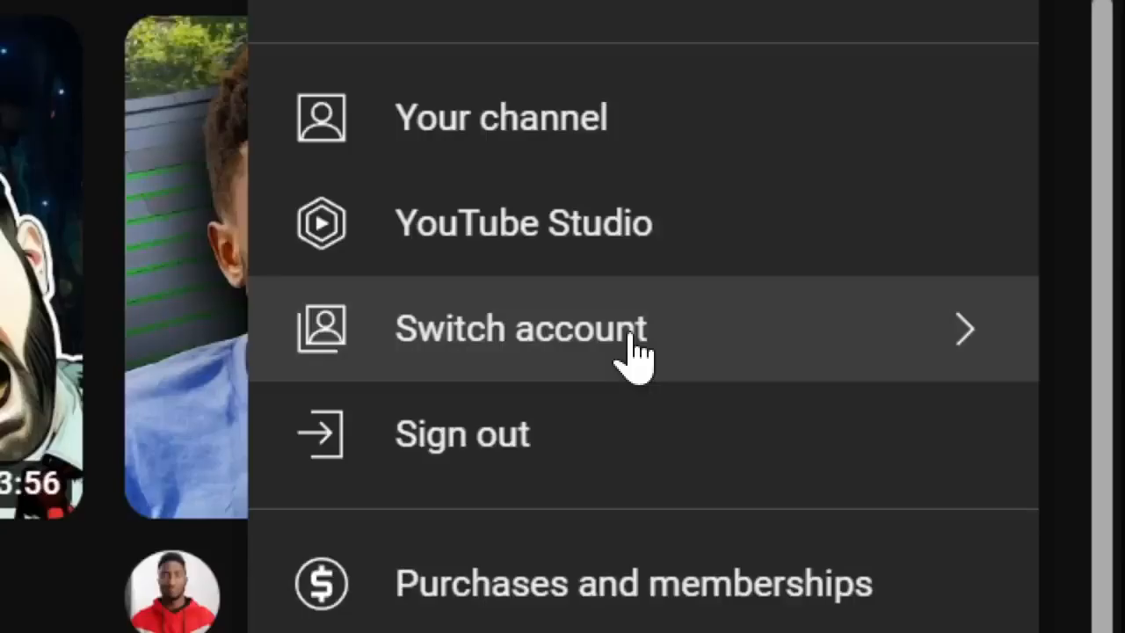
pyautogui.click(519, 329)
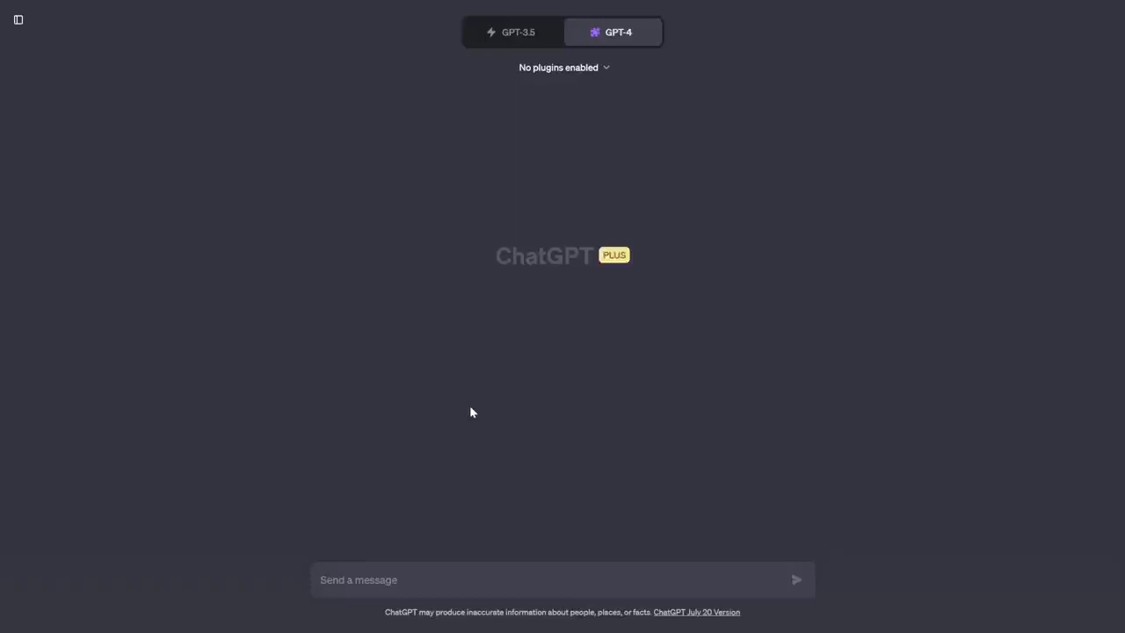
pyautogui.moveTo(357, 552)
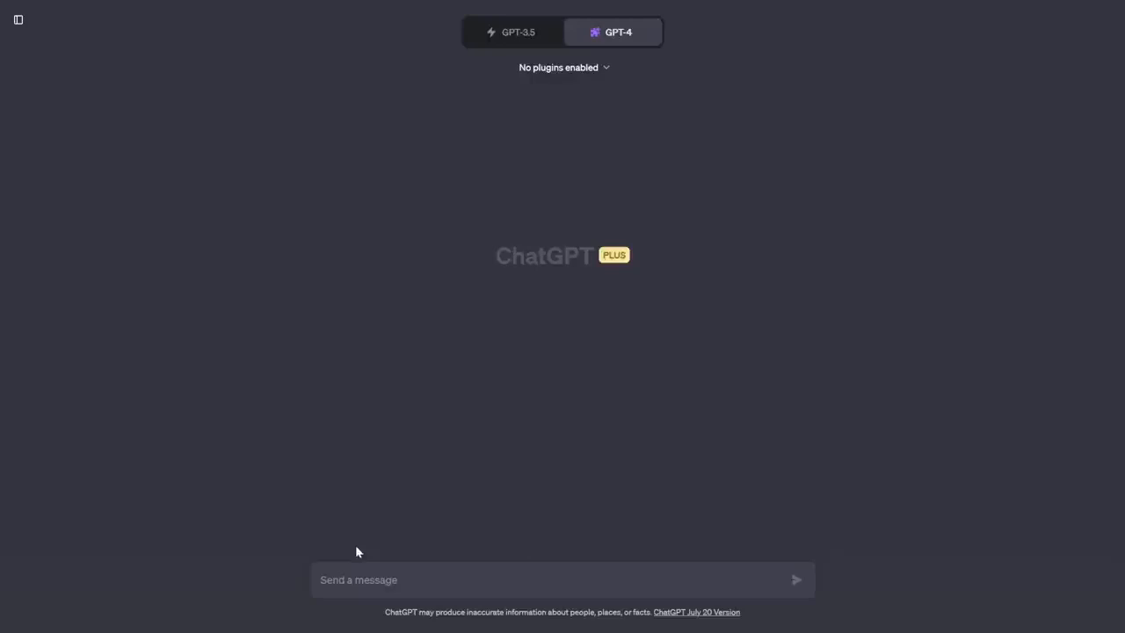
pyautogui.moveTo(384, 546)
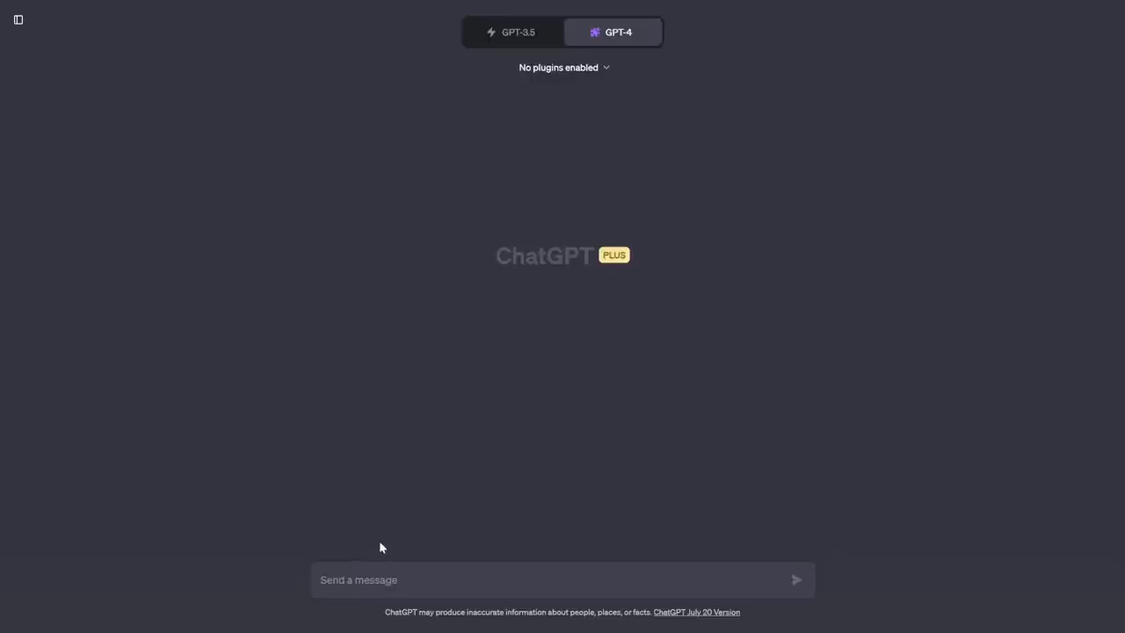
pyautogui.moveTo(496, 489)
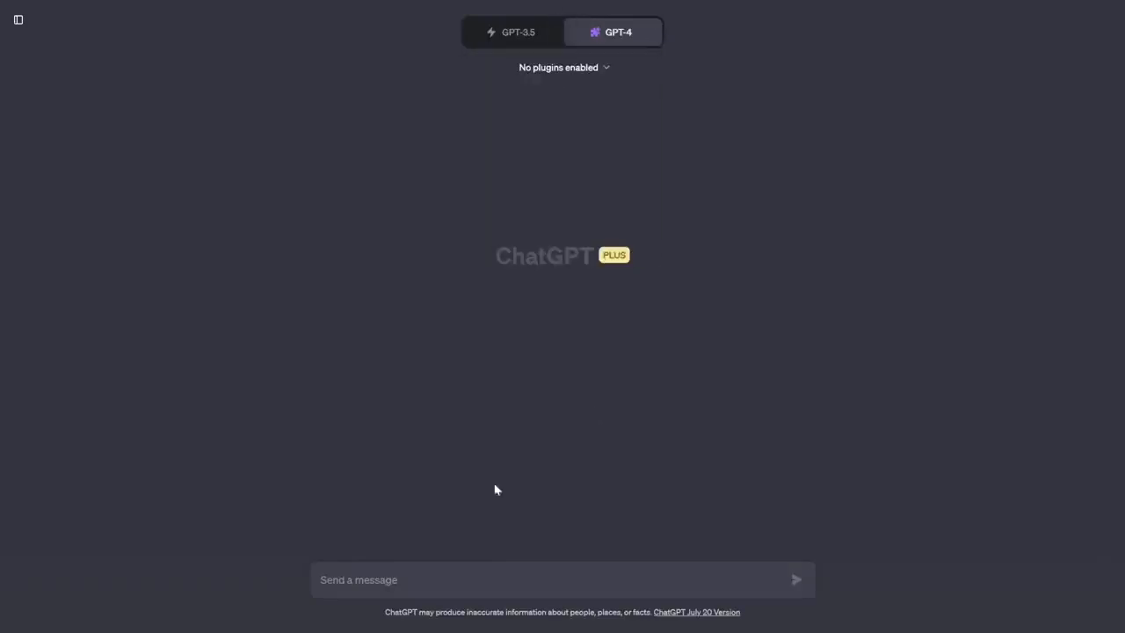
# Step: Send ChatGPT the prompt 'Create 10 examples of a news Youtube Channel Name'
pyautogui.write('Create 10 examples of a news Youtube Channel Name')
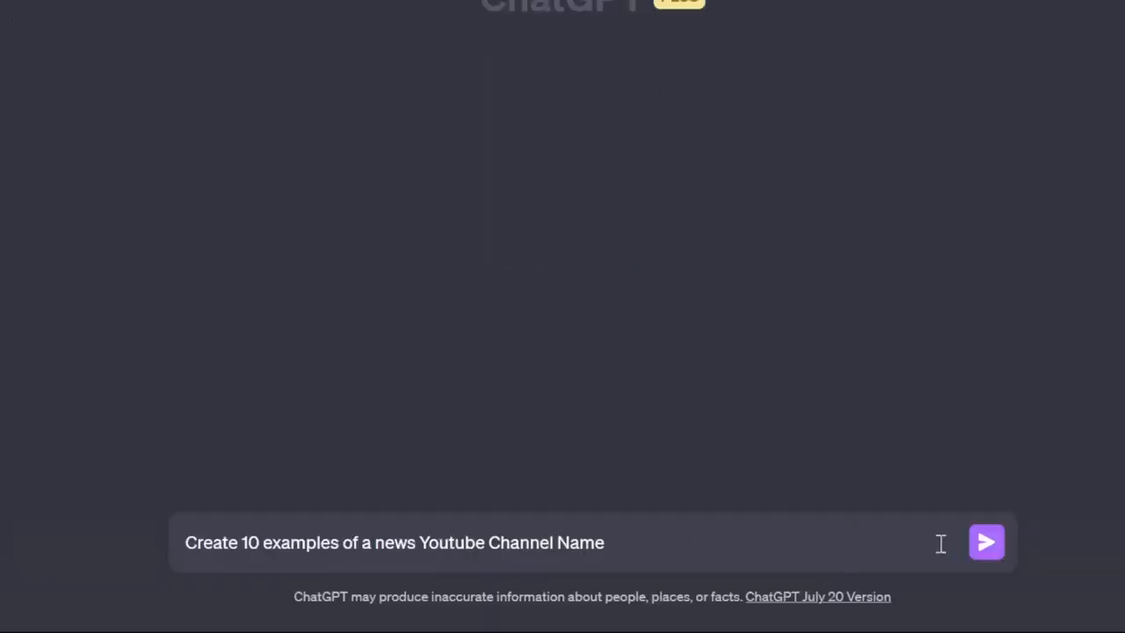
pyautogui.click(984, 542)
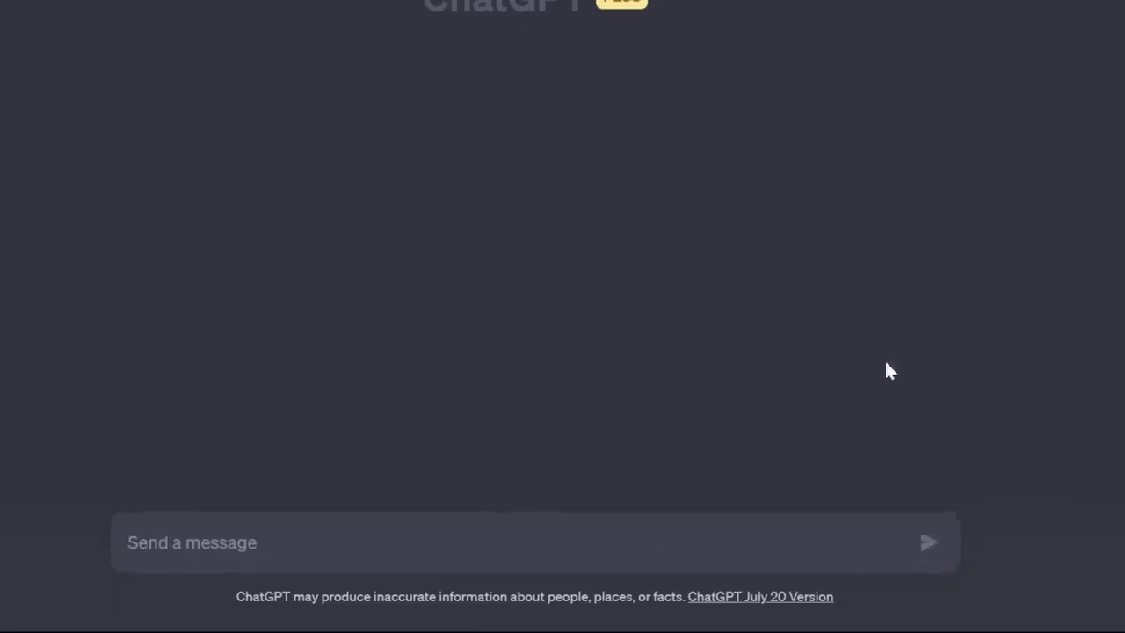
pyautogui.click(929, 541)
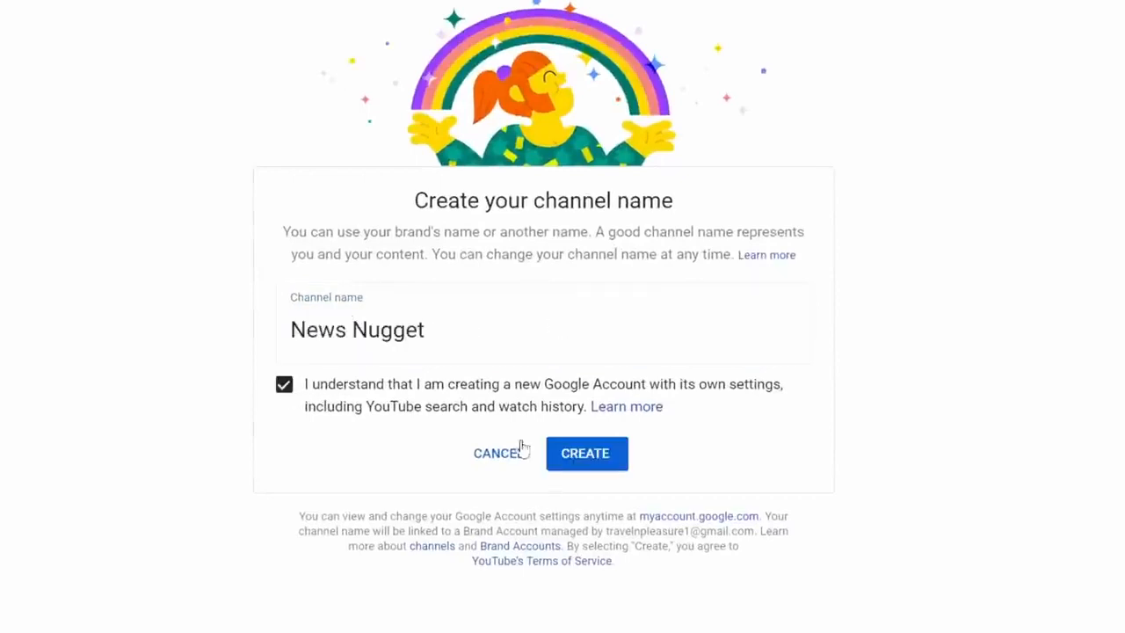
# Step: Create the News Nugget channel and enter NewsNugget as its handle
pyautogui.click(585, 453)
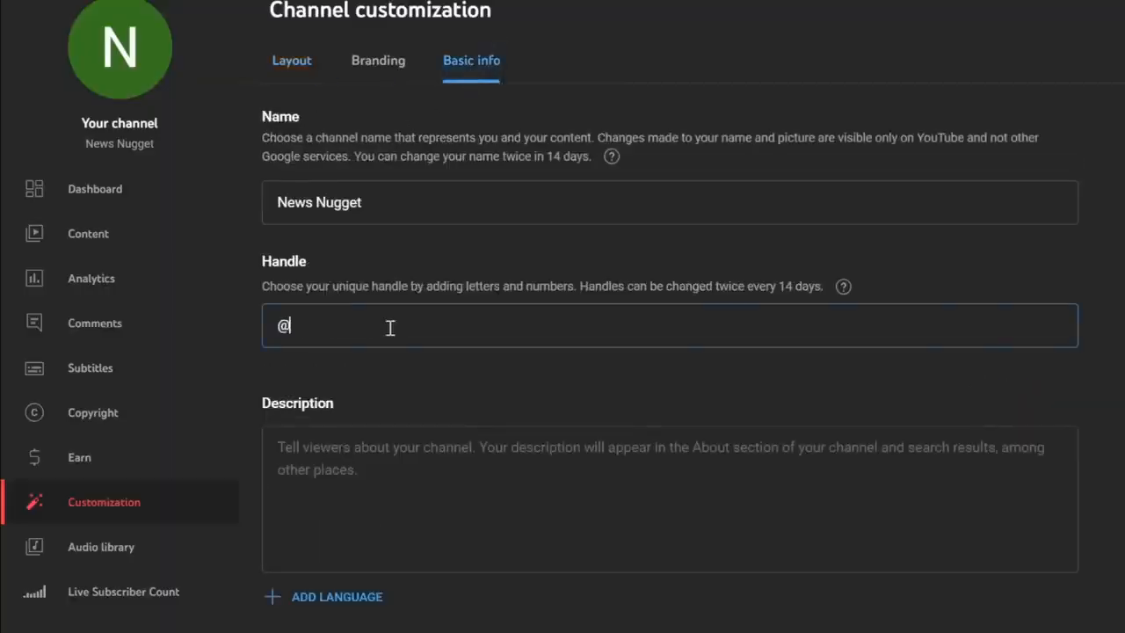
pyautogui.write('NewsNugget')
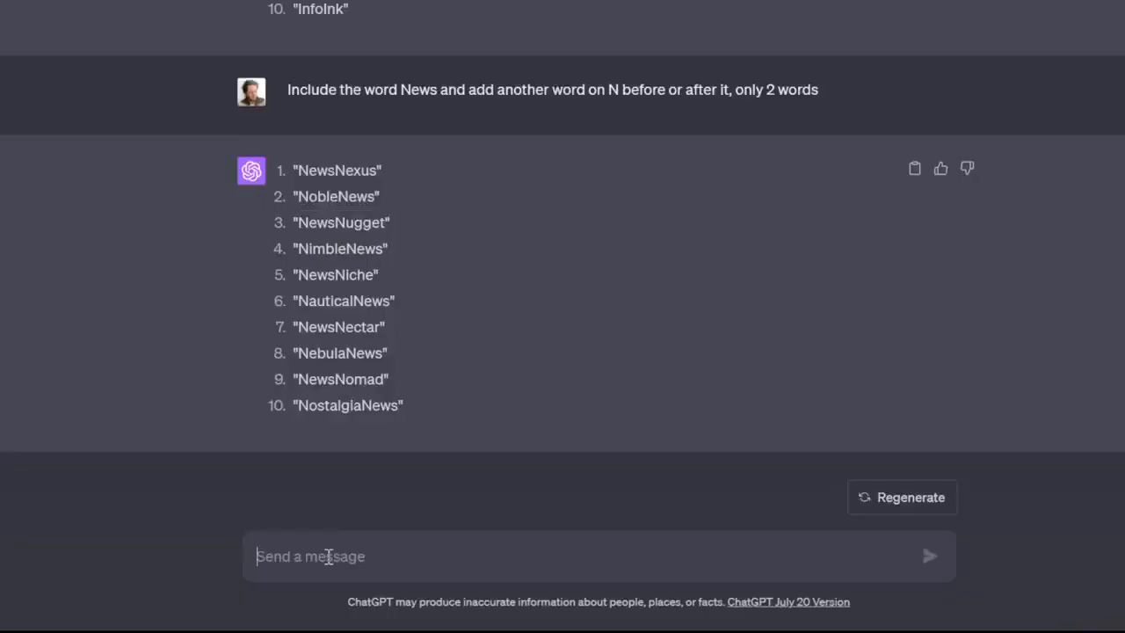
# Step: Send ChatGPT the prompt 'Write a description of our YouTube channel based around News'
pyautogui.write('Write a description of our YouTube channel based around News')
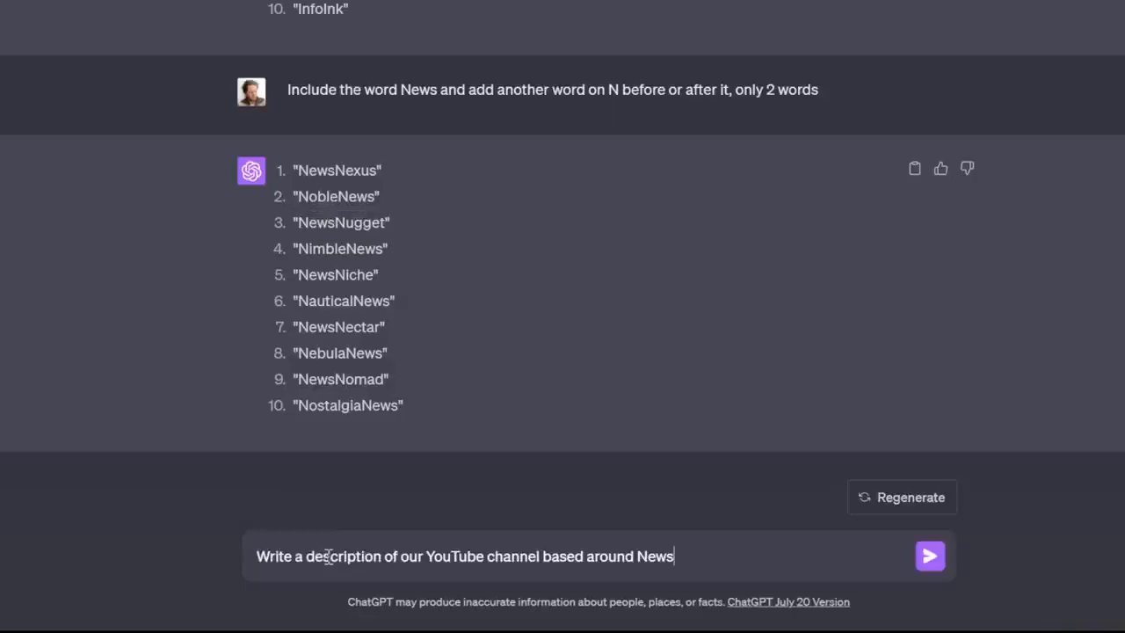
pyautogui.click(928, 556)
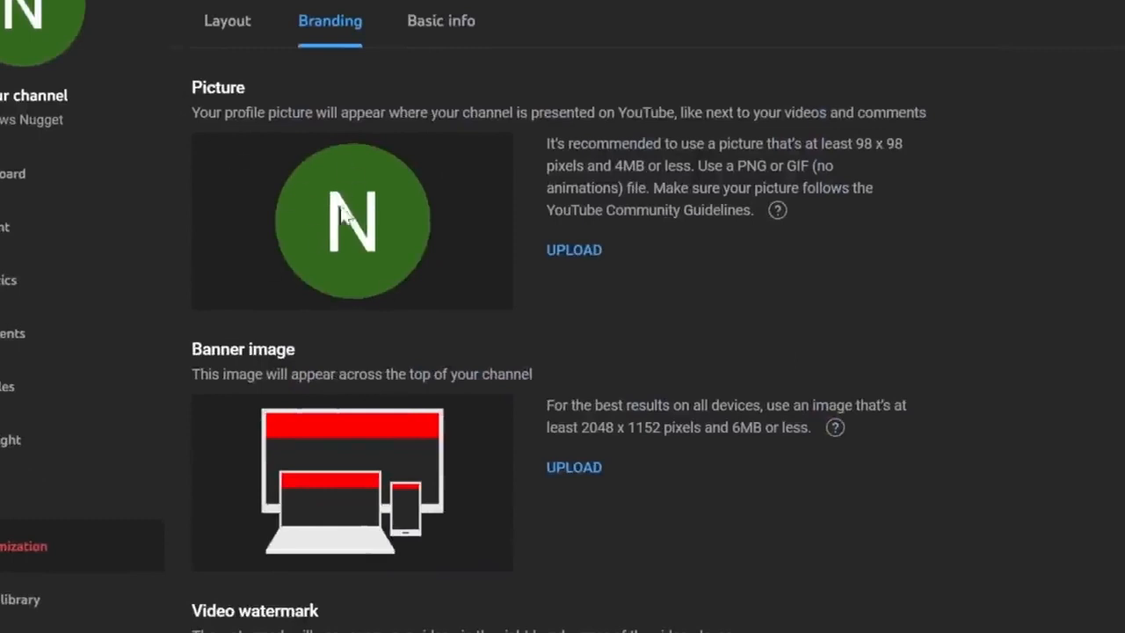
pyautogui.moveTo(351, 396)
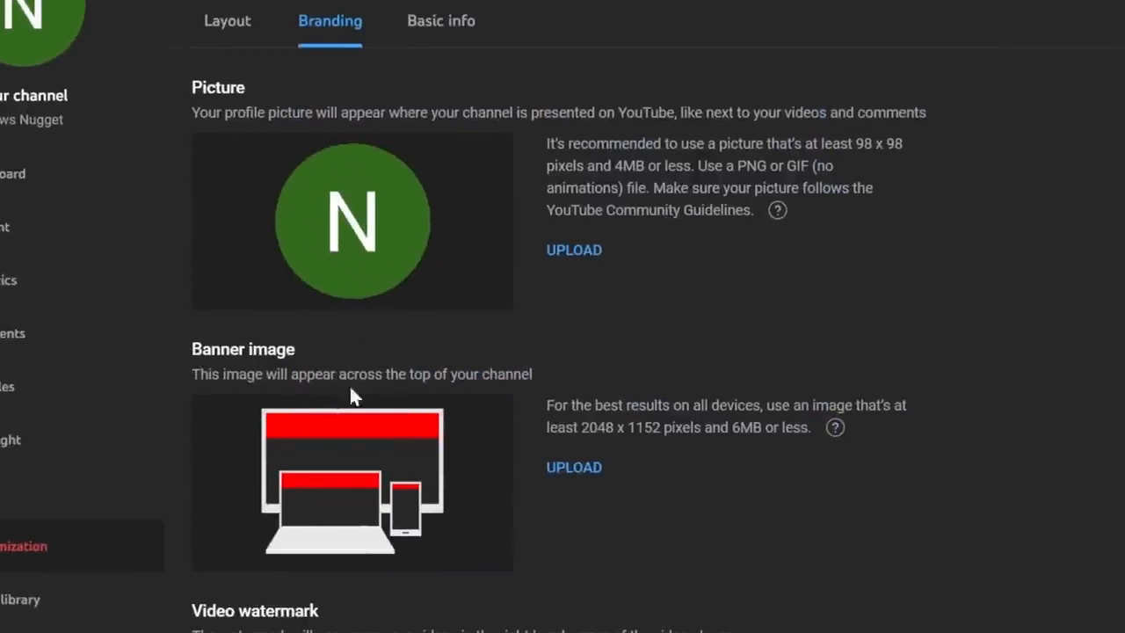
pyautogui.moveTo(302, 201)
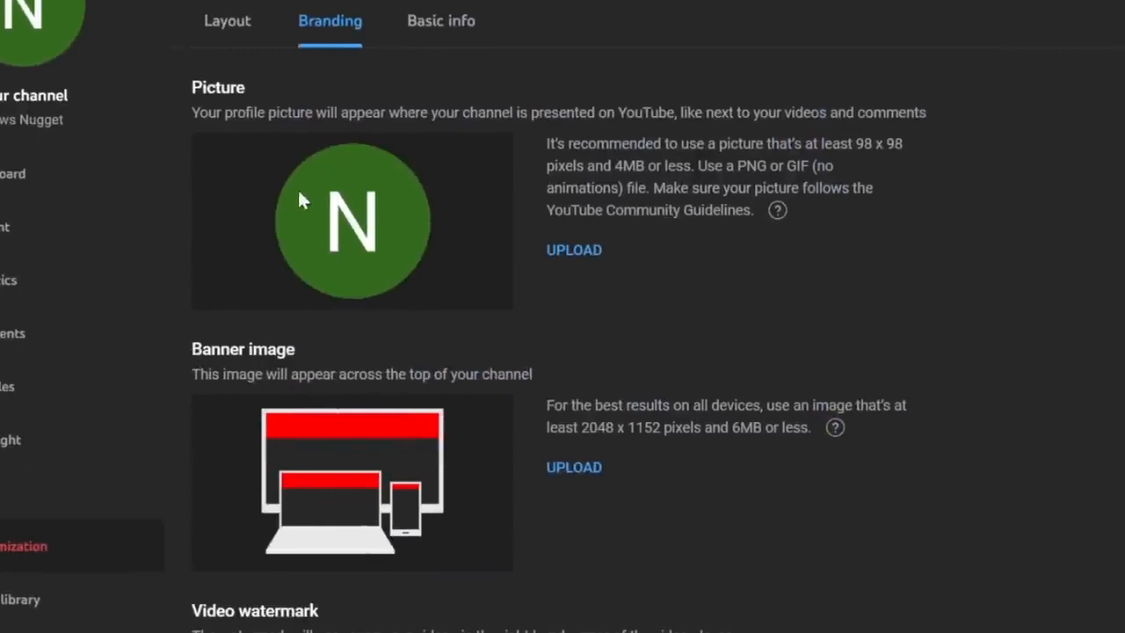
pyautogui.moveTo(348, 257)
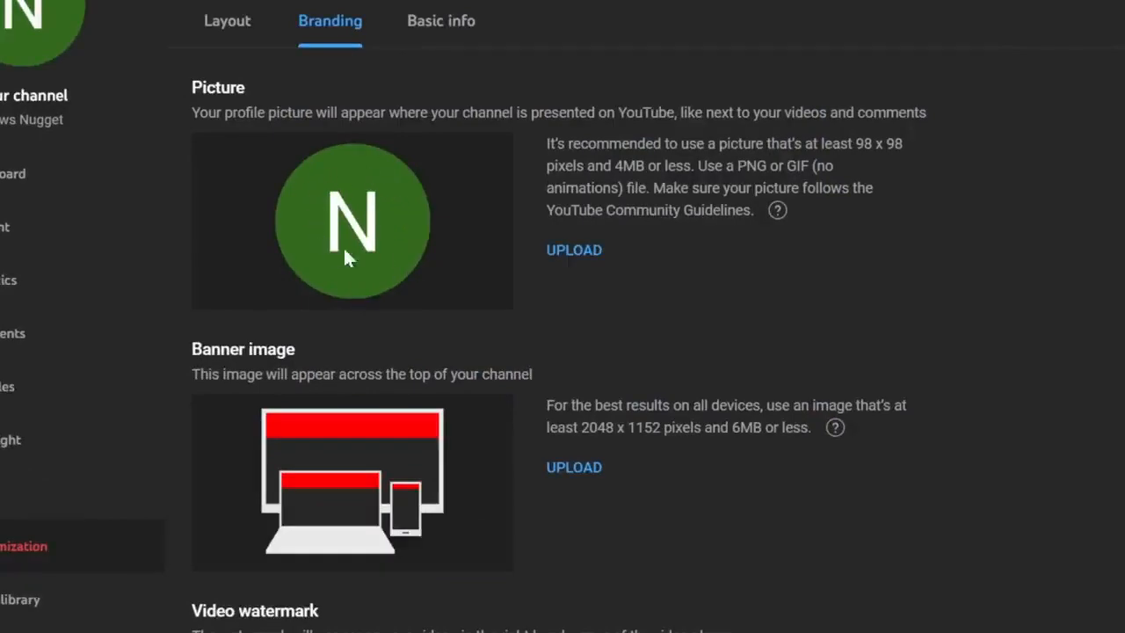
pyautogui.scroll(-3)
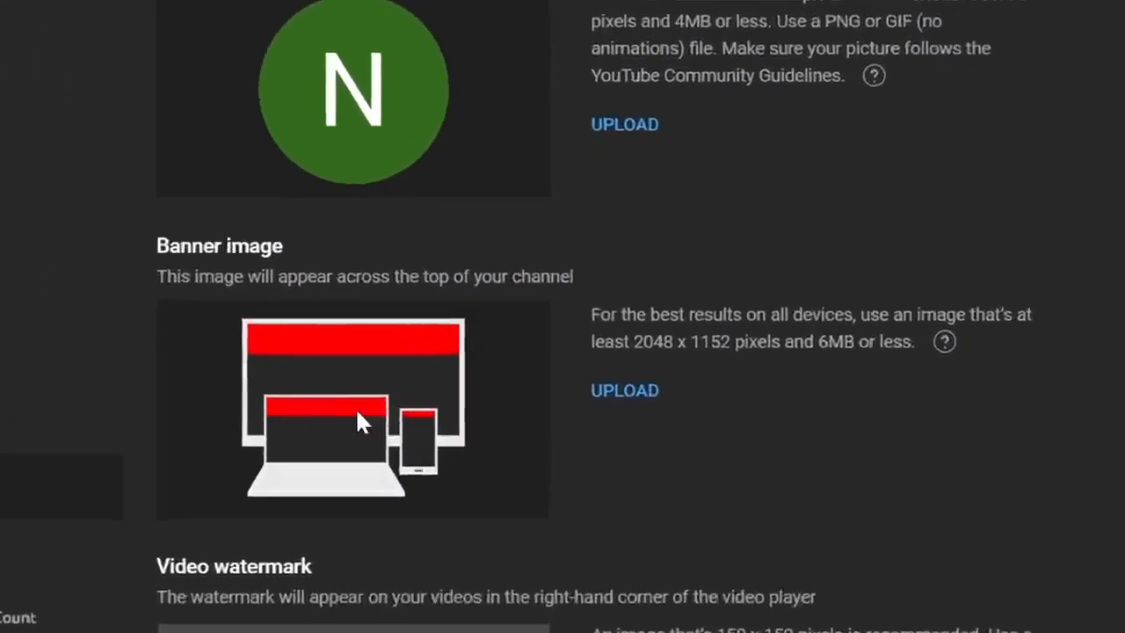
pyautogui.scroll(-3)
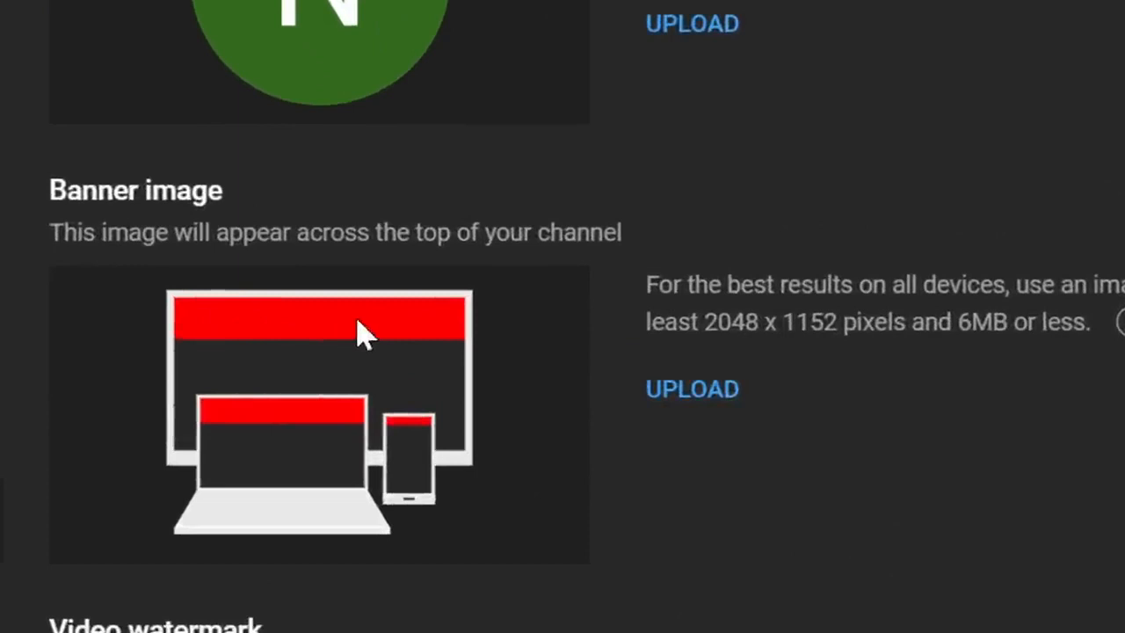
pyautogui.moveTo(396, 343)
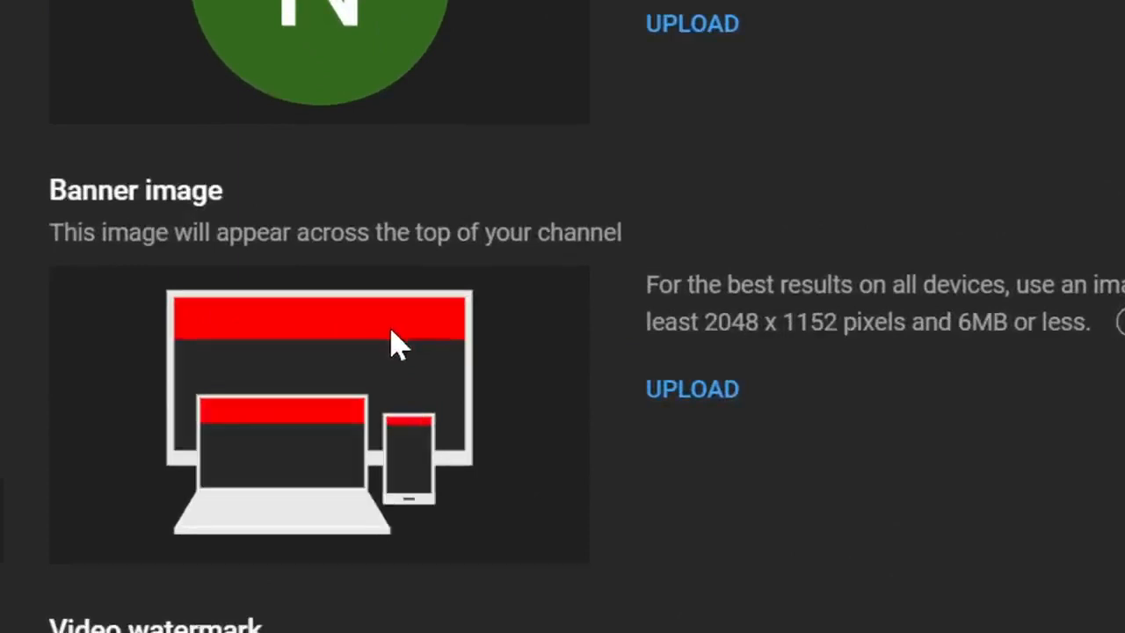
pyautogui.moveTo(439, 343)
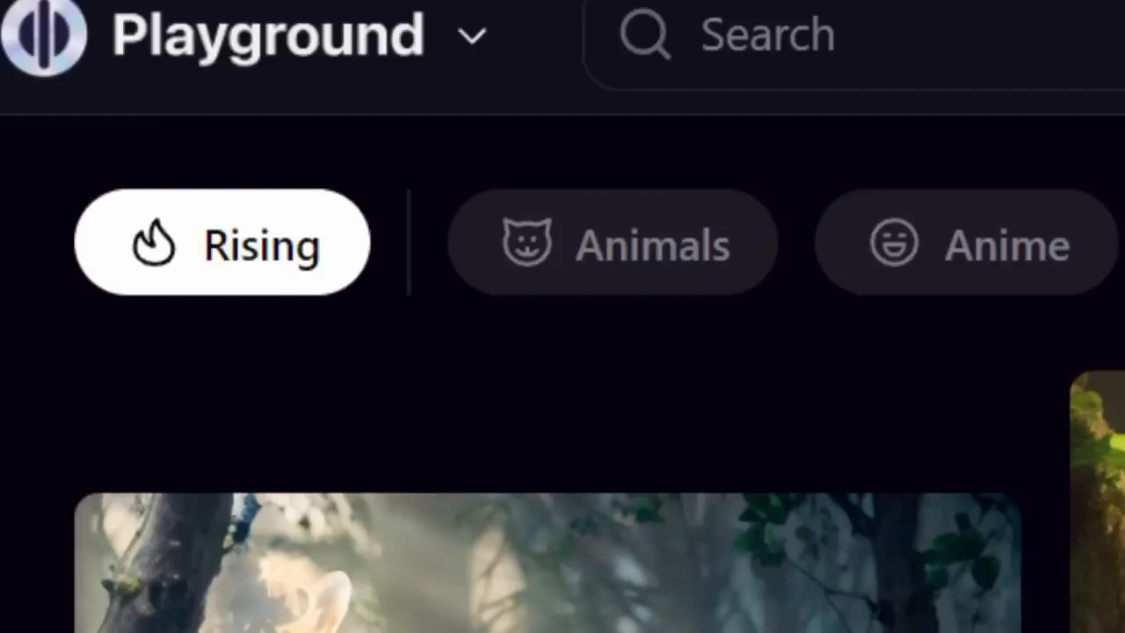
pyautogui.moveTo(774, 211)
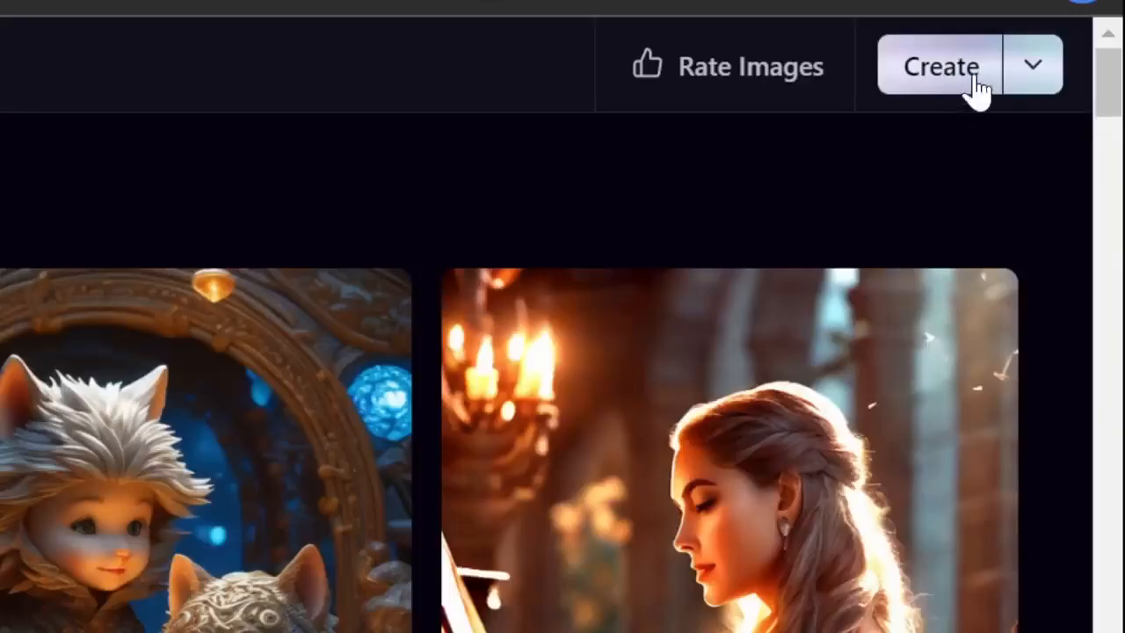
# Step: Start a new Playground AI creation set to four images per generation
pyautogui.click(938, 65)
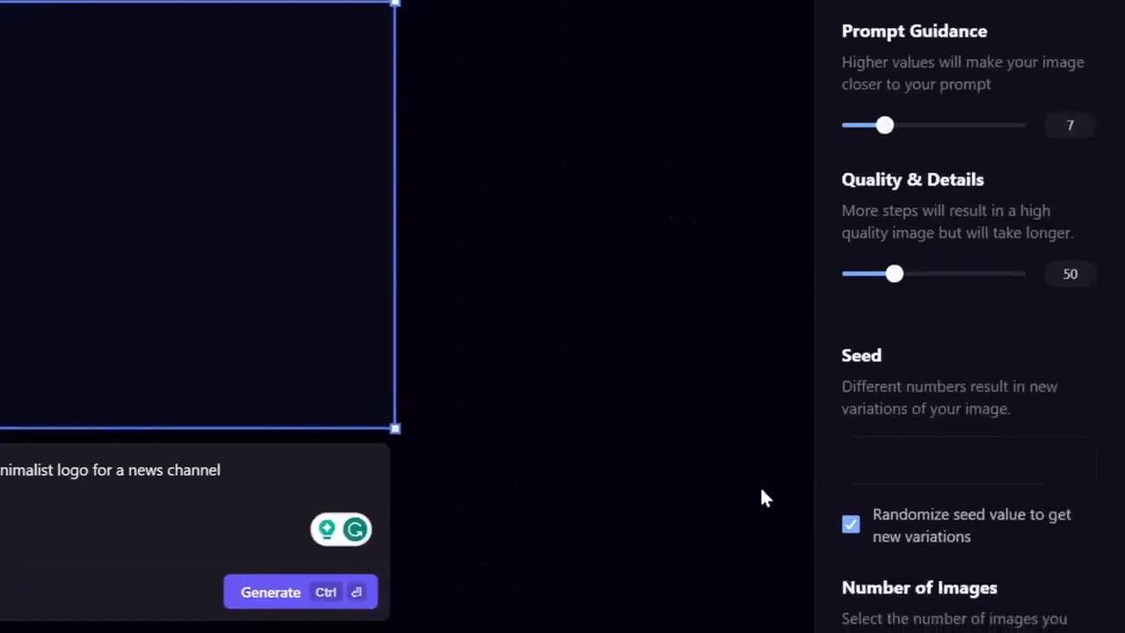
pyautogui.scroll(-3)
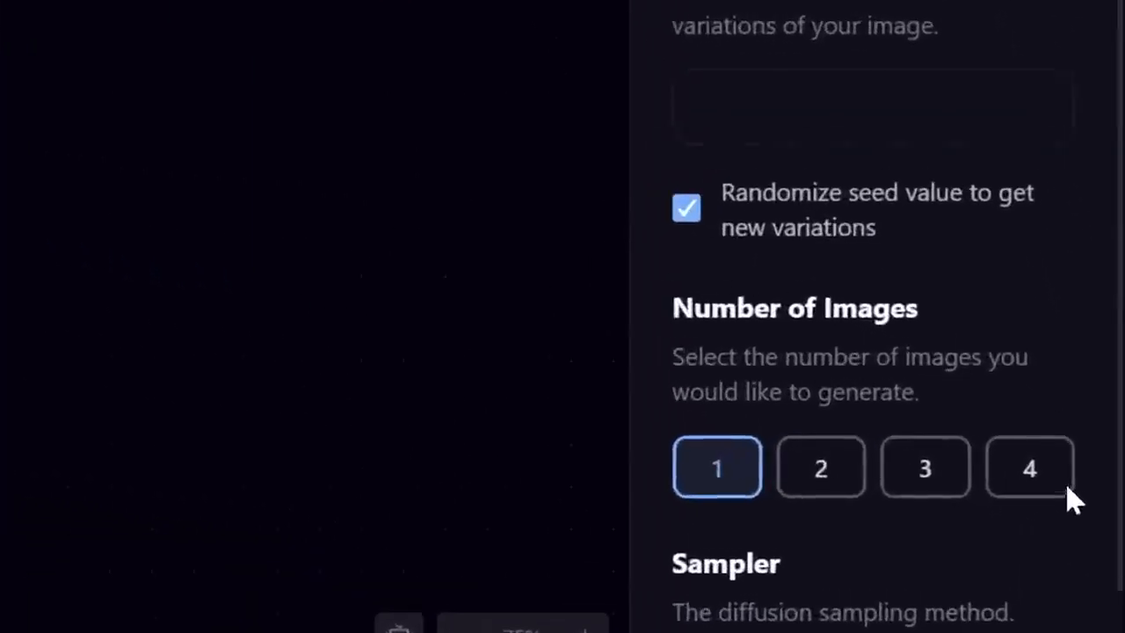
pyautogui.click(1030, 467)
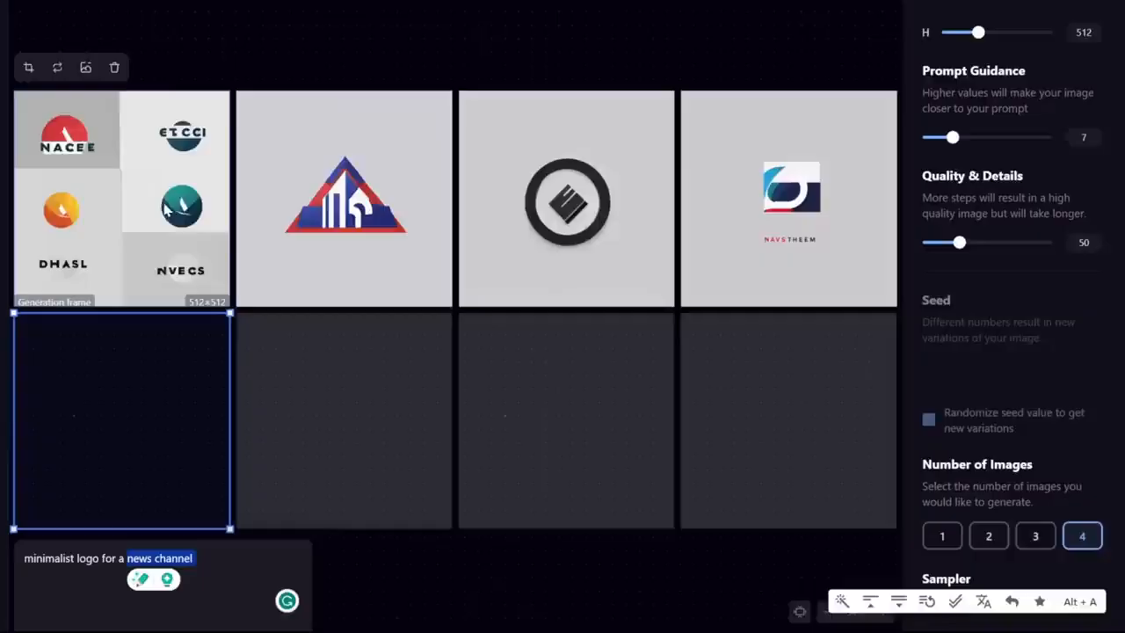
pyautogui.moveTo(250, 364)
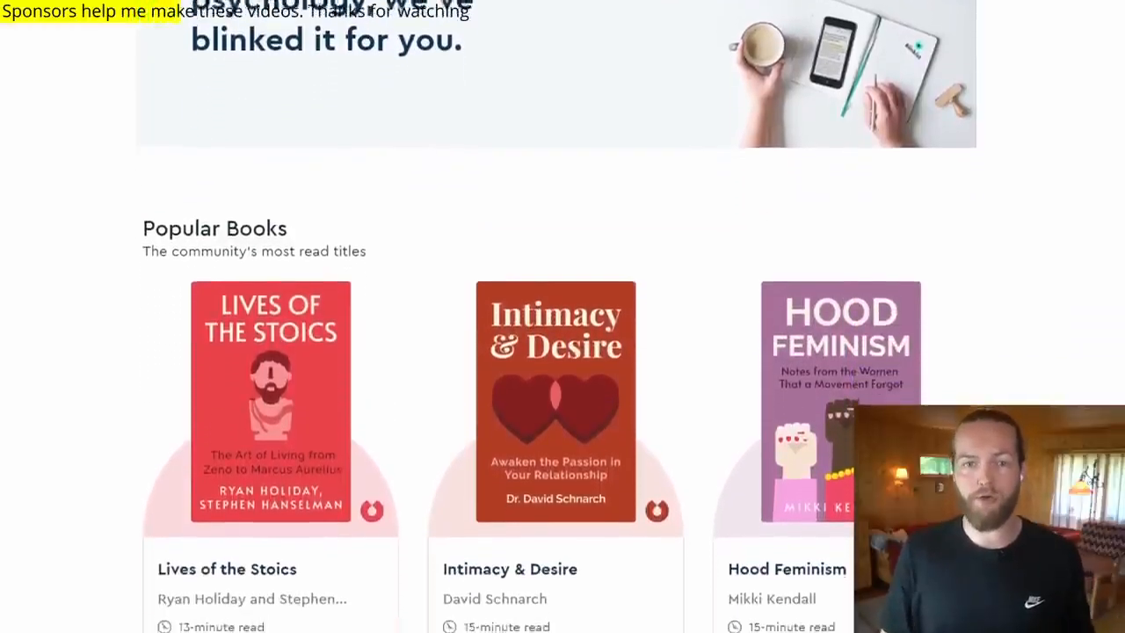
# Step: Browse Blinkist's AI book summaries and start the Human Compatible summary
pyautogui.scroll(-3)
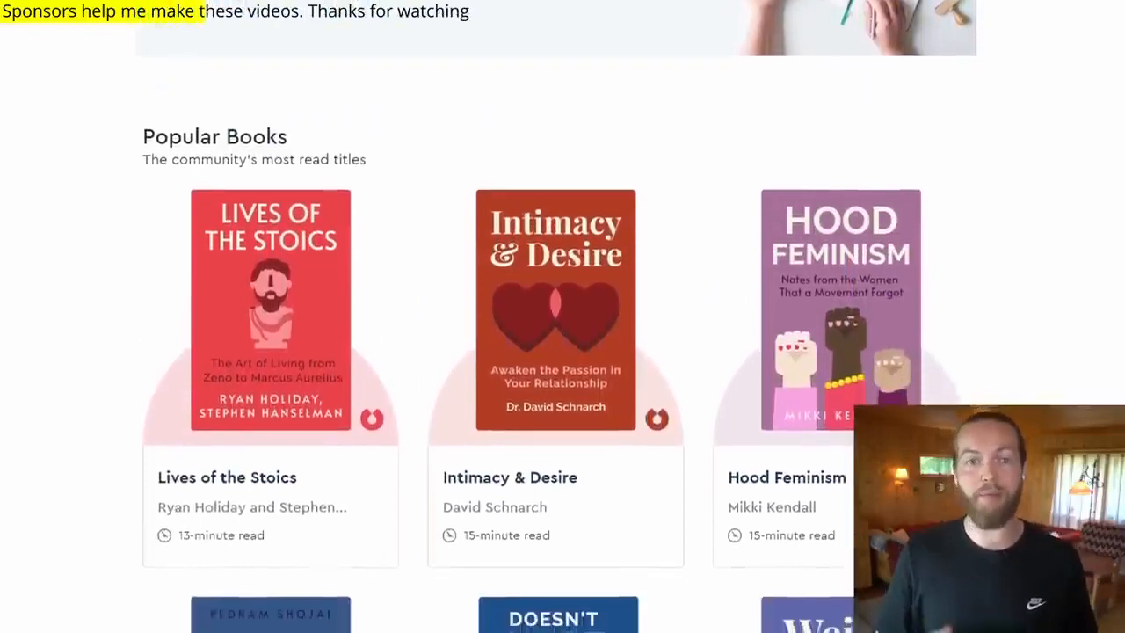
pyautogui.scroll(-3)
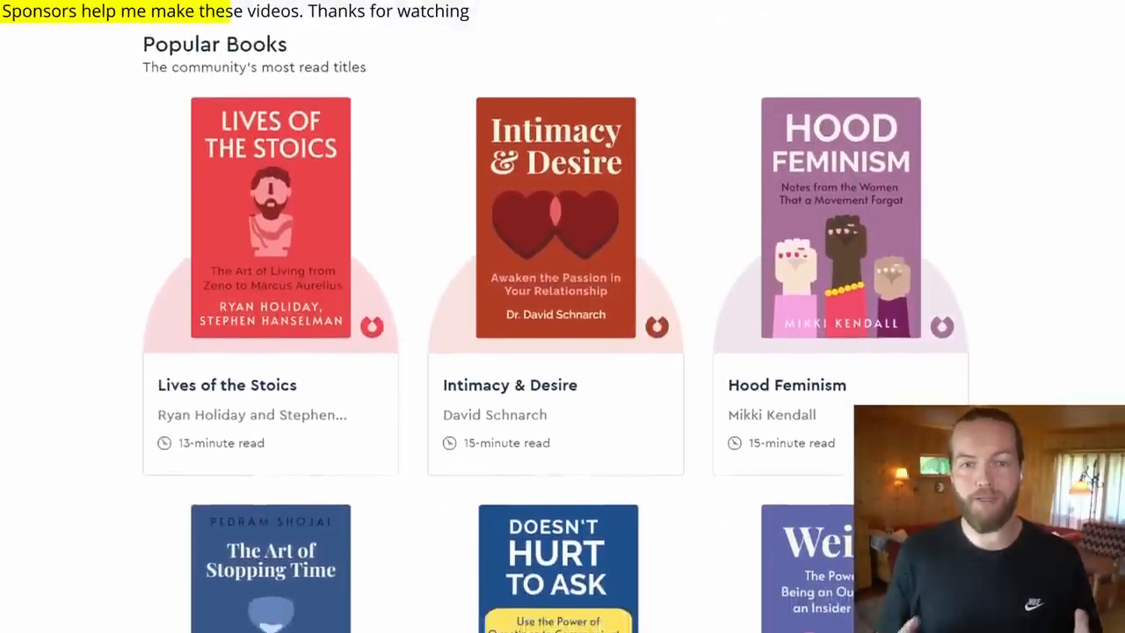
pyautogui.scroll(-3)
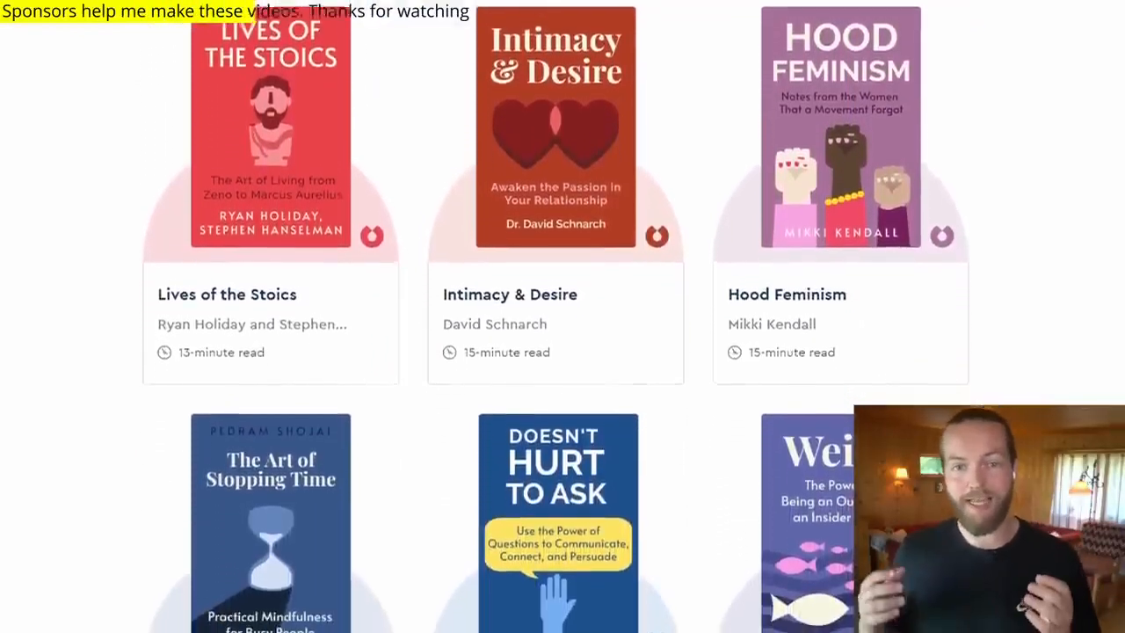
pyautogui.scroll(-3)
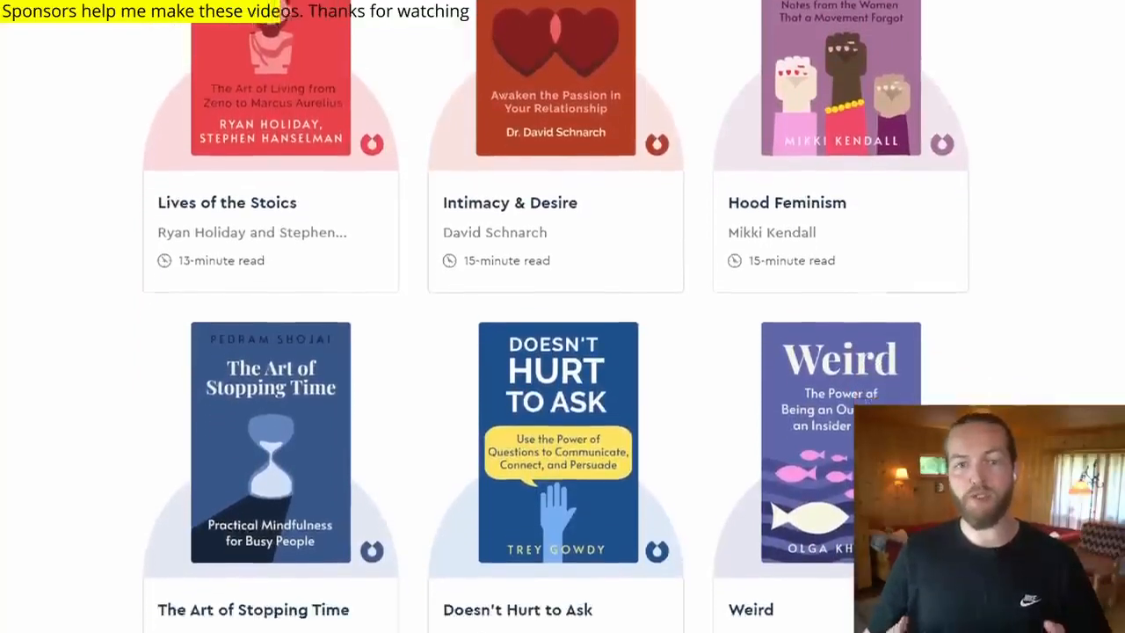
pyautogui.scroll(-3)
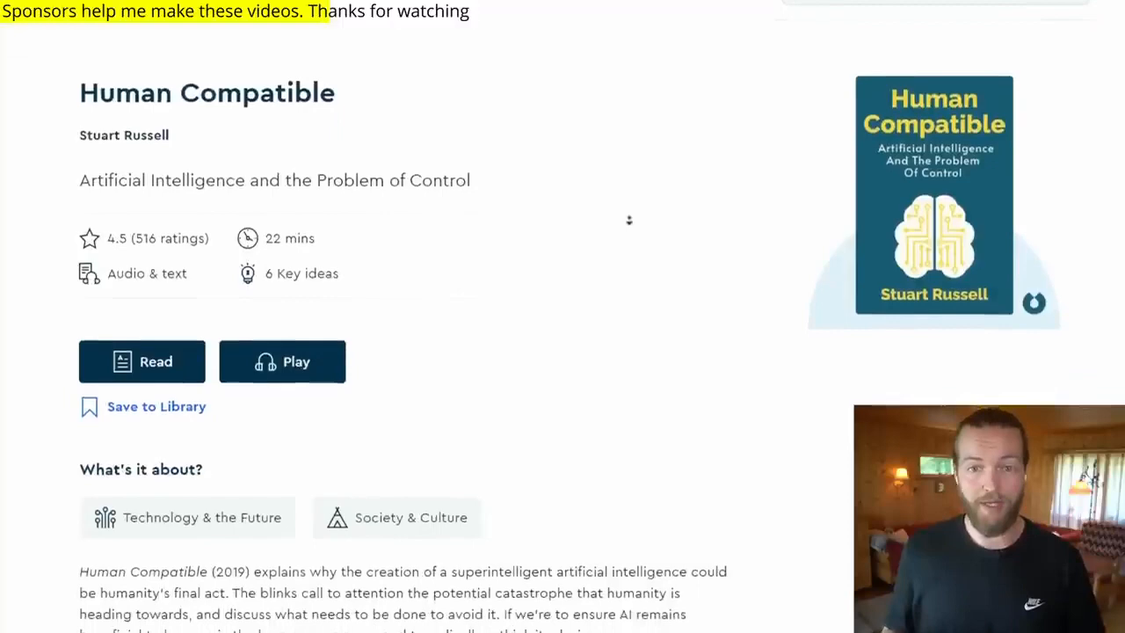
pyautogui.scroll(-3)
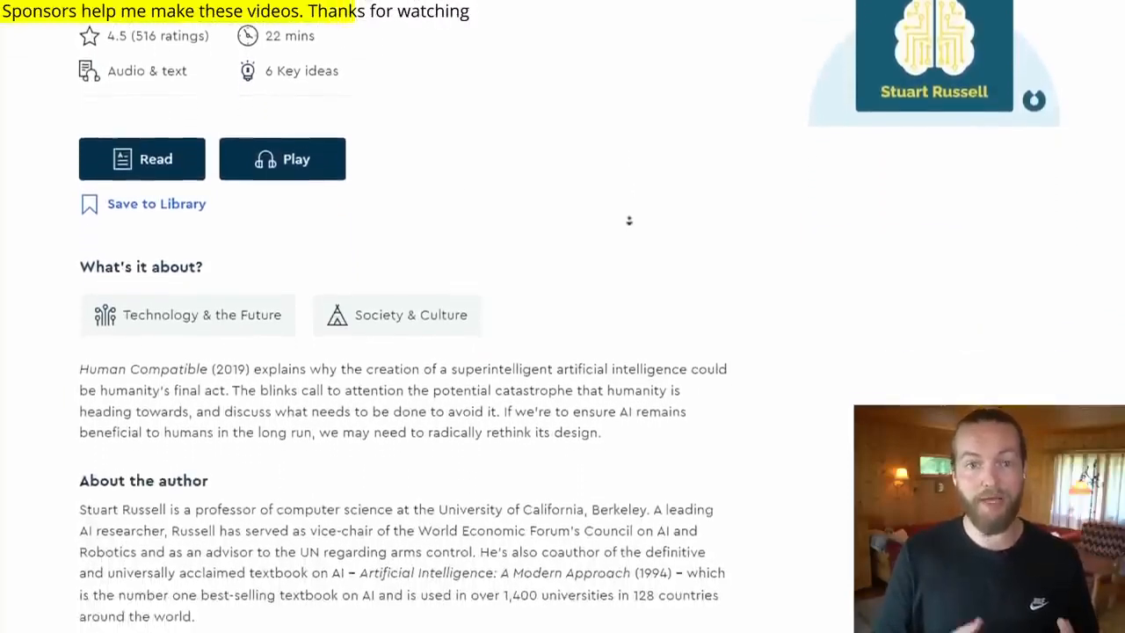
pyautogui.scroll(3)
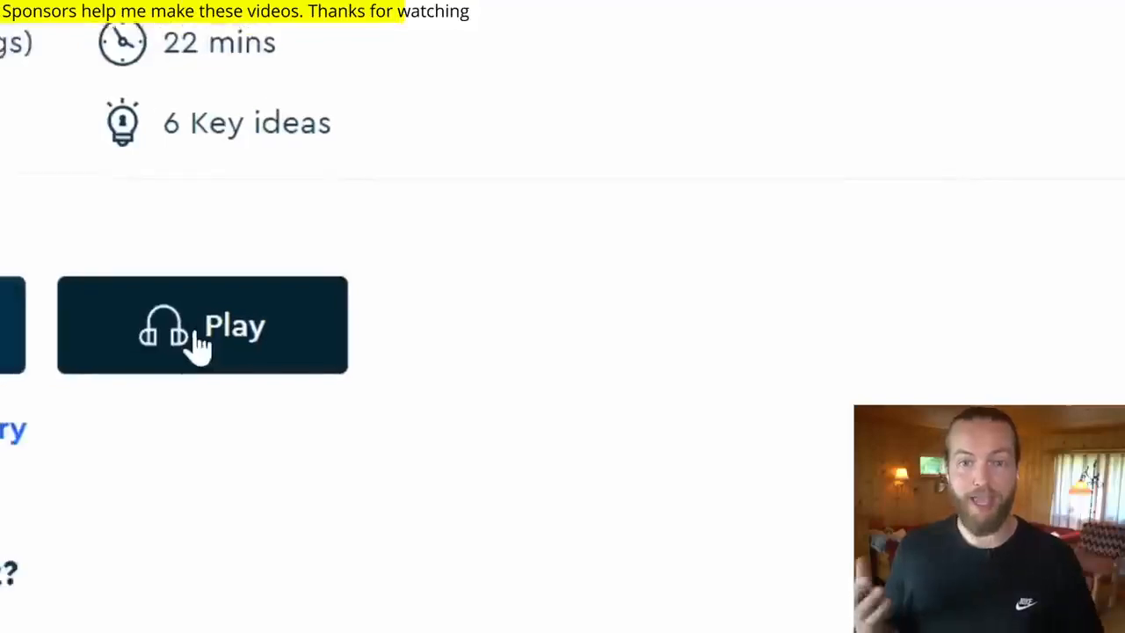
pyautogui.click(202, 323)
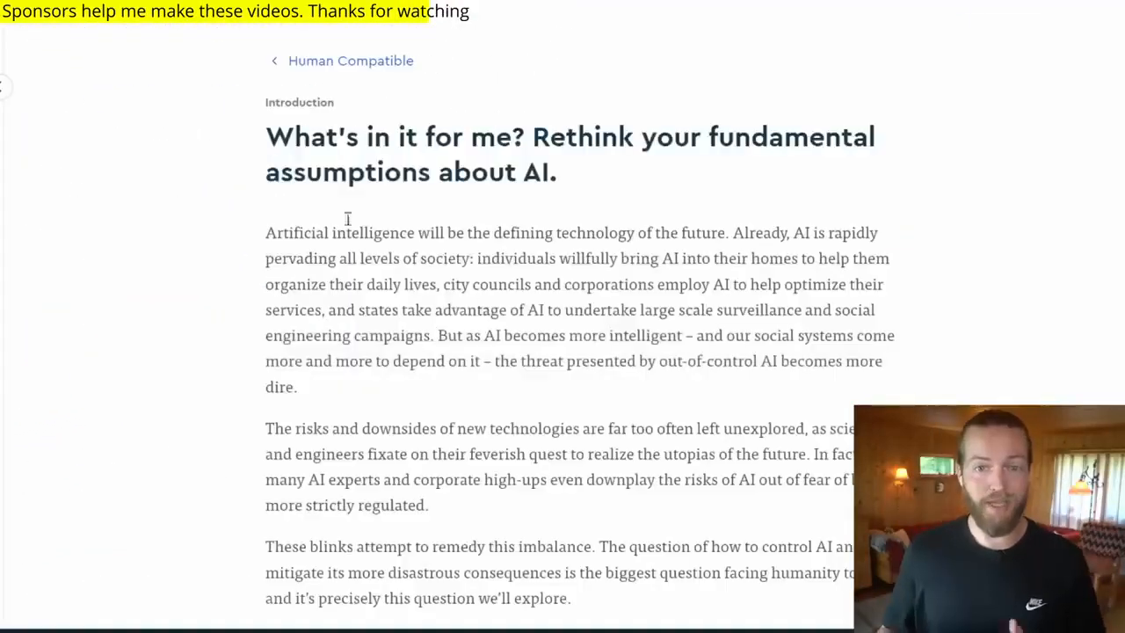
# Step: Read through Blinkist AI's recommendations such as Genius Makers and How to Create a Mind
pyautogui.scroll(-3)
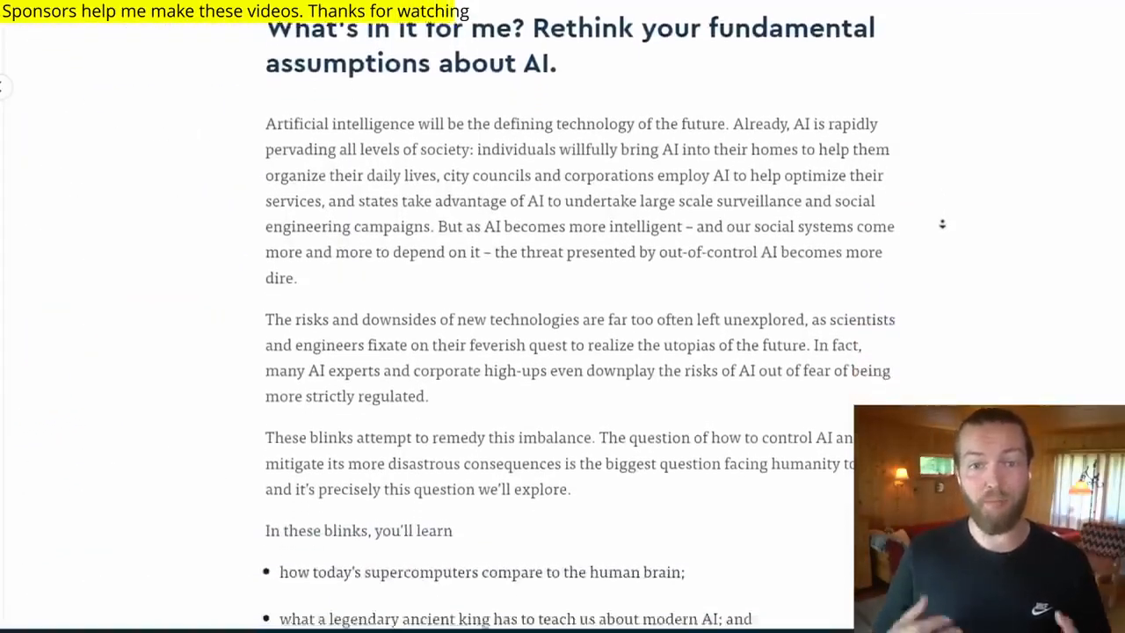
pyautogui.scroll(-3)
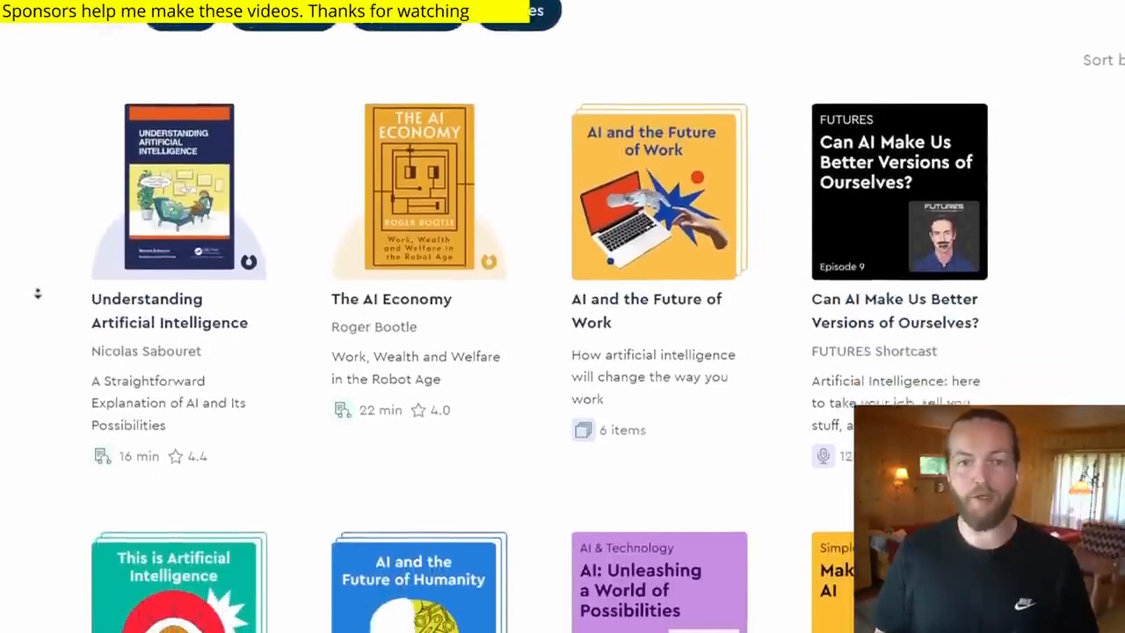
pyautogui.scroll(-3)
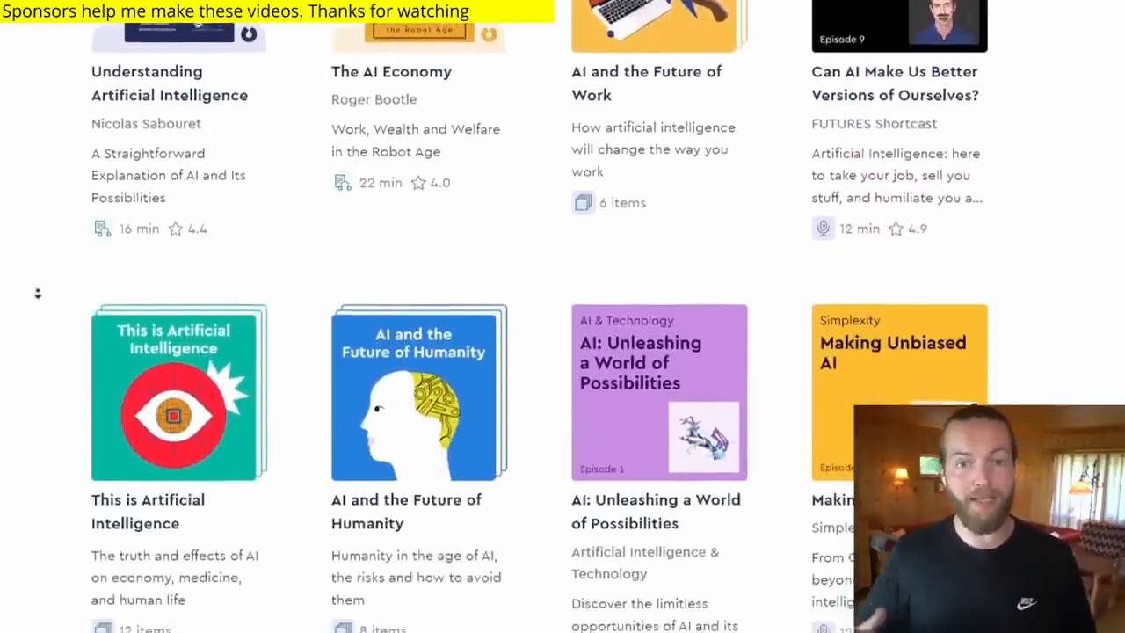
pyautogui.scroll(-3)
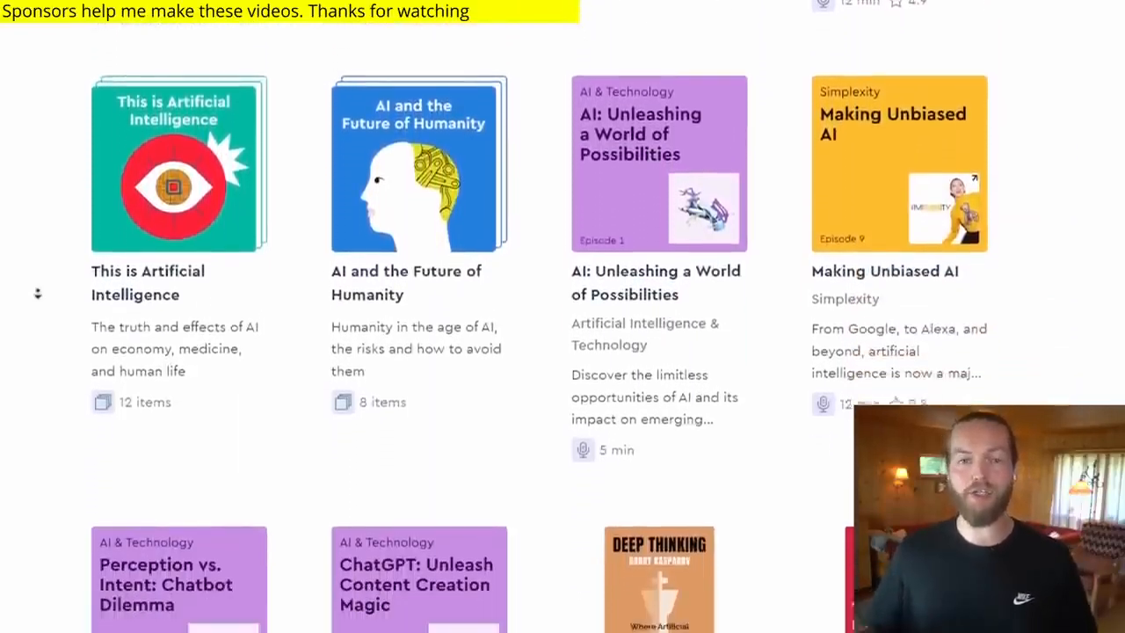
pyautogui.scroll(-3)
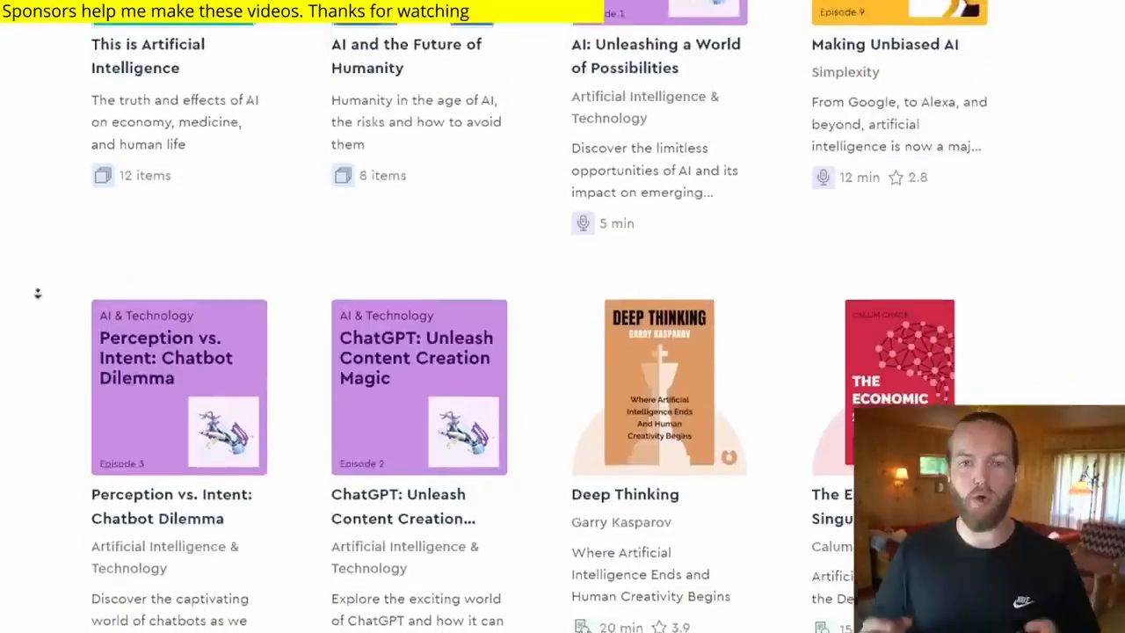
pyautogui.scroll(-3)
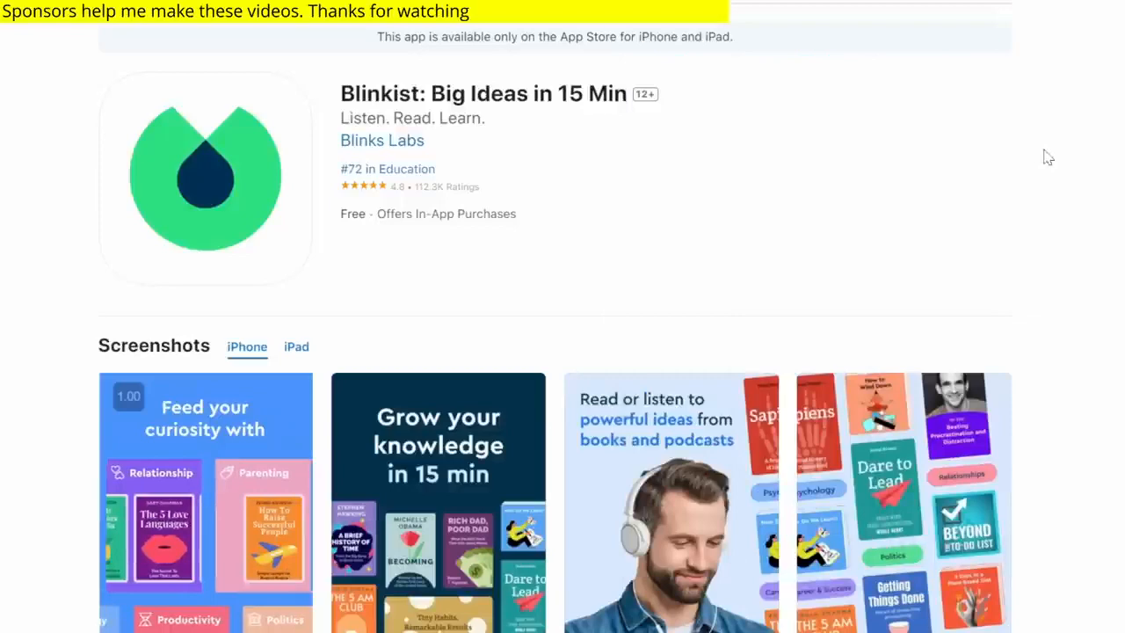
pyautogui.scroll(-3)
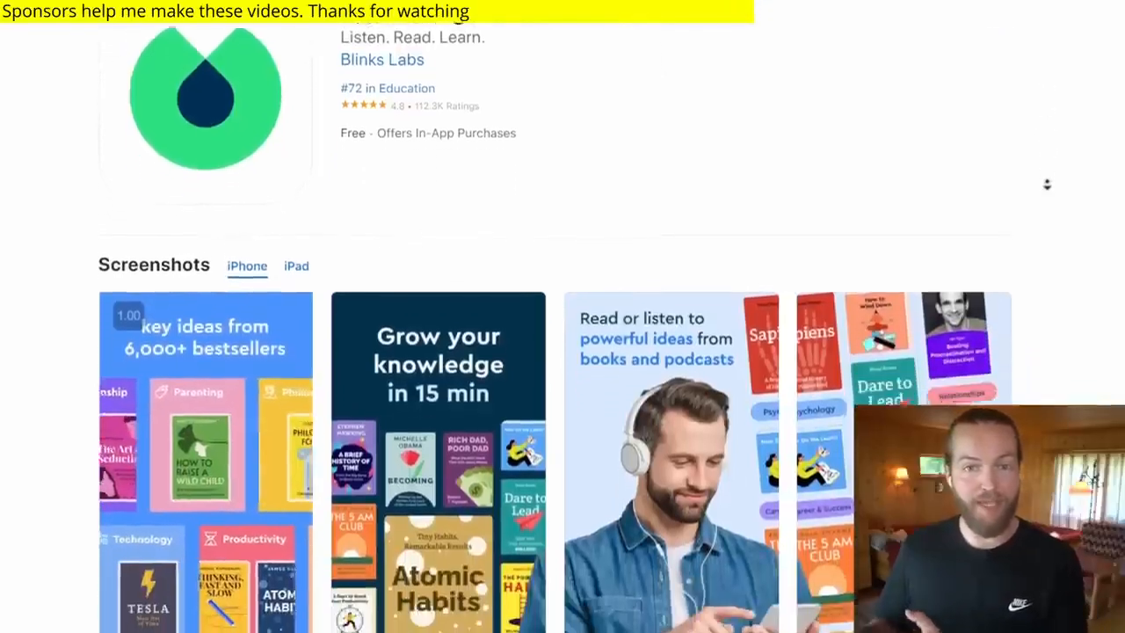
pyautogui.scroll(-3)
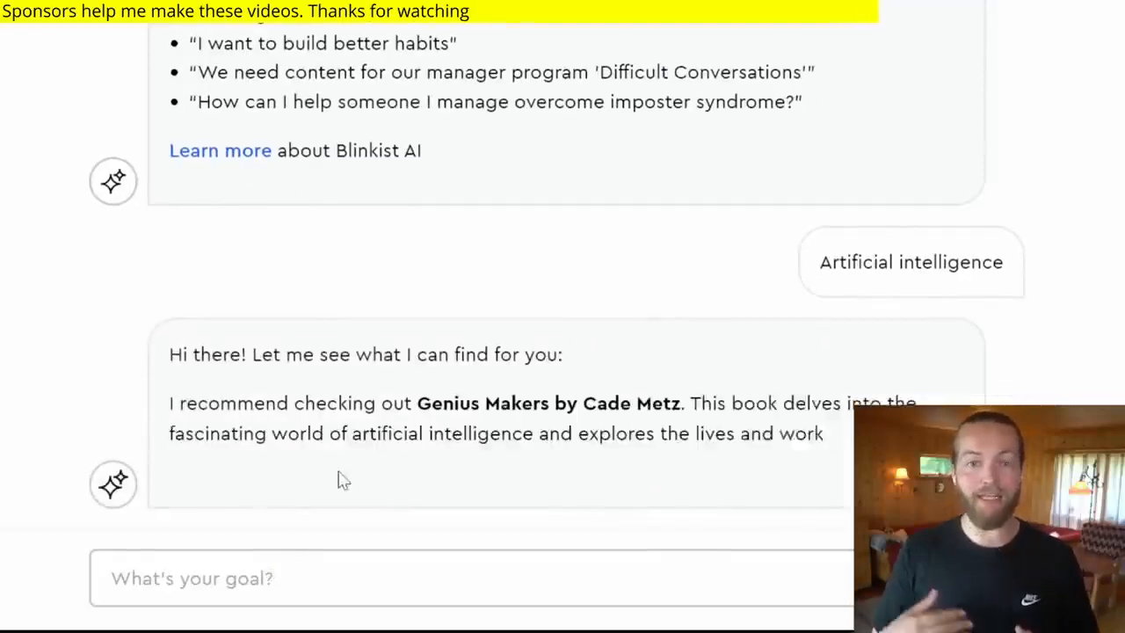
pyautogui.scroll(-3)
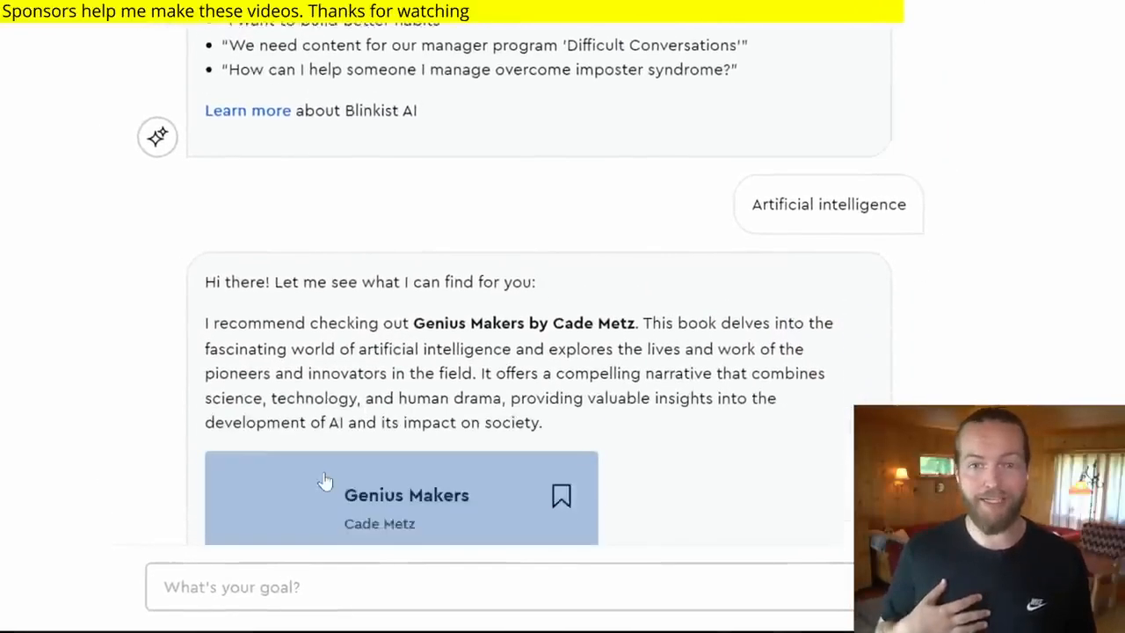
pyautogui.scroll(-3)
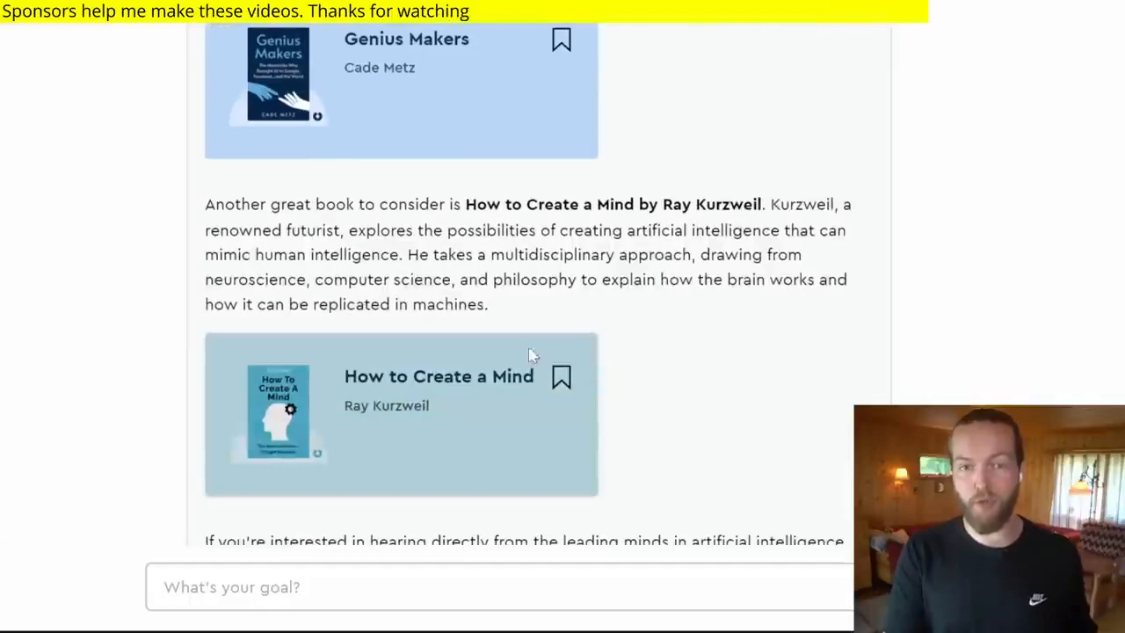
pyautogui.scroll(-3)
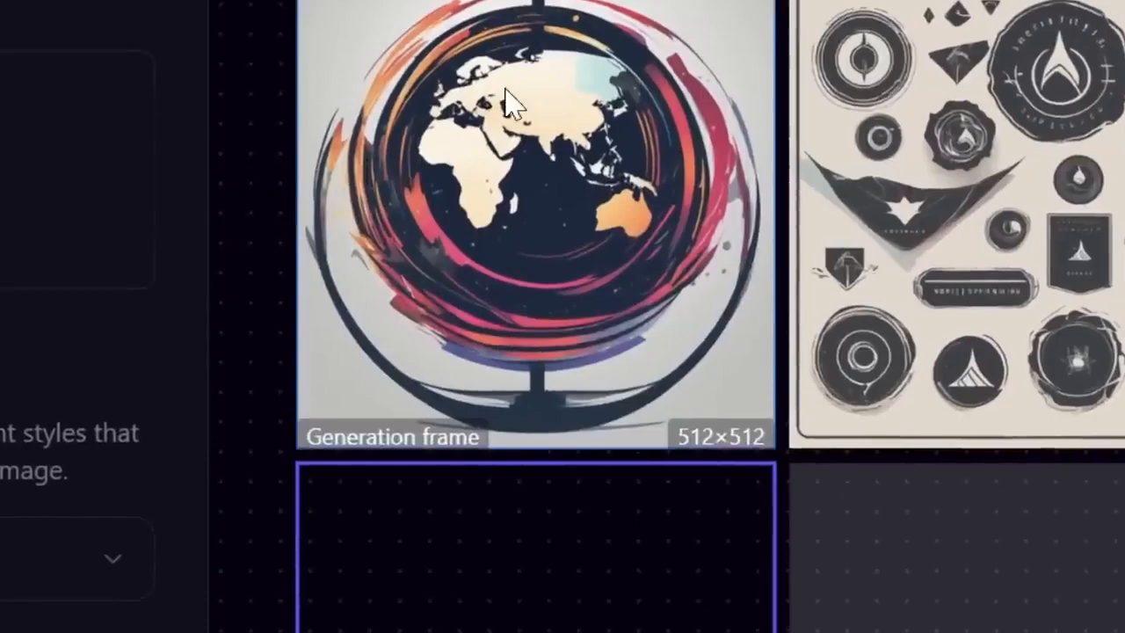
pyautogui.scroll(3)
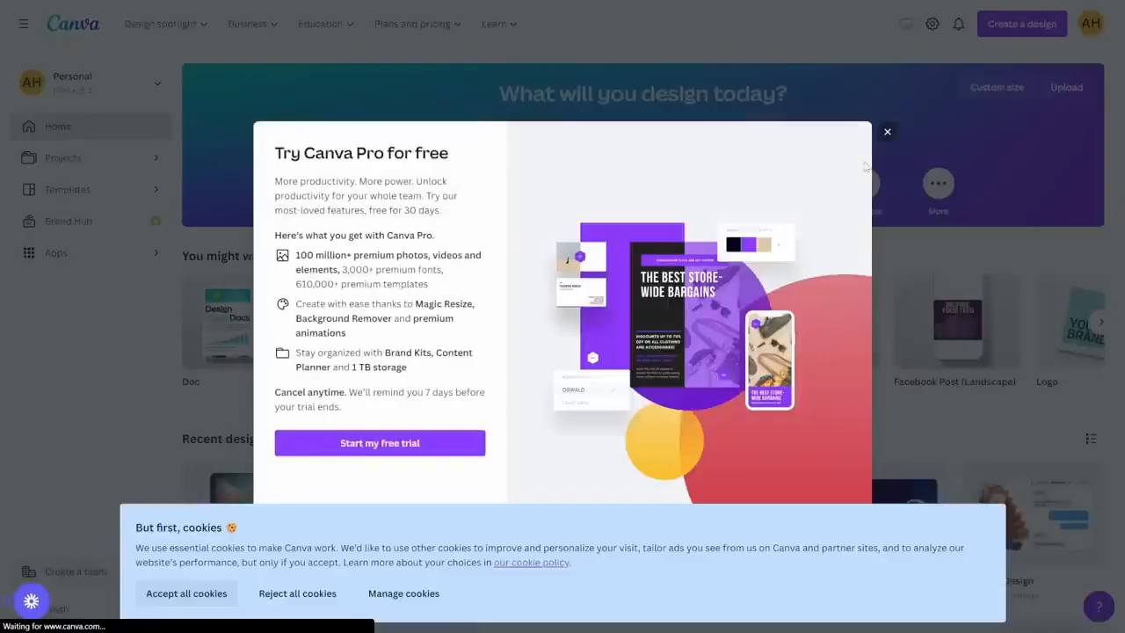
# Step: Find YouTube Banner templates in Canva and choose the Blue Breaking News design
pyautogui.write('youtube banner')
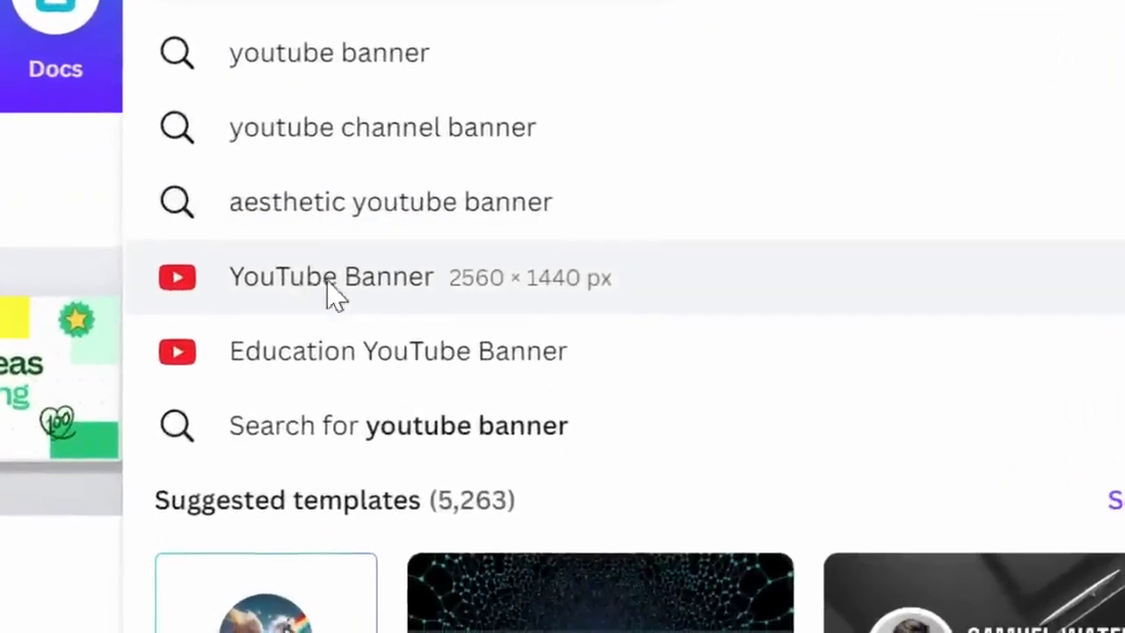
pyautogui.click(331, 276)
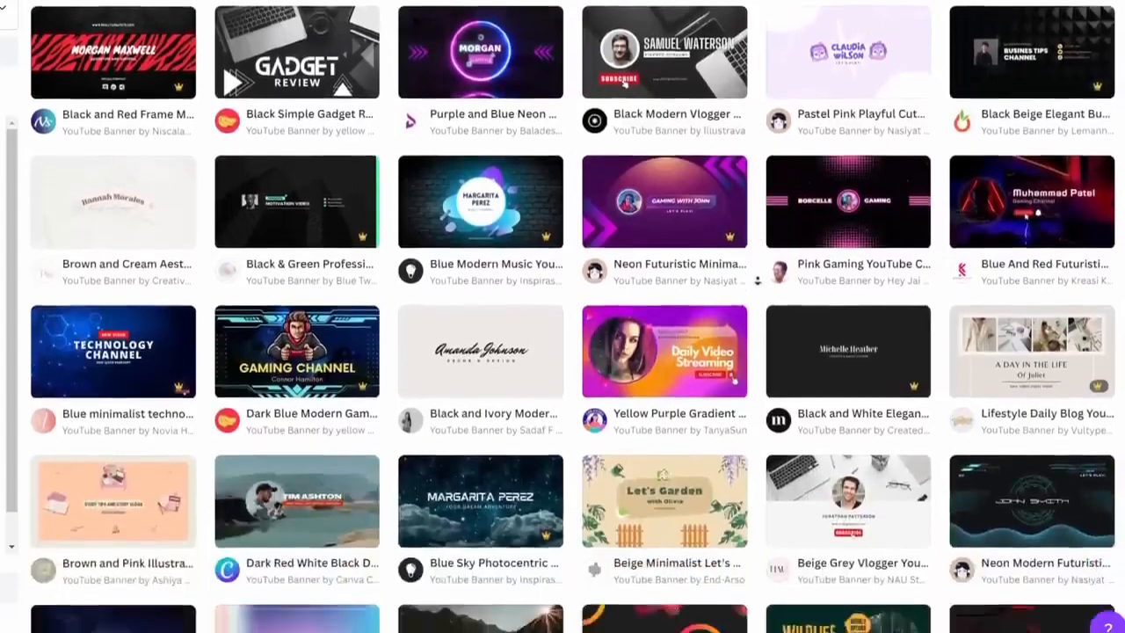
pyautogui.scroll(-3)
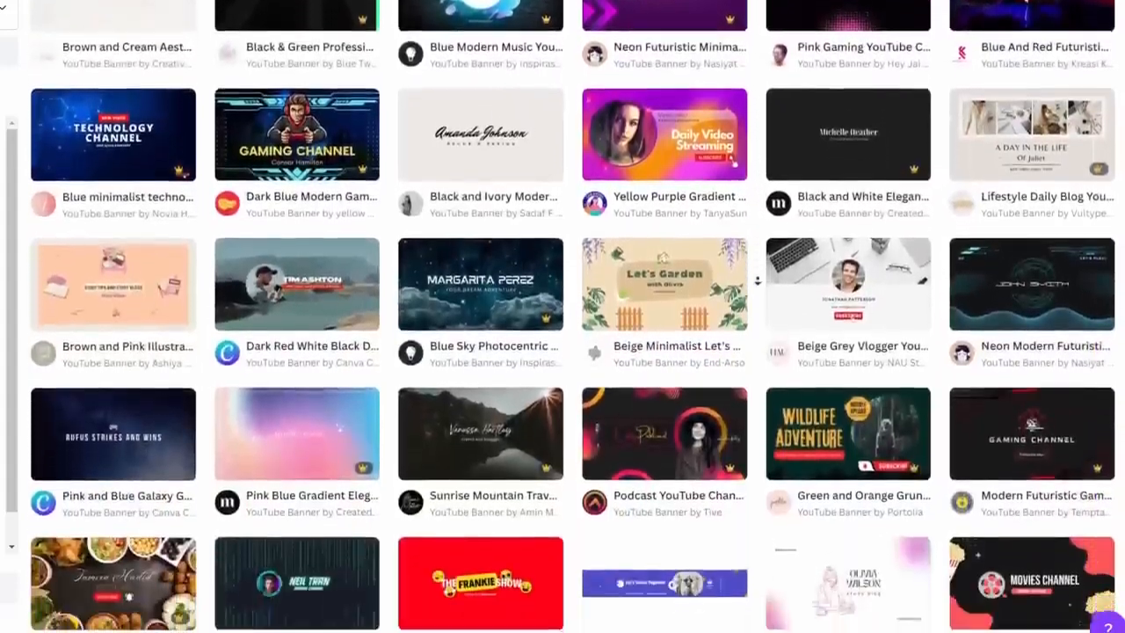
pyautogui.scroll(-3)
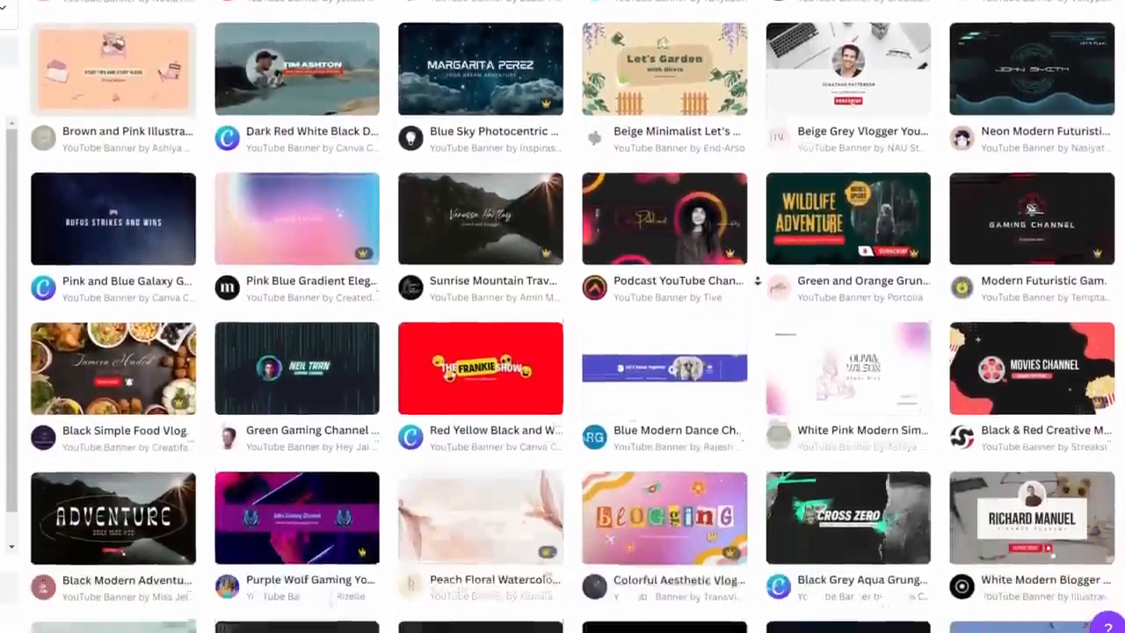
pyautogui.scroll(-3)
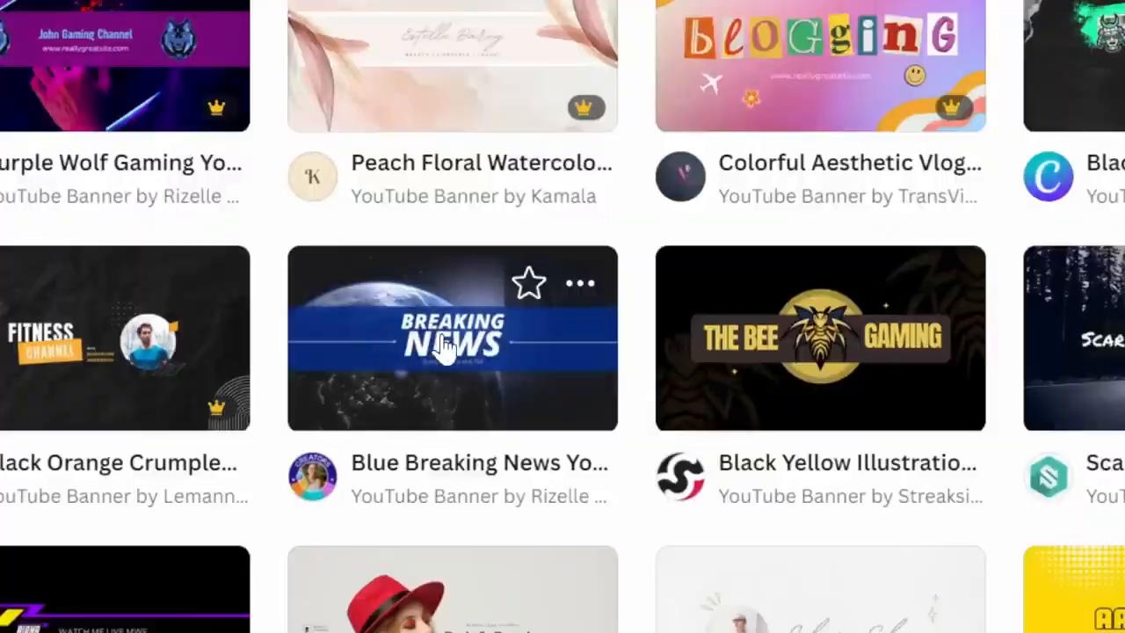
pyautogui.click(452, 337)
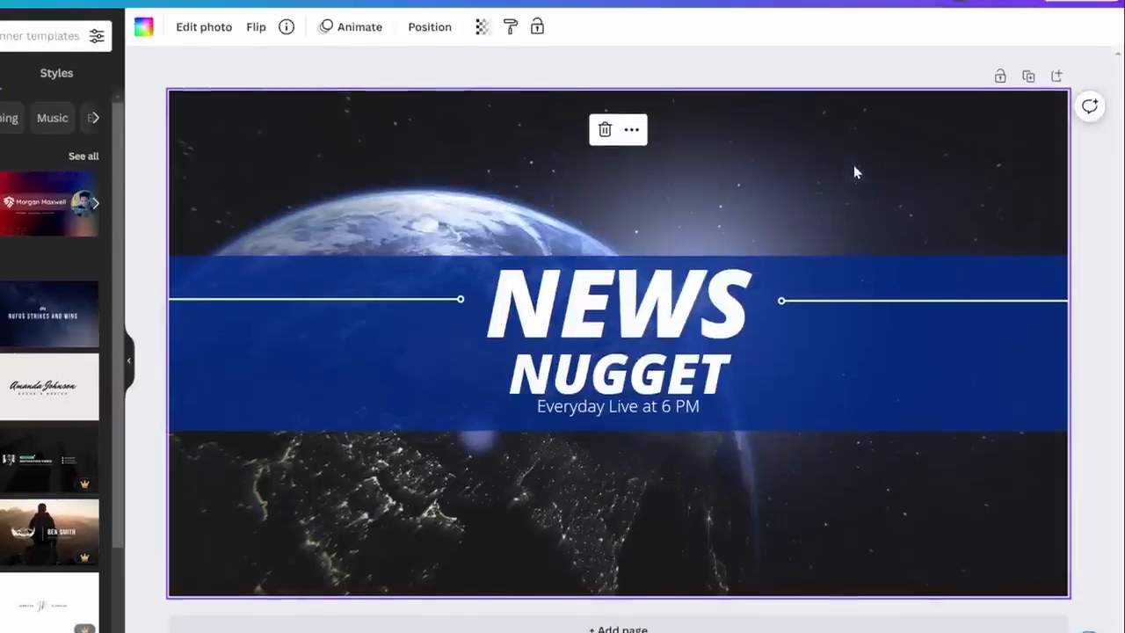
# Step: Upload the NEWS NUGGET image as the channel banner and confirm its crop
pyautogui.click(1090, 23)
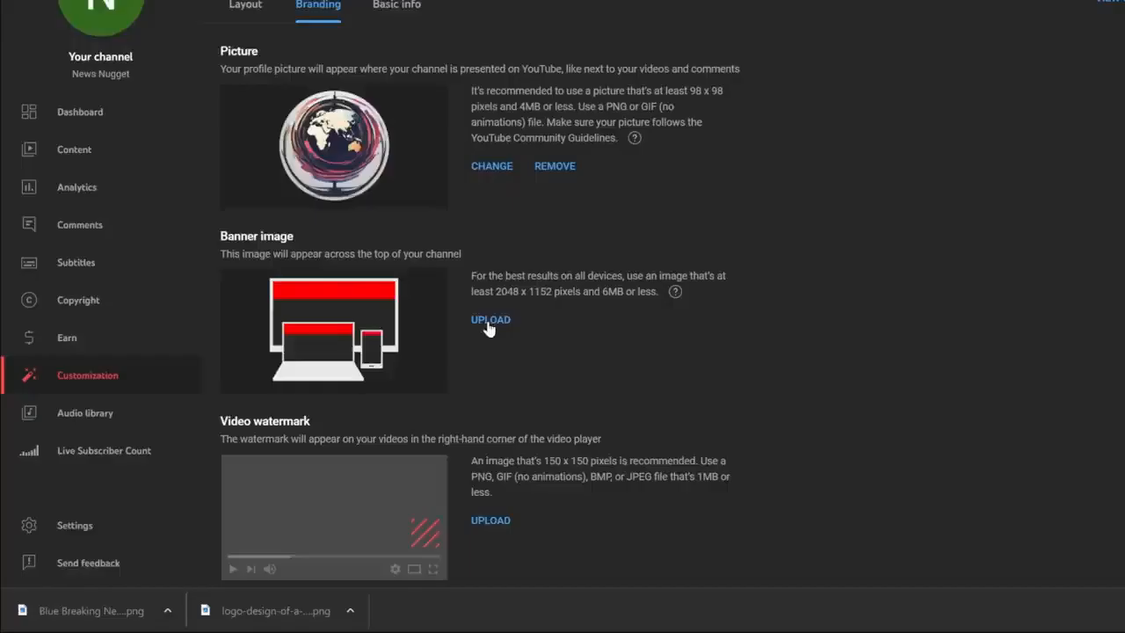
pyautogui.click(491, 320)
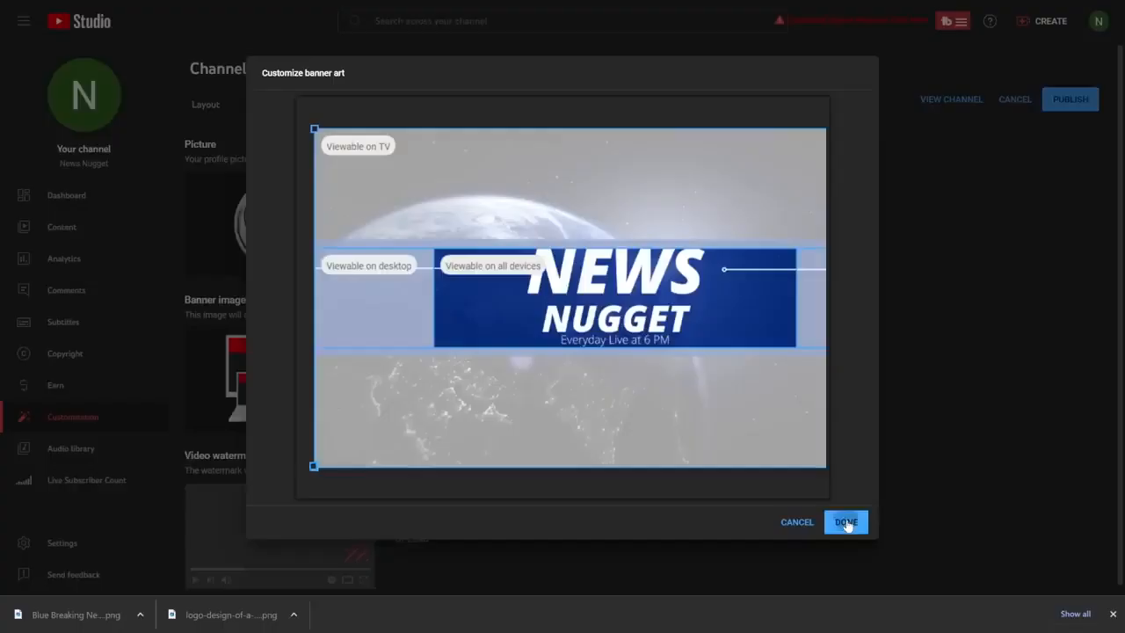
pyautogui.click(843, 520)
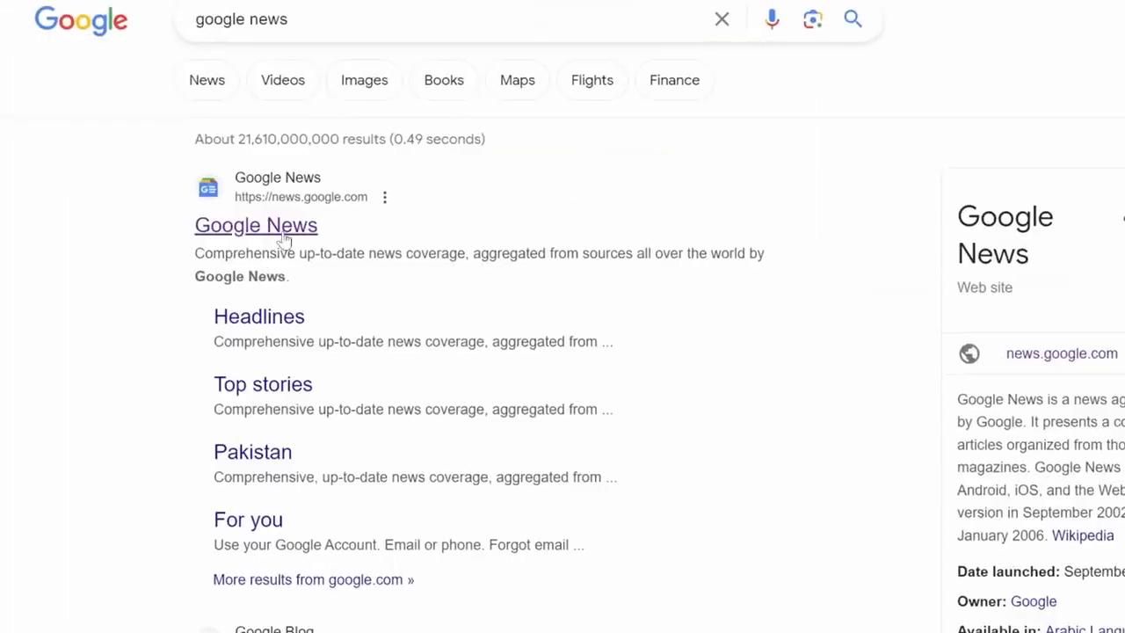
# Step: Go to the Google News site from the search results
pyautogui.click(257, 225)
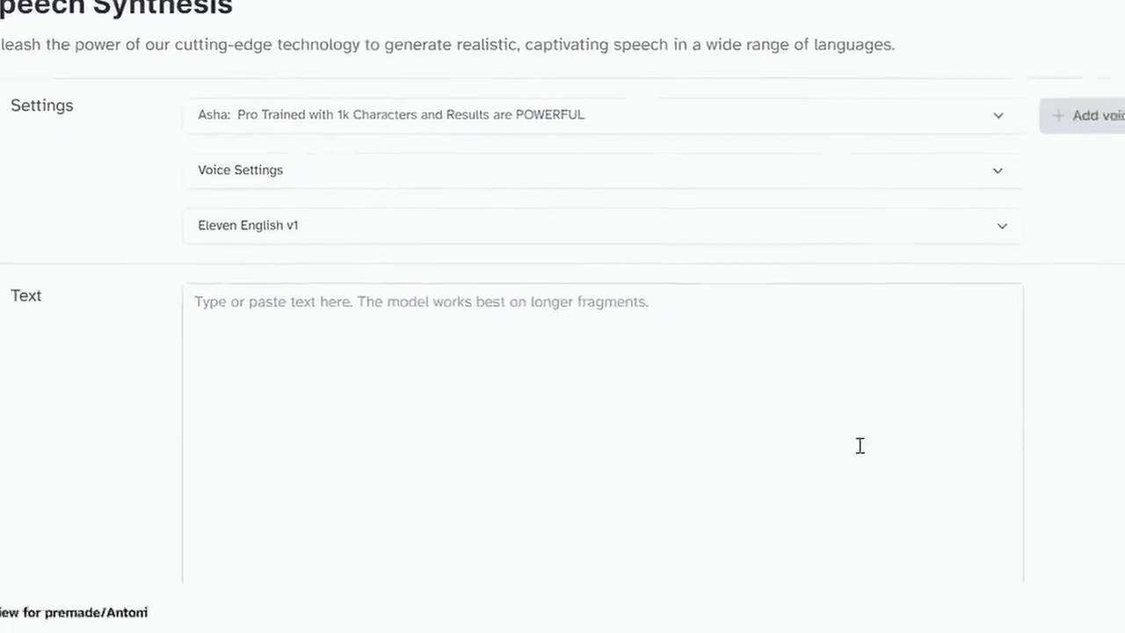
pyautogui.scroll(-3)
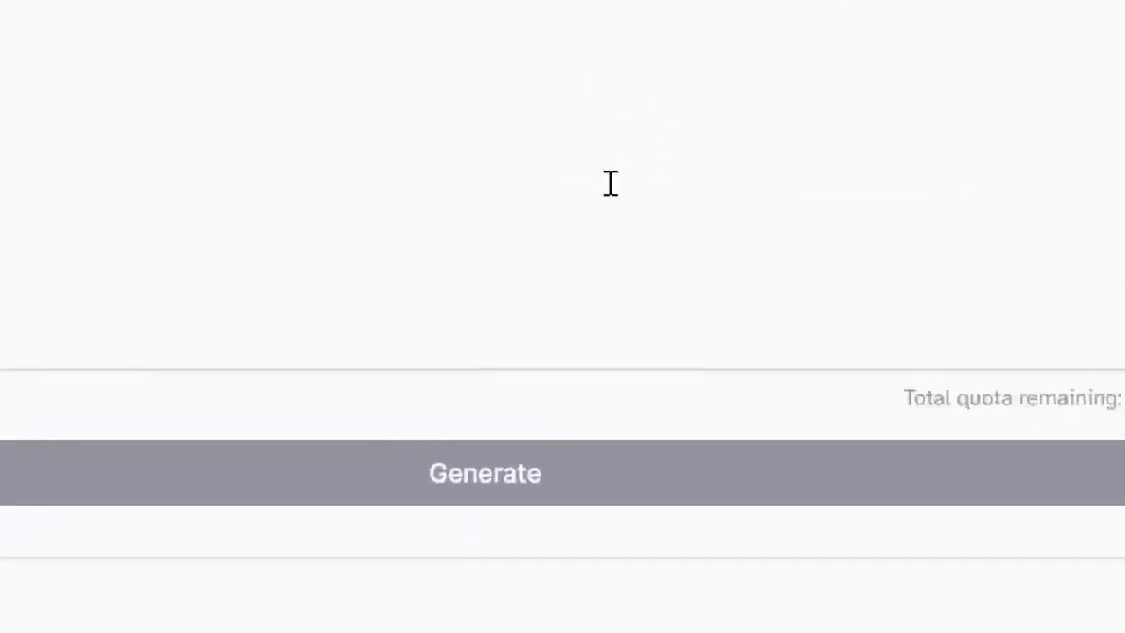
pyautogui.scroll(3)
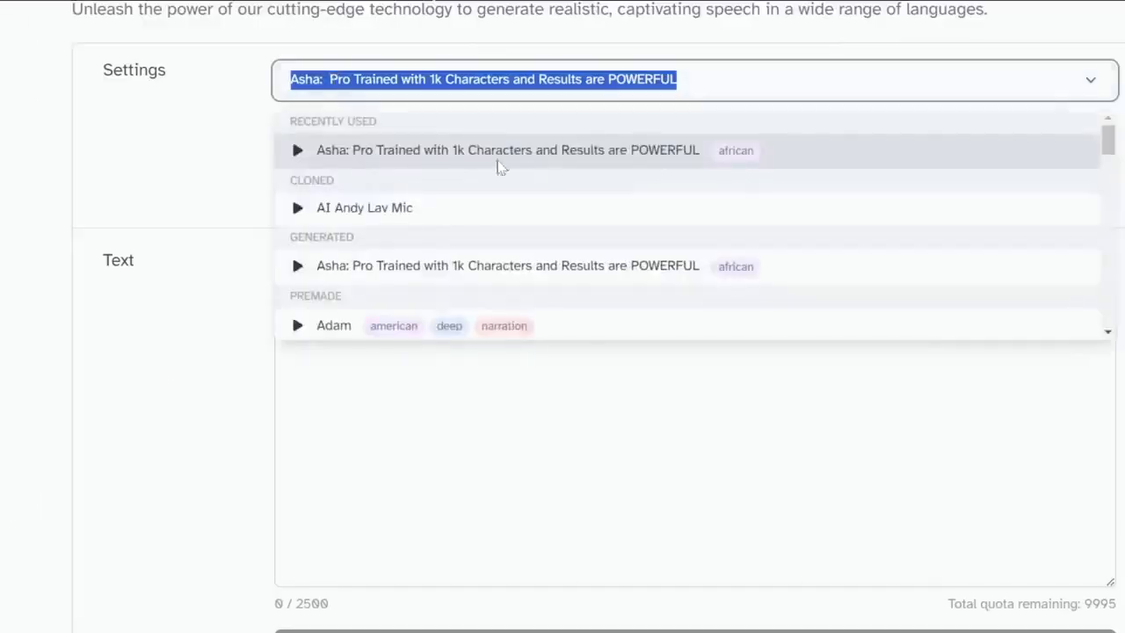
pyautogui.scroll(-3)
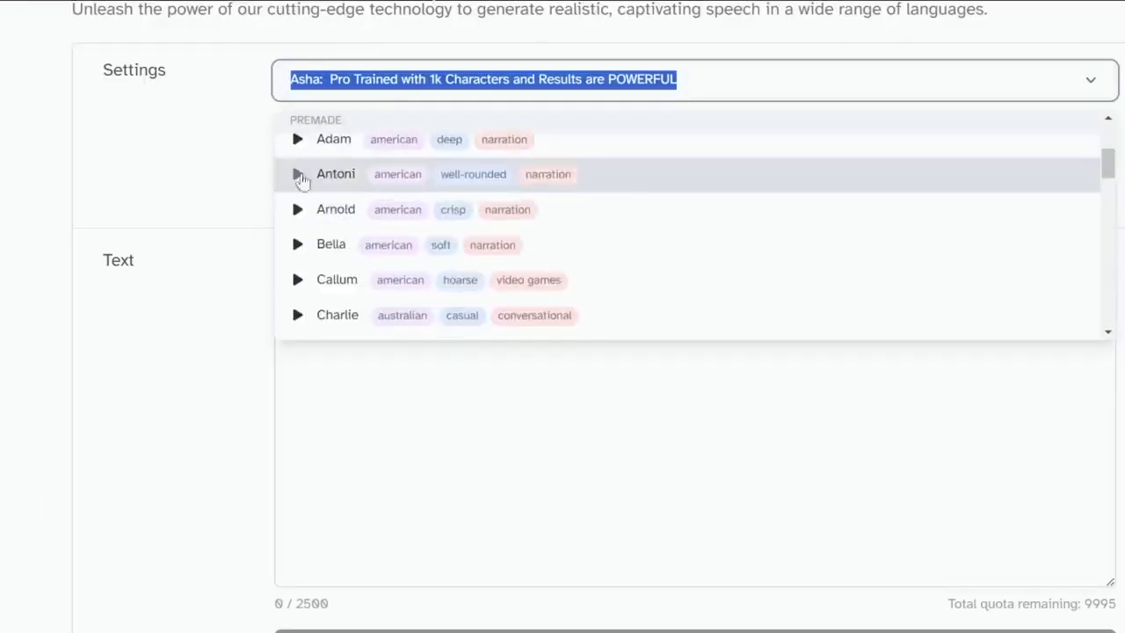
pyautogui.scroll(-3)
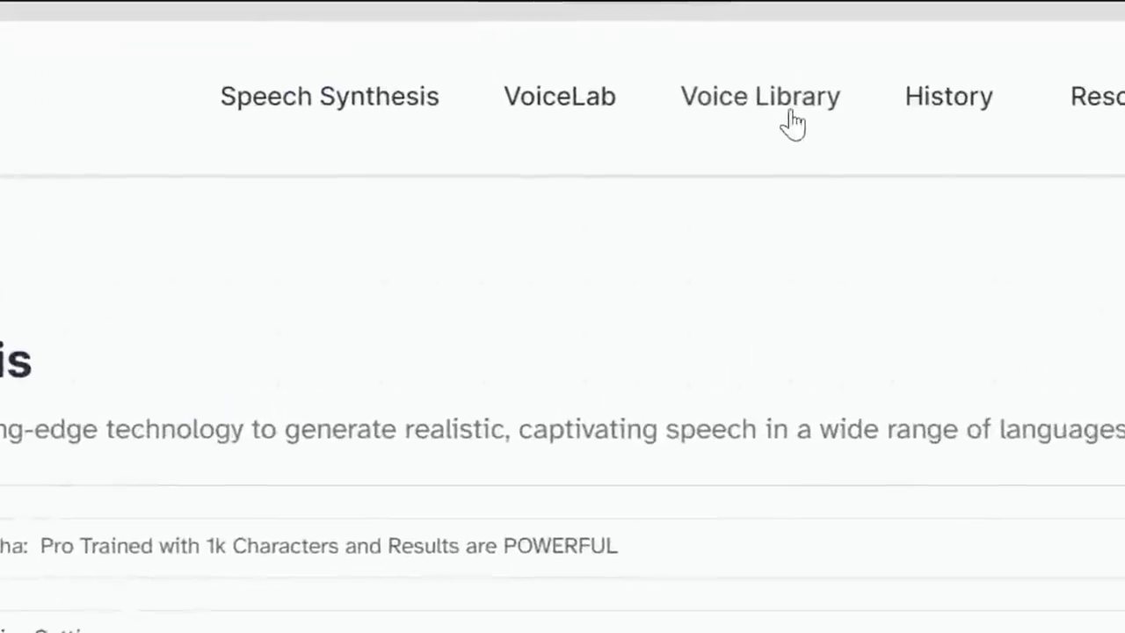
# Step: Filter the Voice Library to female, middle-aged, American voices and preview the Gabriella sample
pyautogui.click(559, 95)
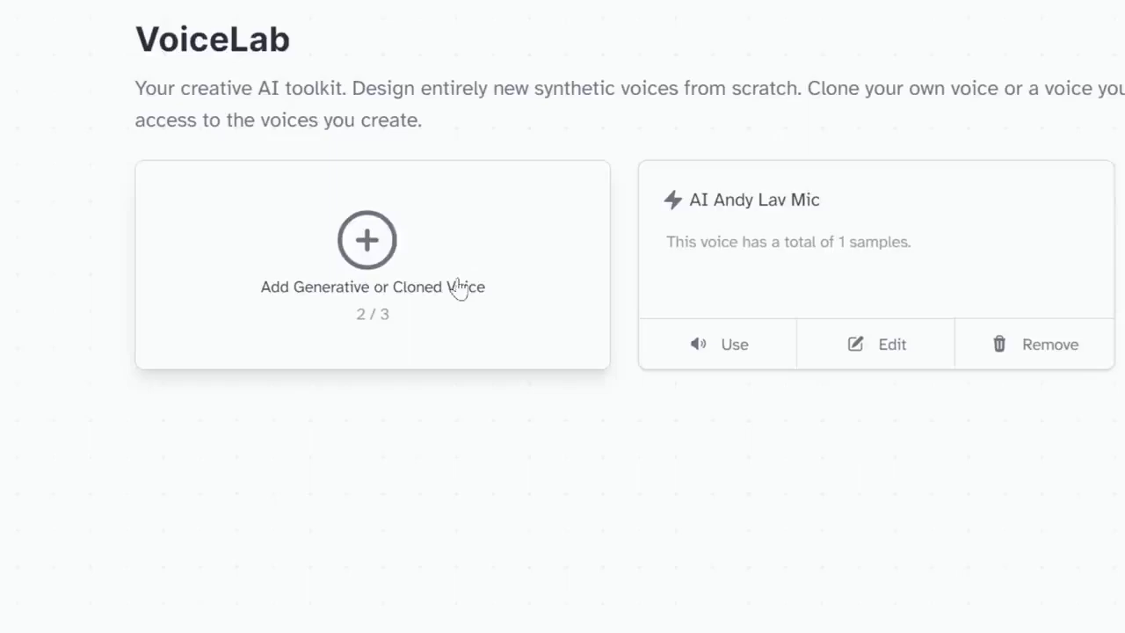
pyautogui.moveTo(411, 306)
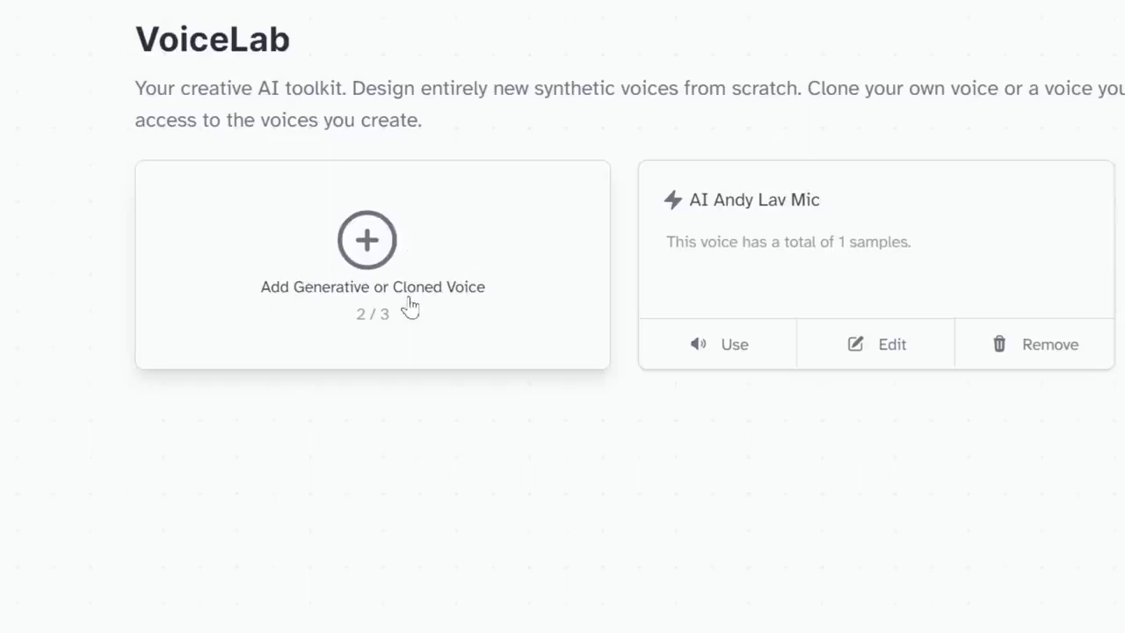
pyautogui.click(366, 239)
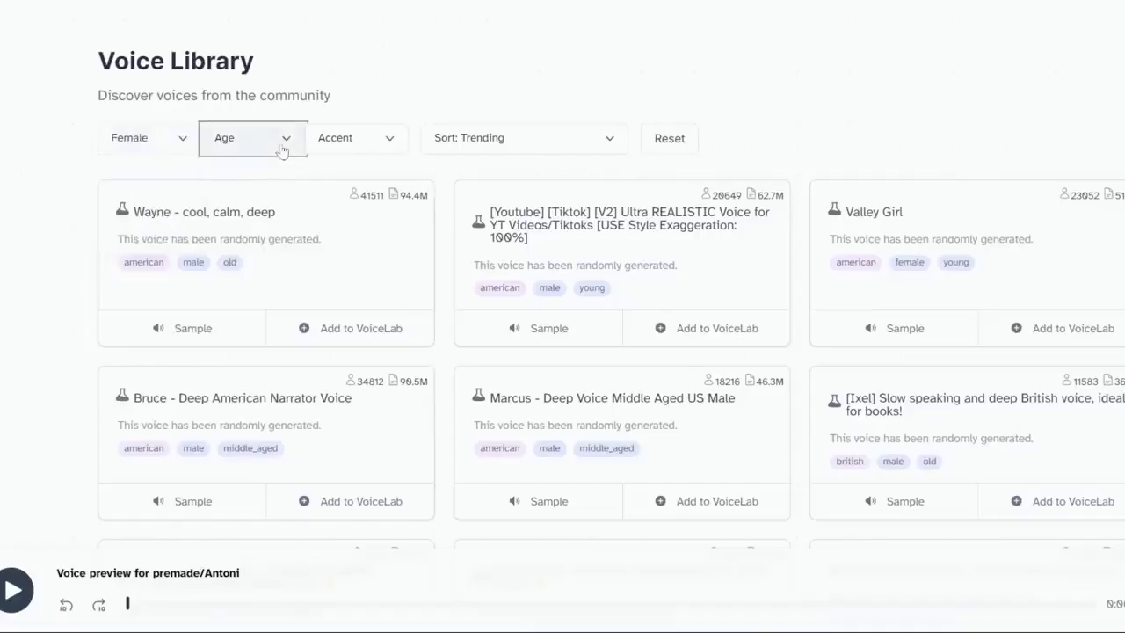
pyautogui.click(356, 137)
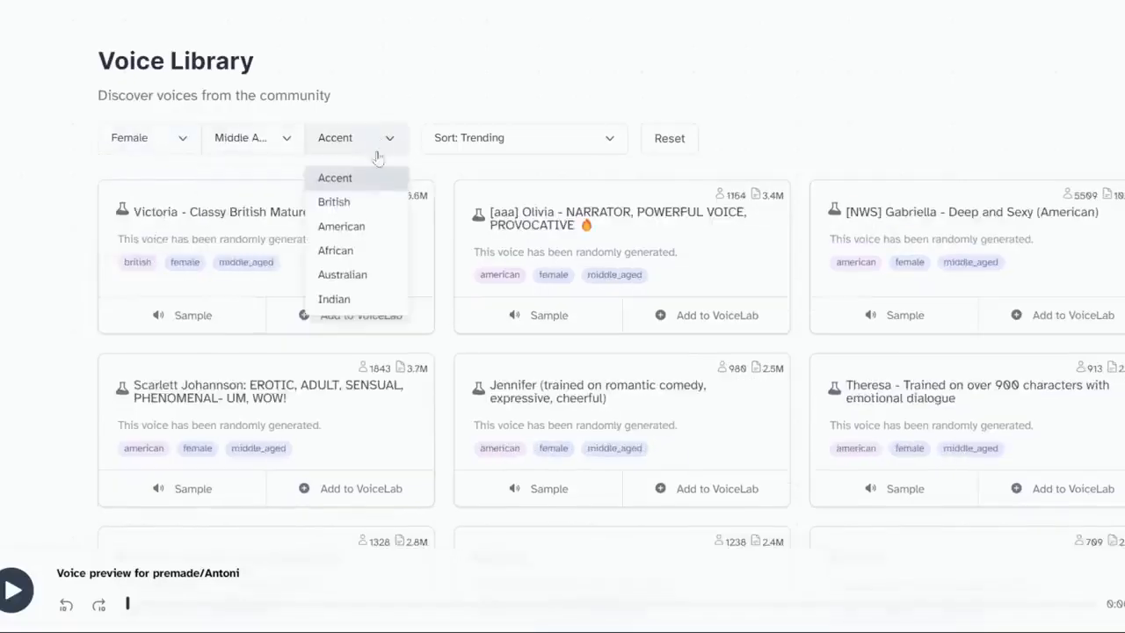
pyautogui.click(341, 224)
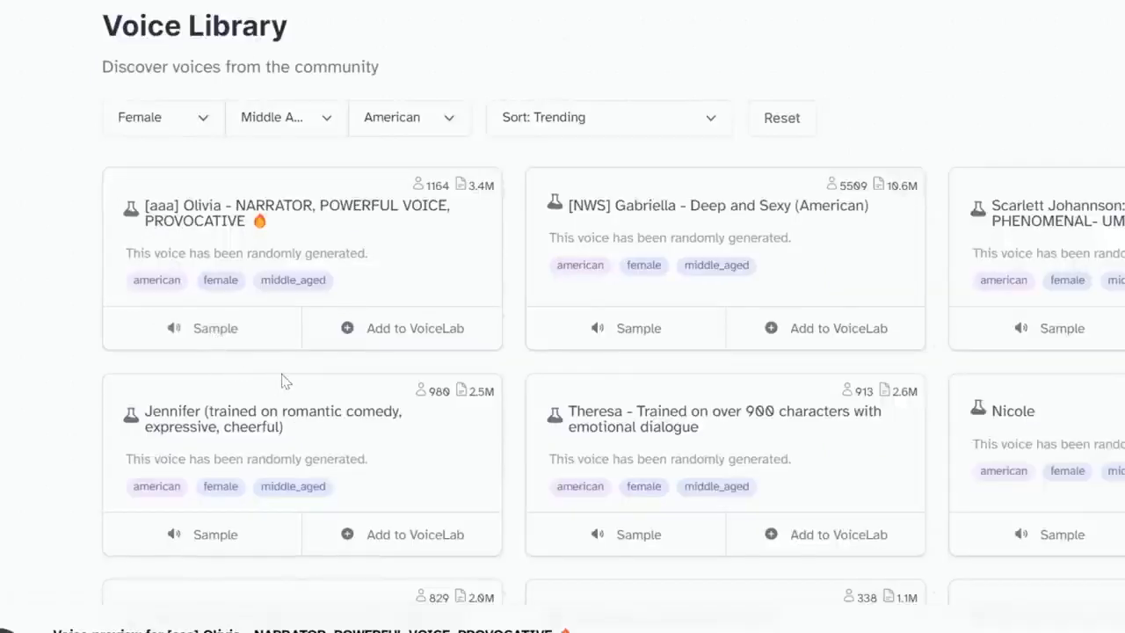
pyautogui.moveTo(634, 334)
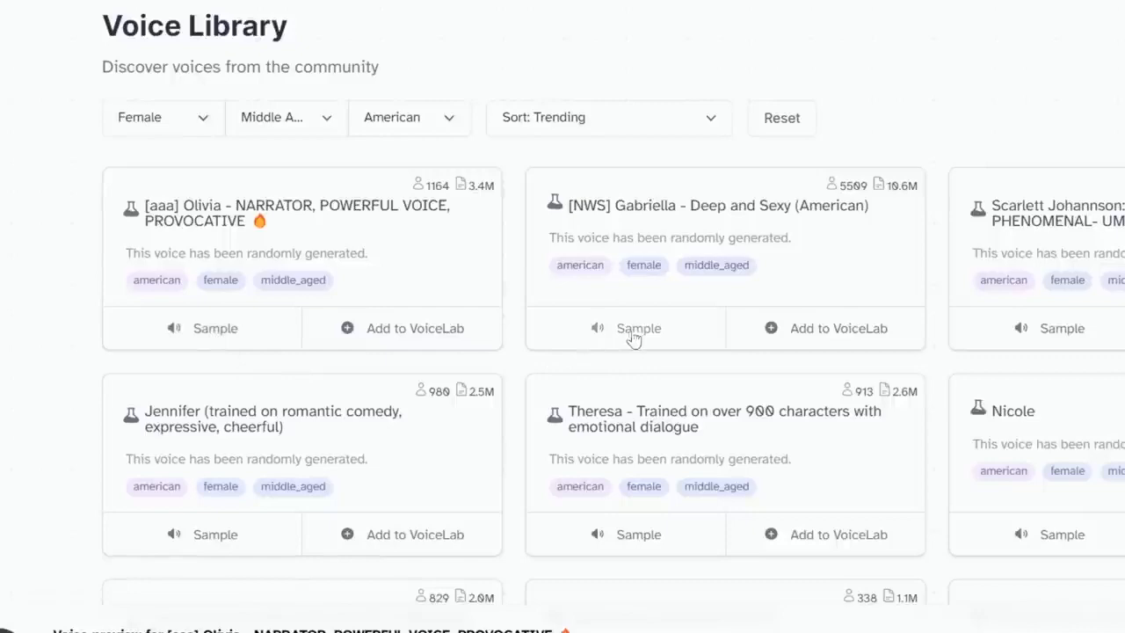
pyautogui.click(638, 328)
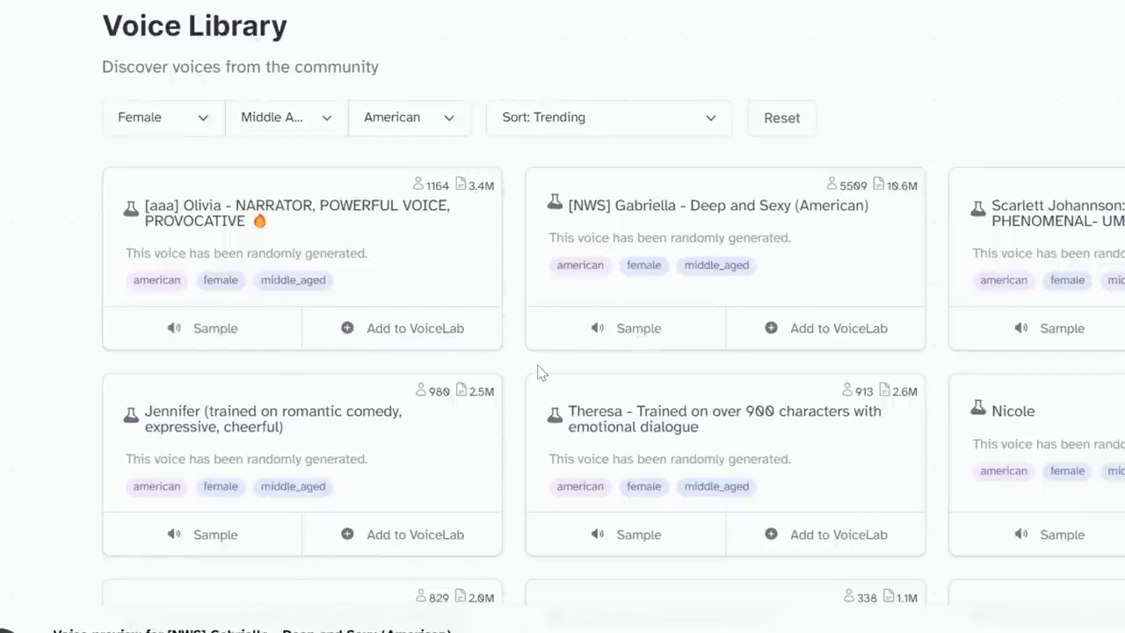
pyautogui.moveTo(548, 372)
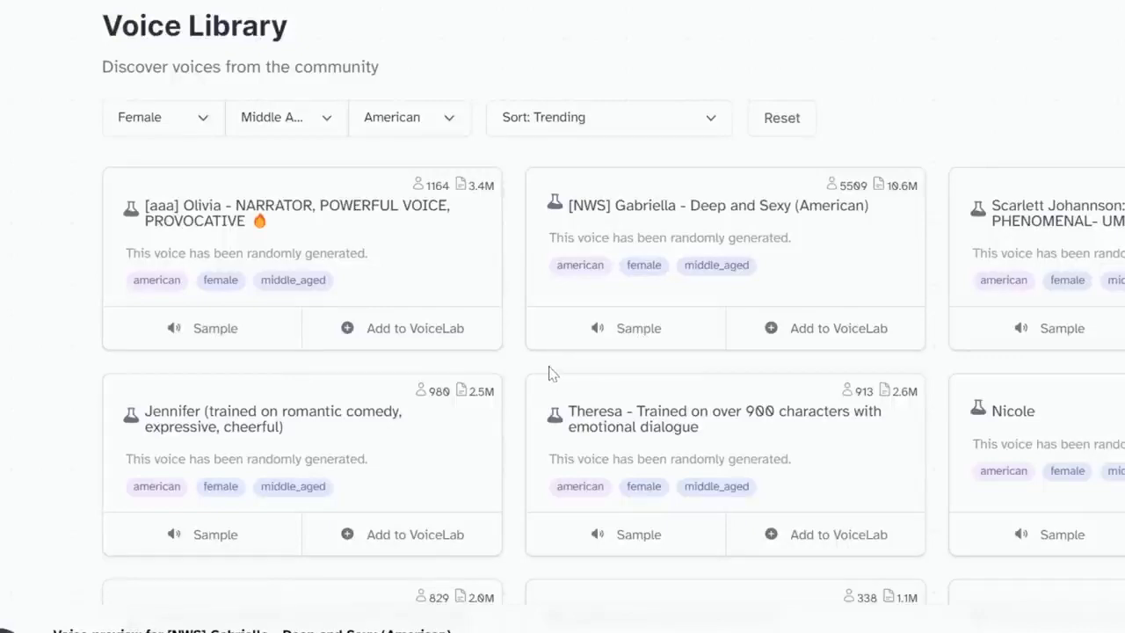
pyautogui.scroll(-3)
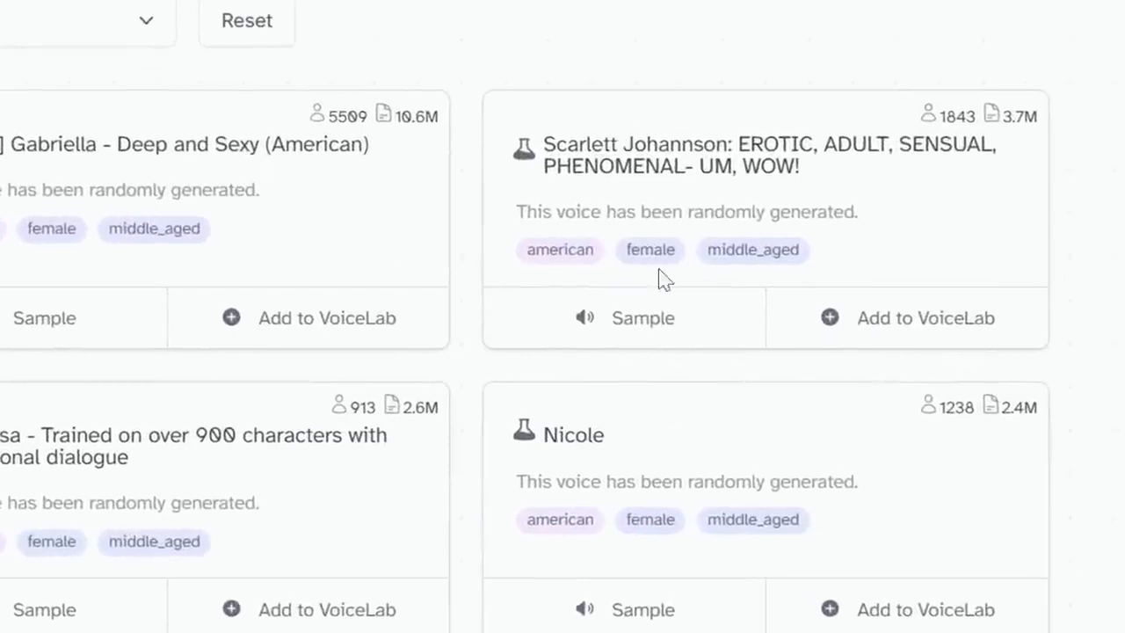
pyautogui.moveTo(466, 255)
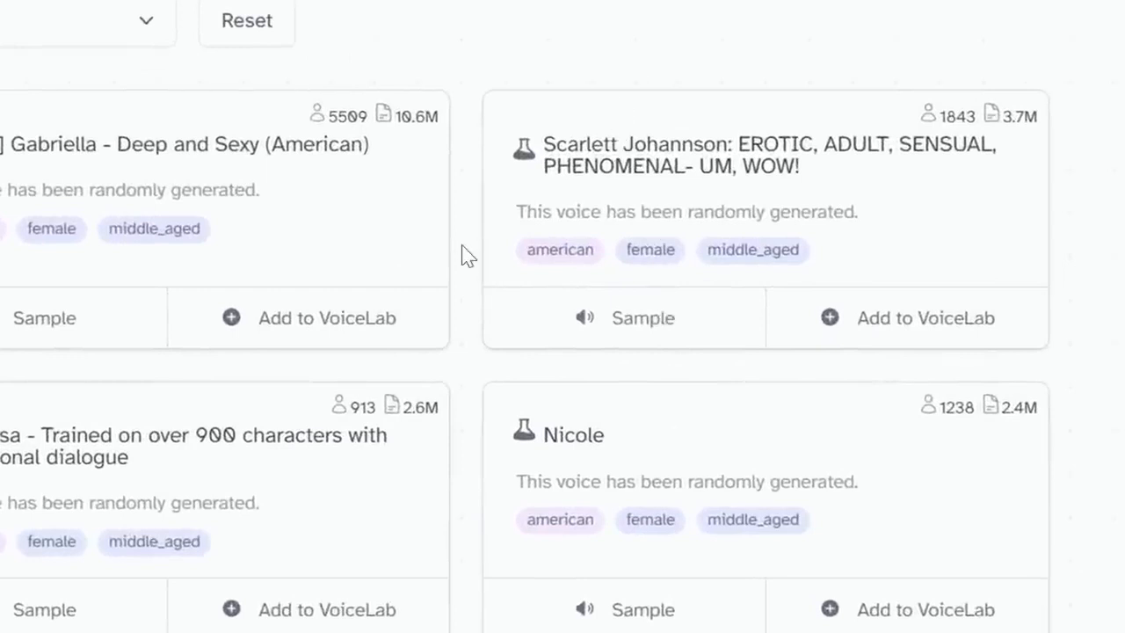
pyautogui.moveTo(953, 334)
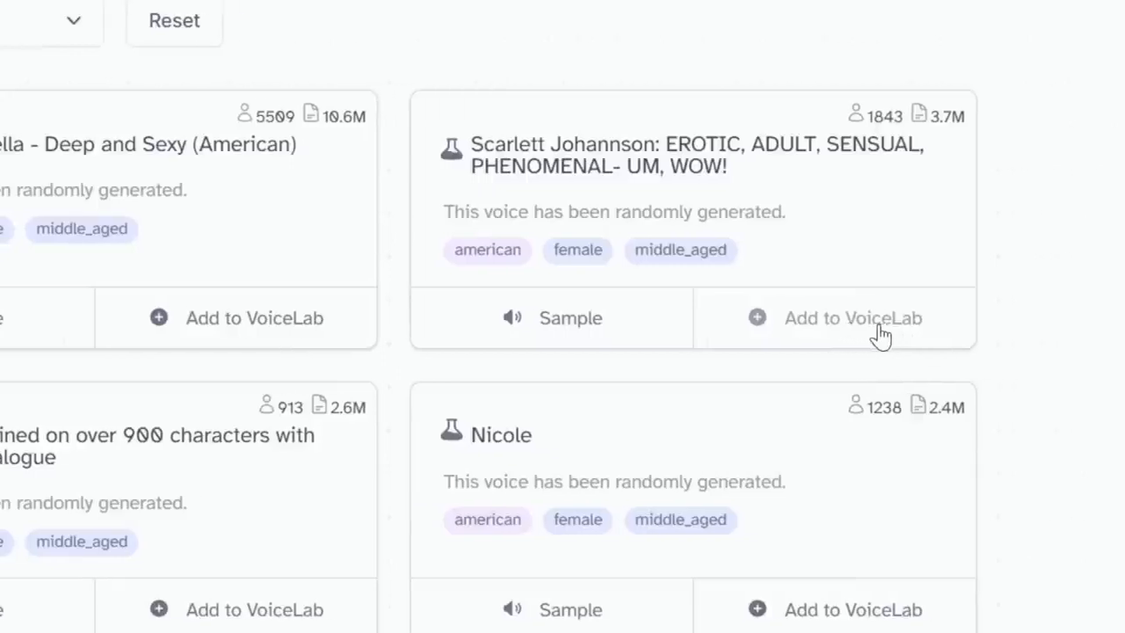
# Step: Add the community voice to VoiceLab as 'Scarlett News' and select it for synthesis
pyautogui.click(852, 318)
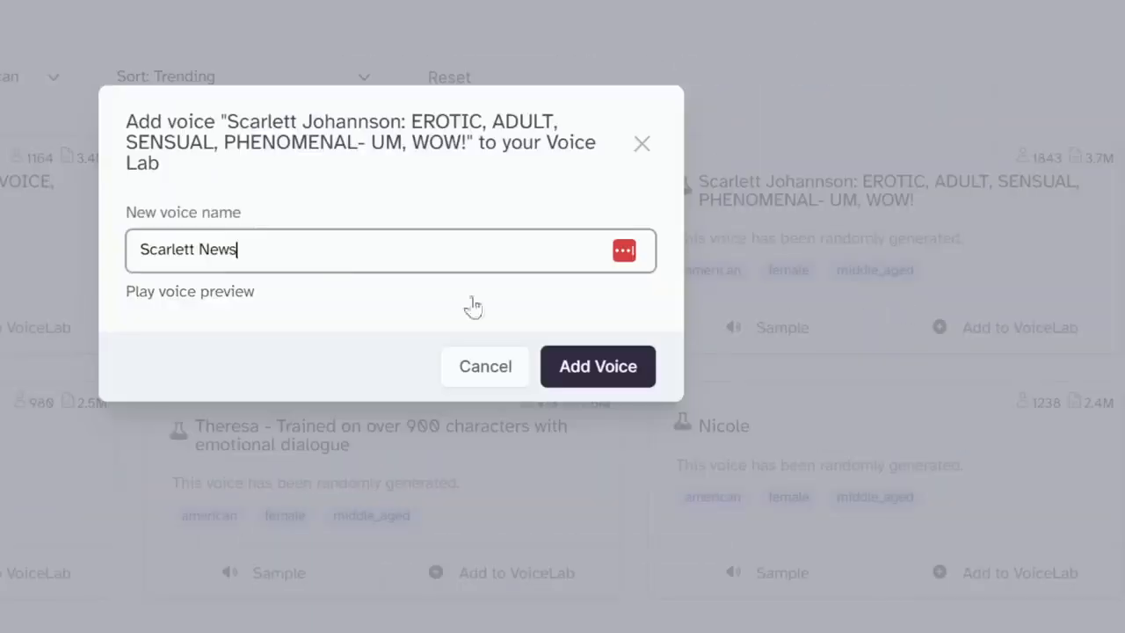
pyautogui.click(597, 368)
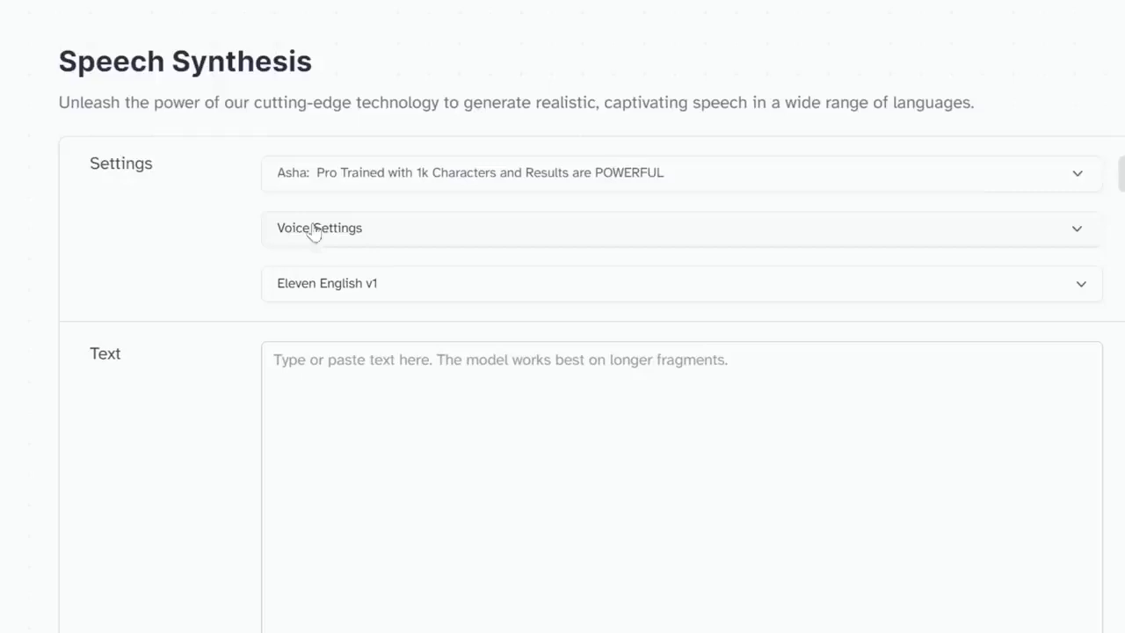
pyautogui.click(677, 172)
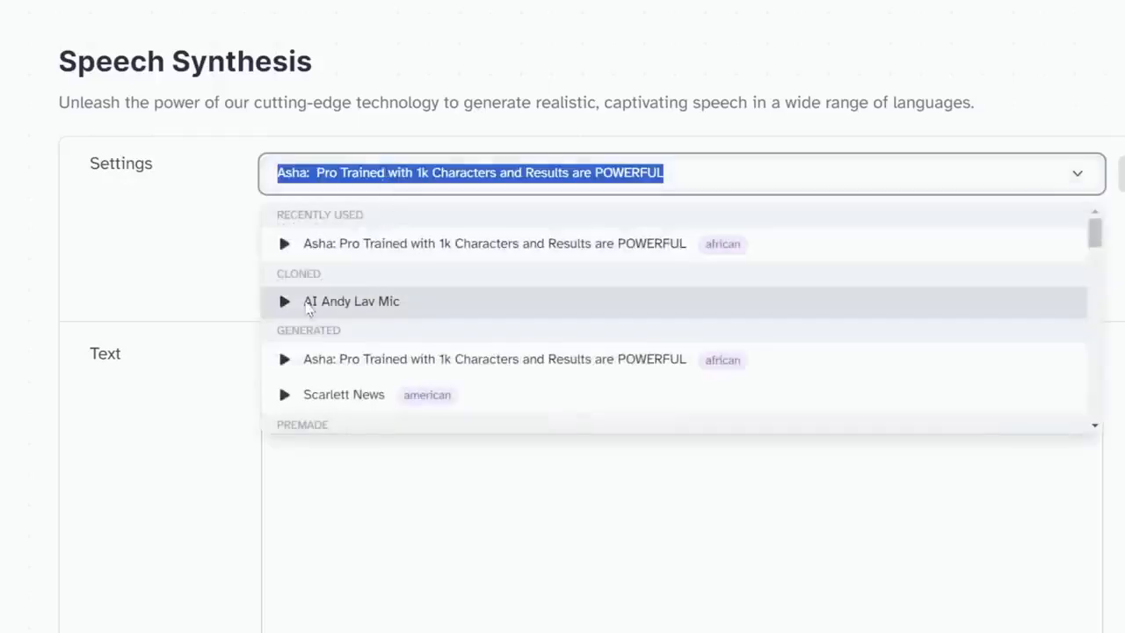
pyautogui.click(345, 394)
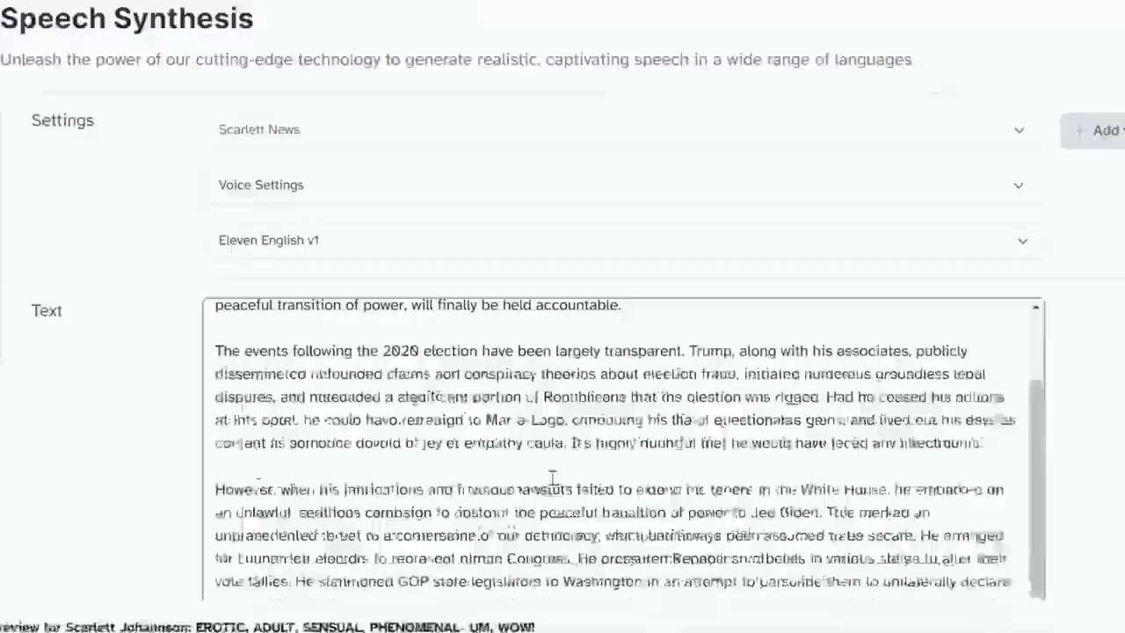
# Step: Download the generated Scarlett News narration as an MP3 and head to HeyGen
pyautogui.scroll(-3)
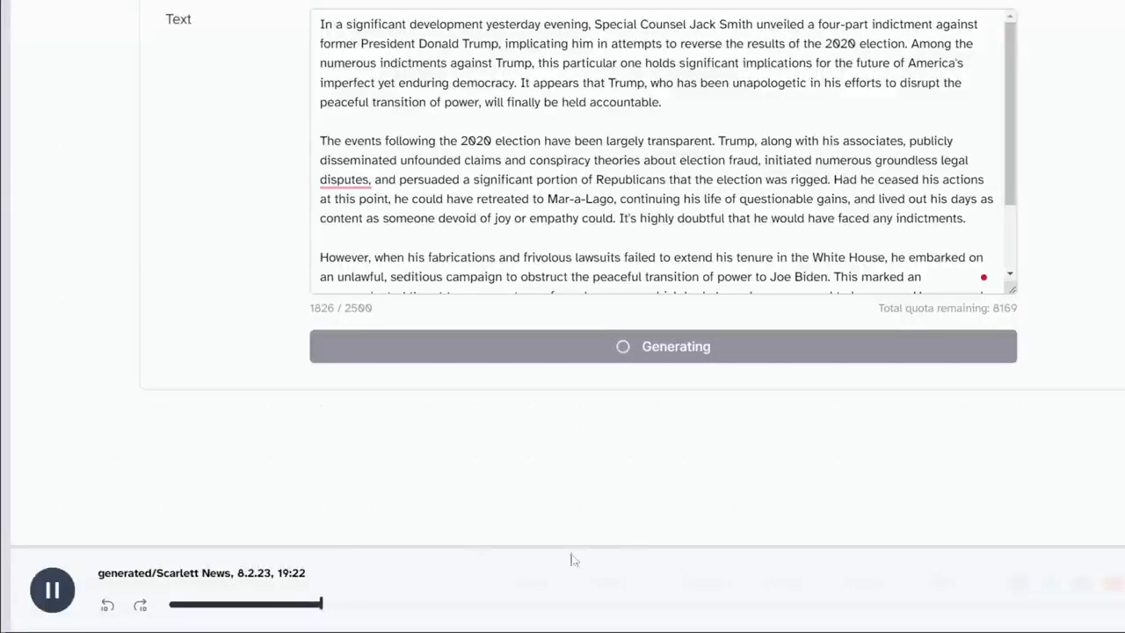
pyautogui.click(53, 589)
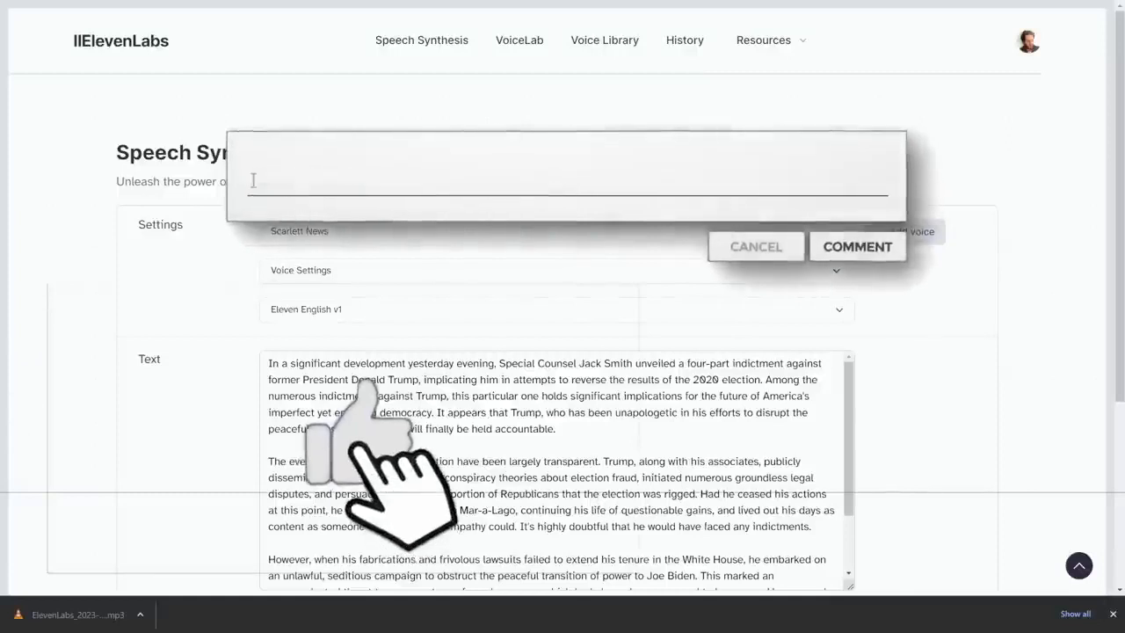
pyautogui.write('More AI videos')
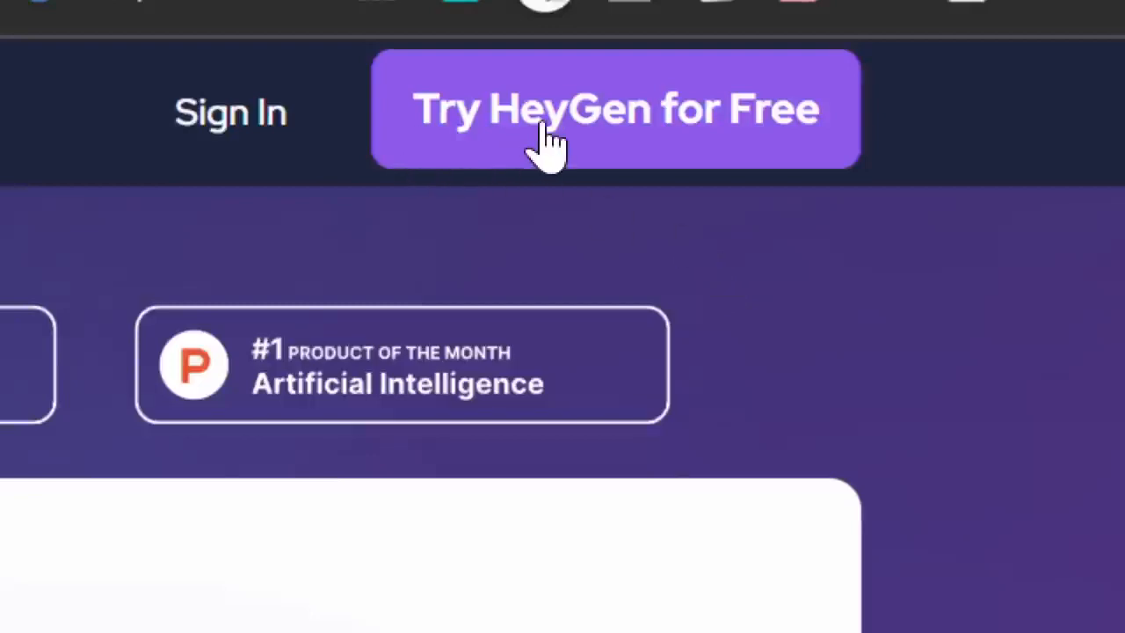
# Step: Enter HeyGen for free and browse the presenter avatars
pyautogui.click(615, 109)
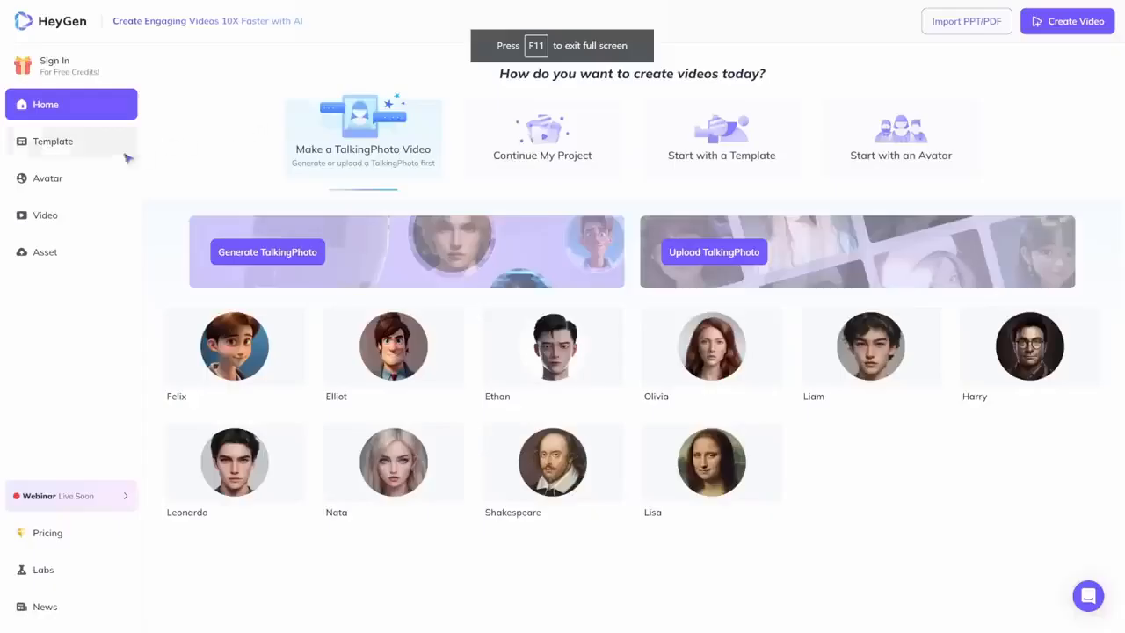
pyautogui.click(38, 178)
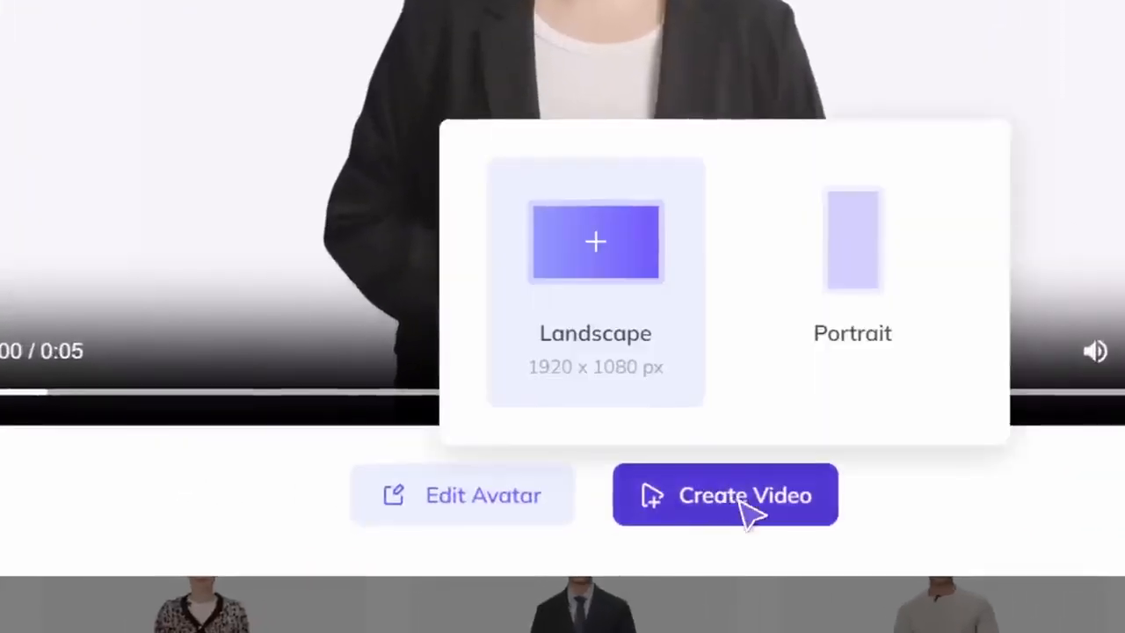
# Step: Choose landscape 1920×1080 and submit My First Video for rendering
pyautogui.click(724, 496)
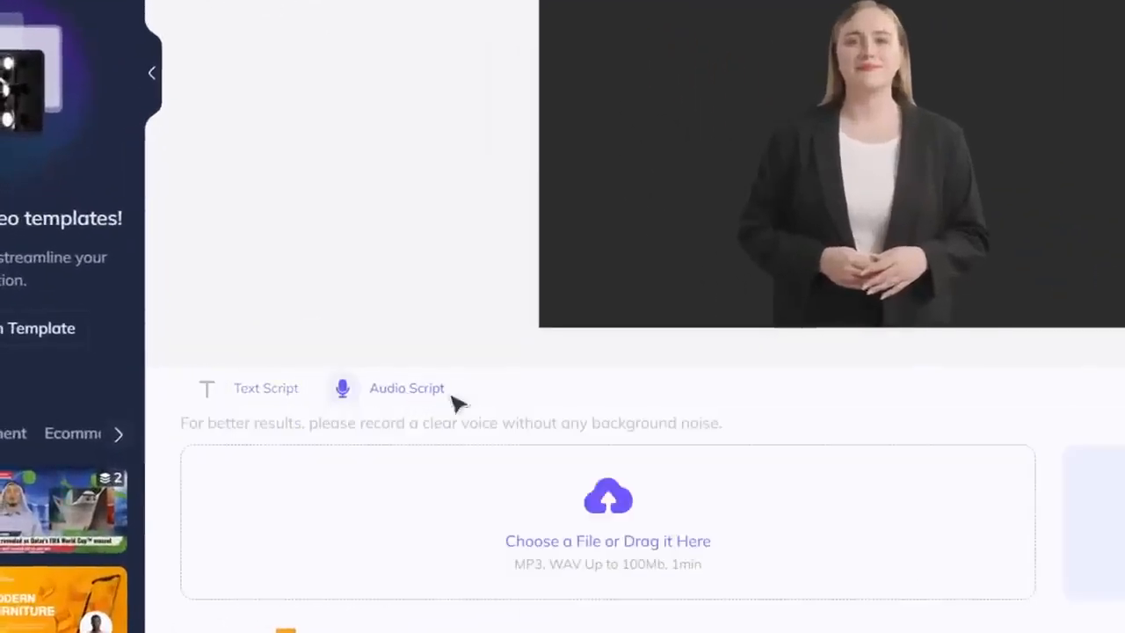
pyautogui.scroll(-3)
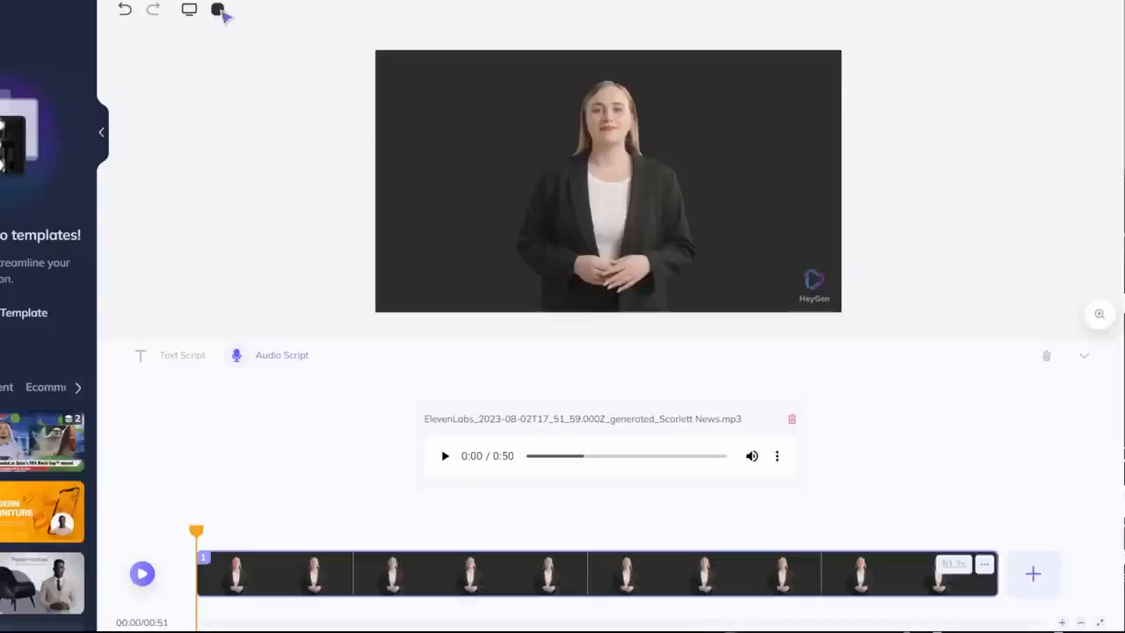
pyautogui.click(218, 11)
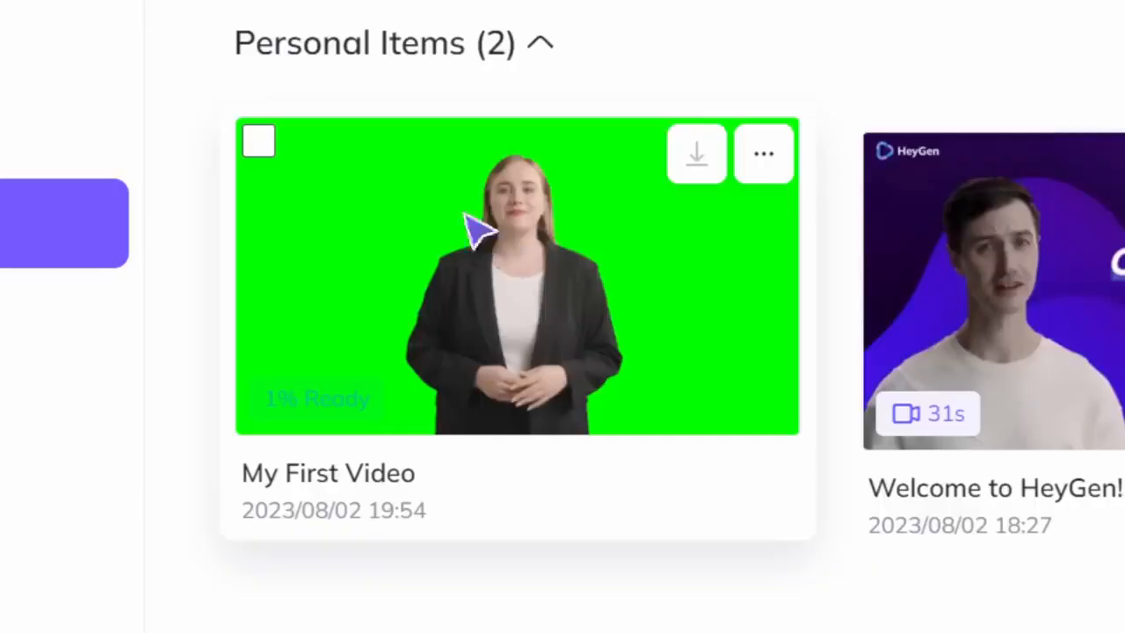
pyautogui.moveTo(580, 418)
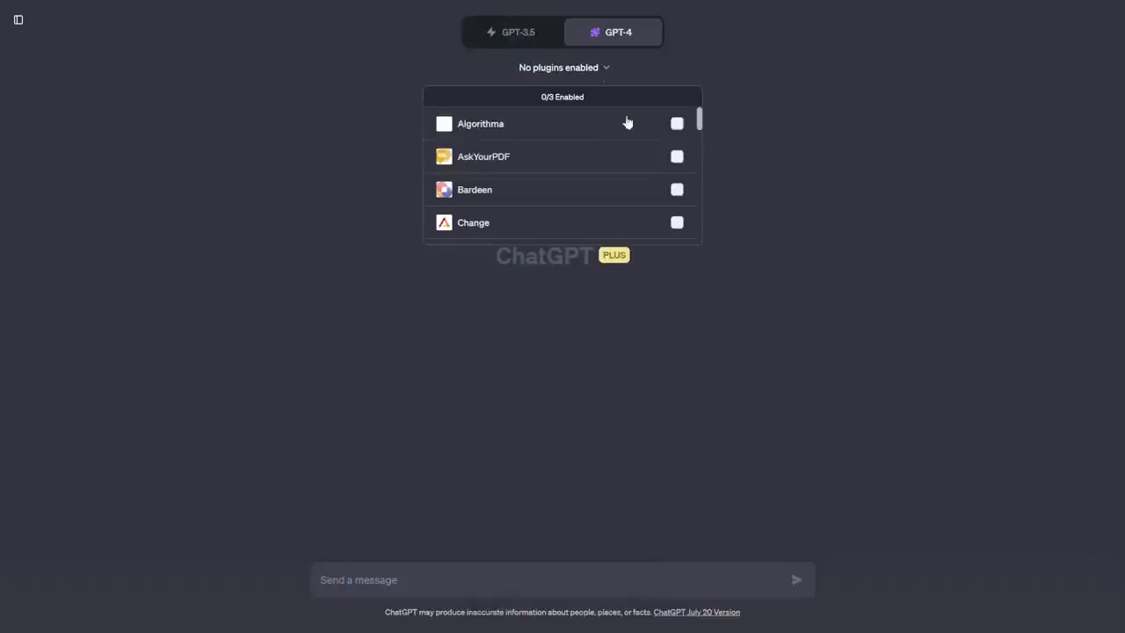
# Step: Enable the Plugins beta feature in ChatGPT settings and close the dialog
pyautogui.scroll(-3)
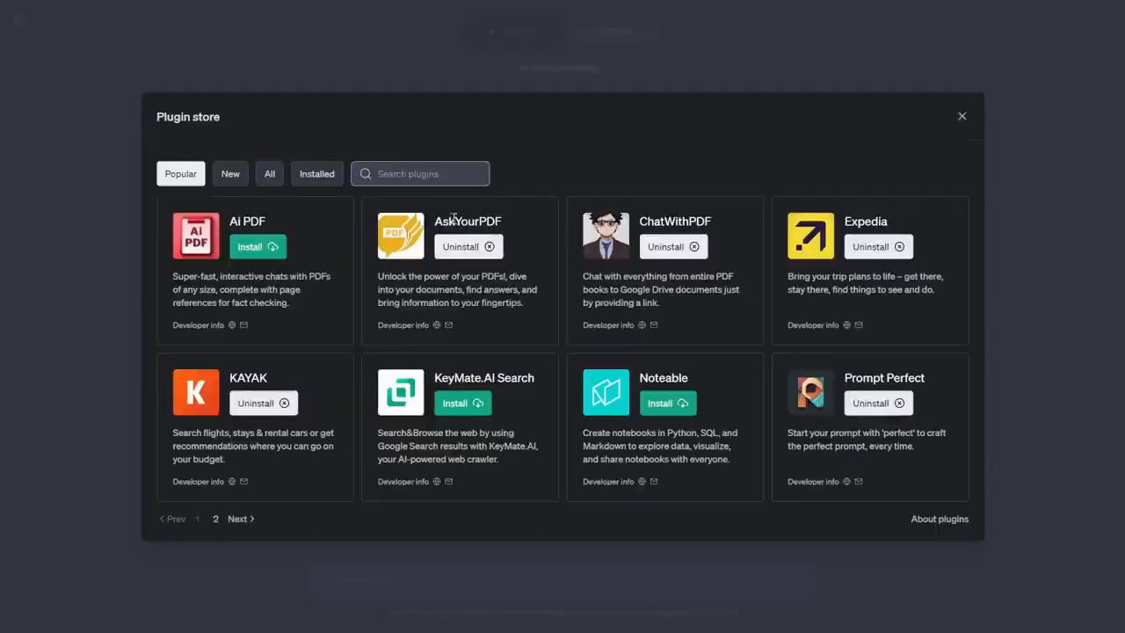
pyautogui.click(961, 116)
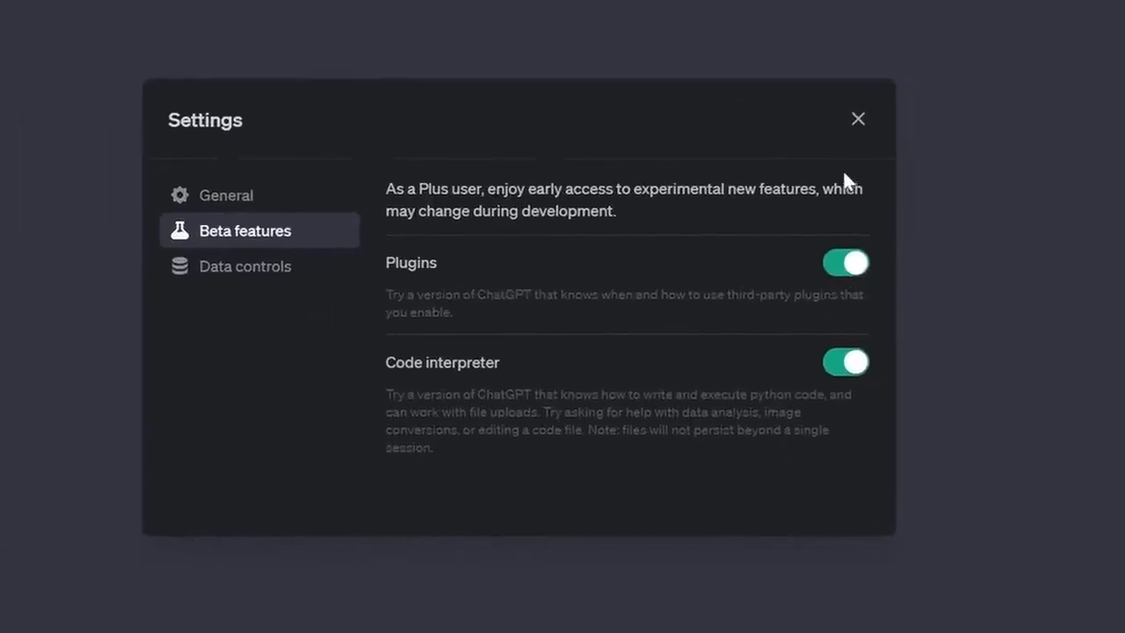
pyautogui.moveTo(859, 146)
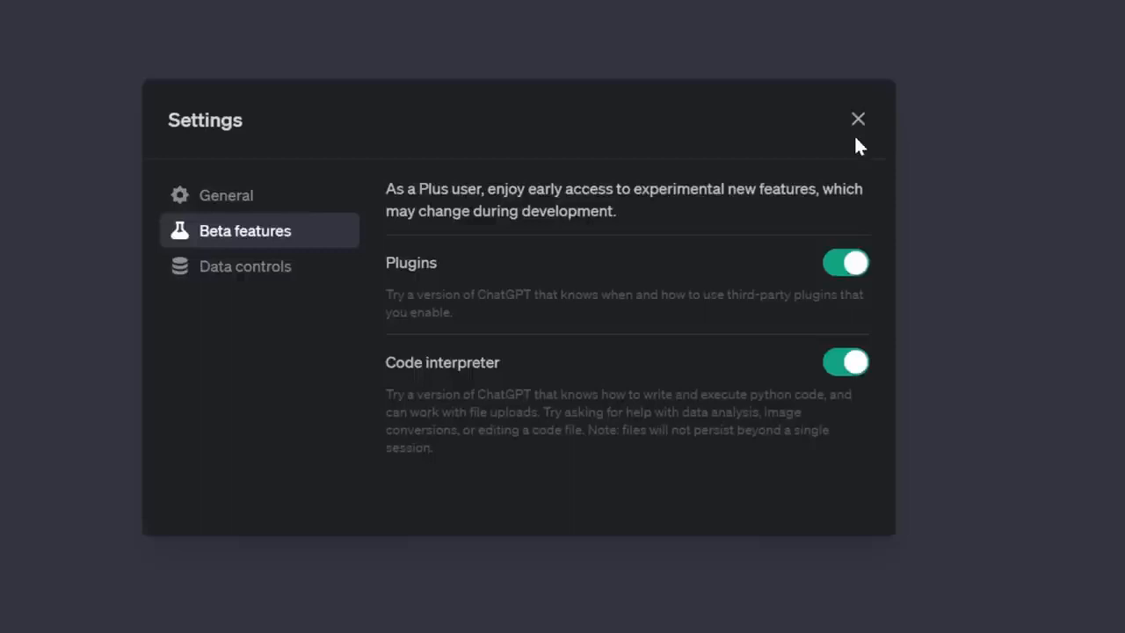
pyautogui.click(858, 118)
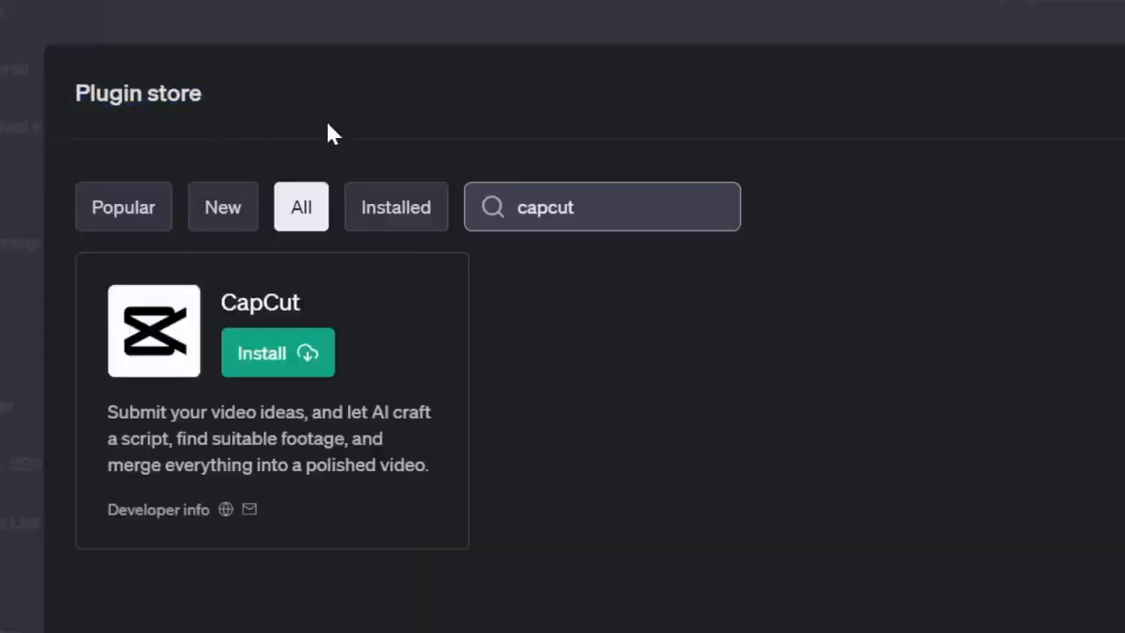
# Step: Install the CapCut plugin from the plugin store
pyautogui.click(601, 208)
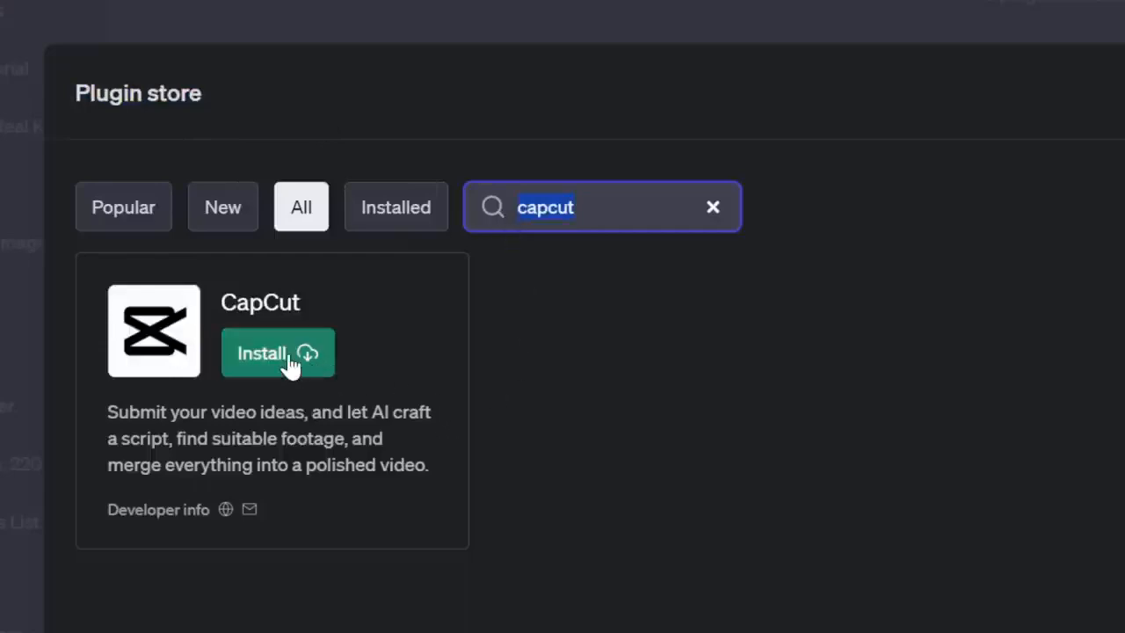
pyautogui.click(277, 351)
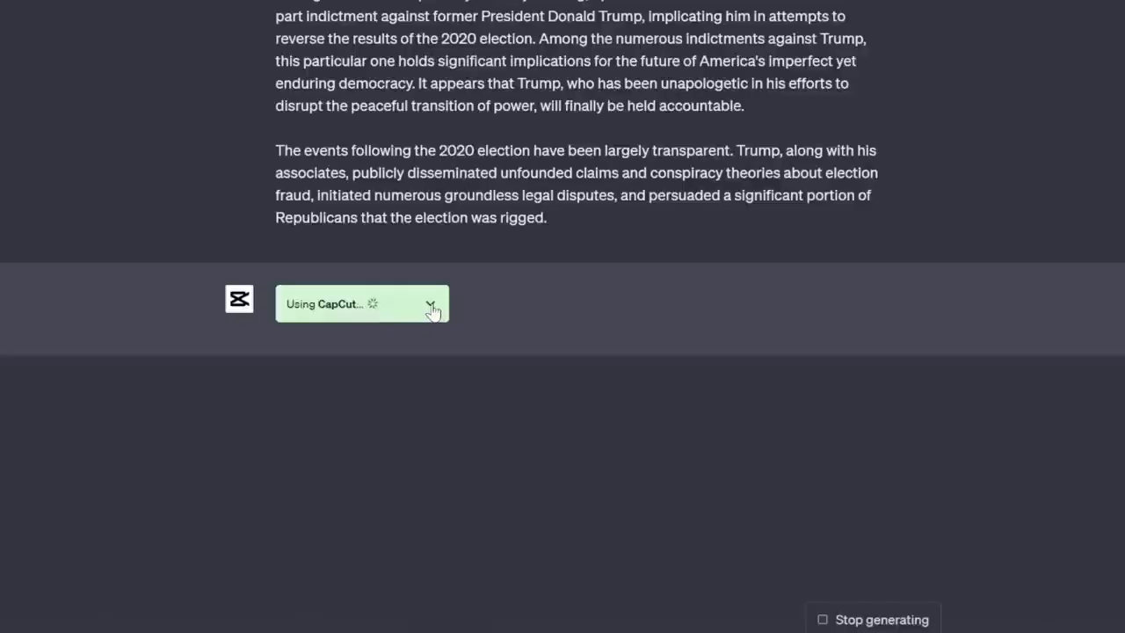
# Step: Expand the Using CapCut request and open the generated Video Link
pyautogui.click(431, 302)
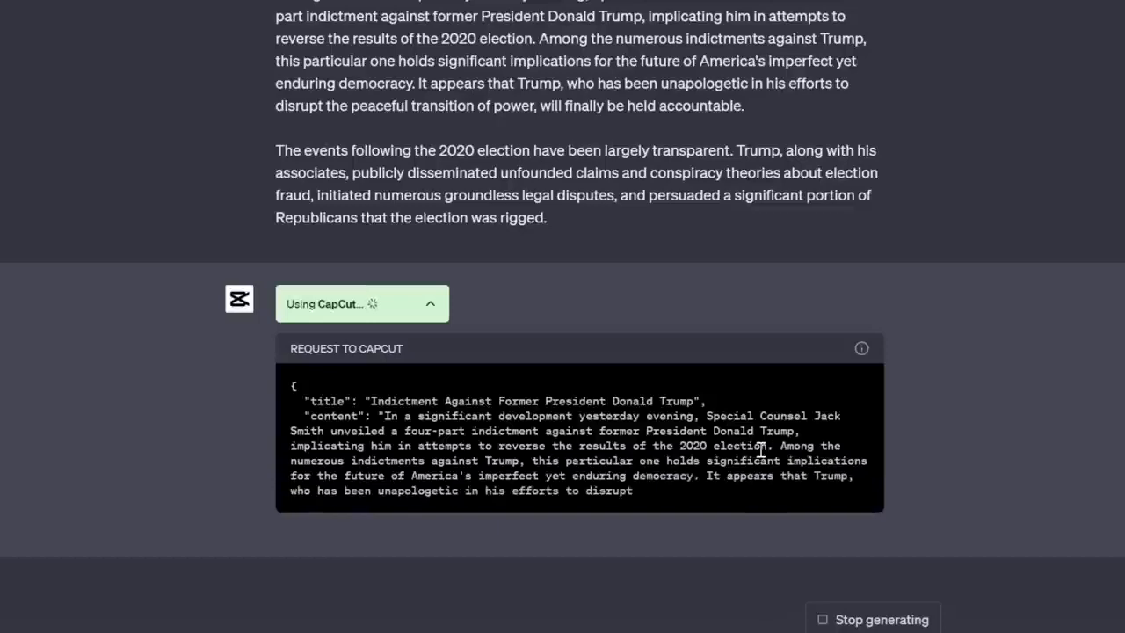
pyautogui.scroll(-3)
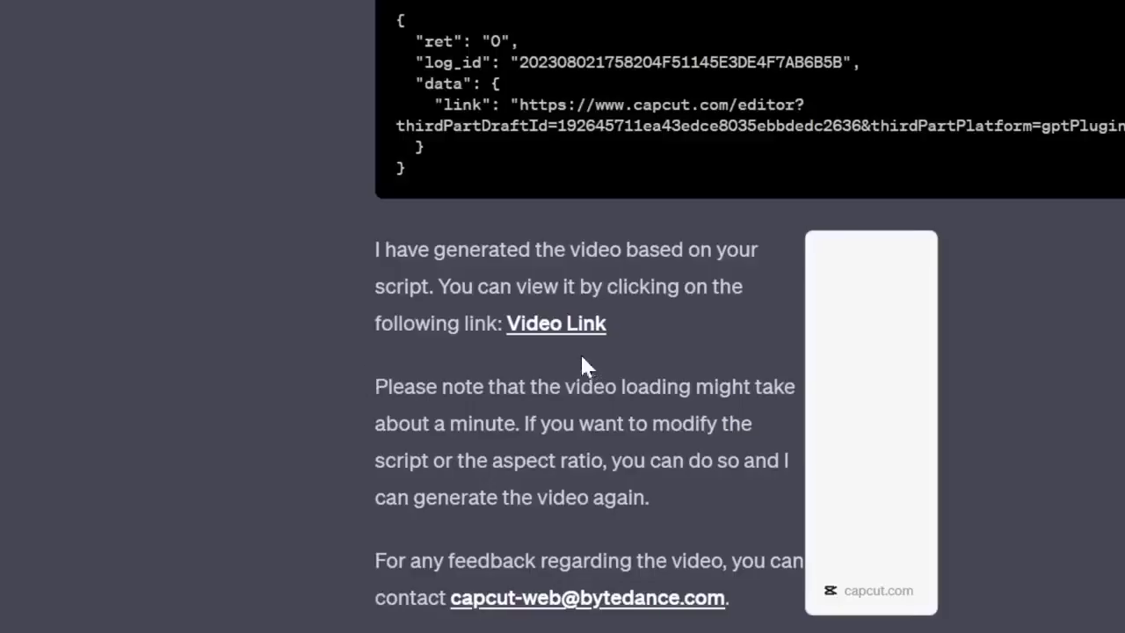
pyautogui.click(555, 323)
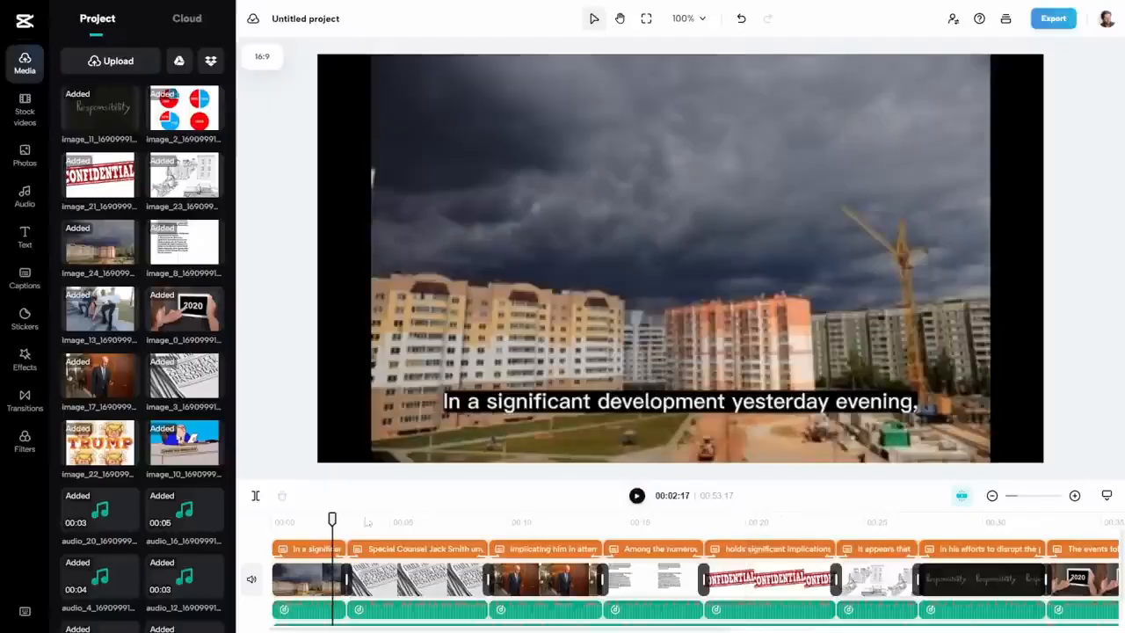
# Step: Add My First Video.mp4 above the news footage and cut out its green background
pyautogui.click(501, 520)
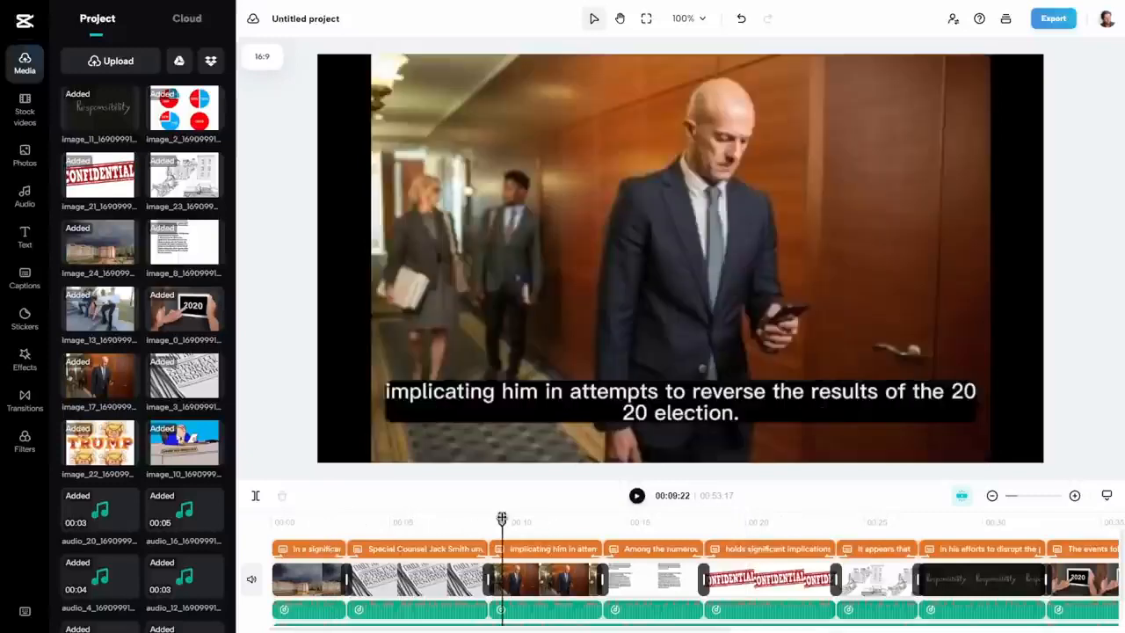
pyautogui.click(648, 519)
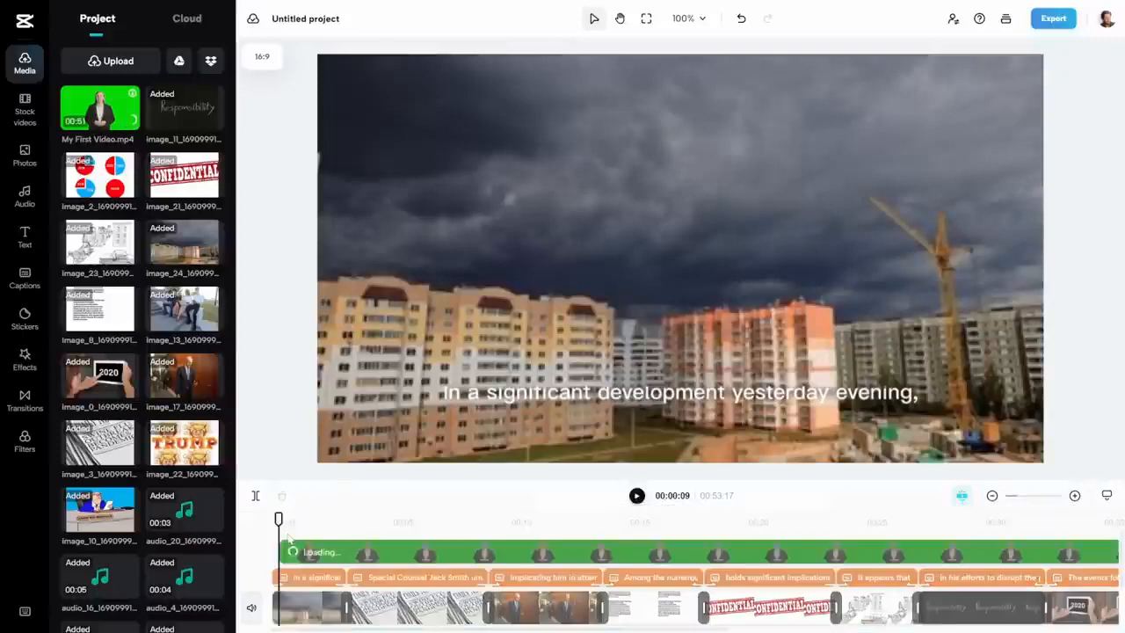
pyautogui.click(24, 195)
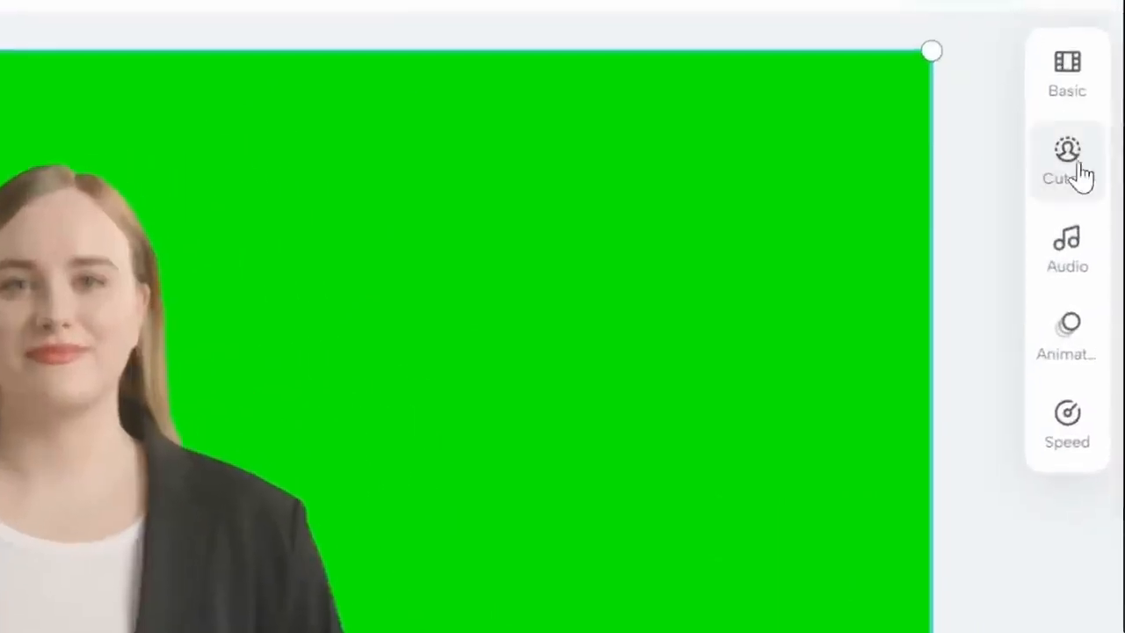
pyautogui.click(1065, 162)
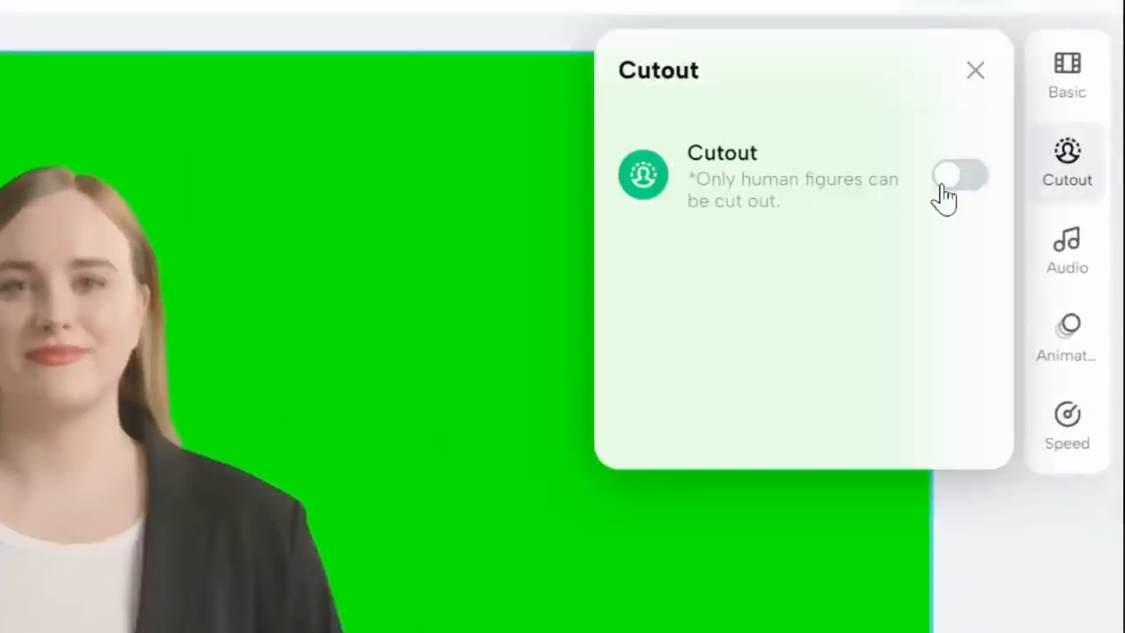
pyautogui.click(958, 176)
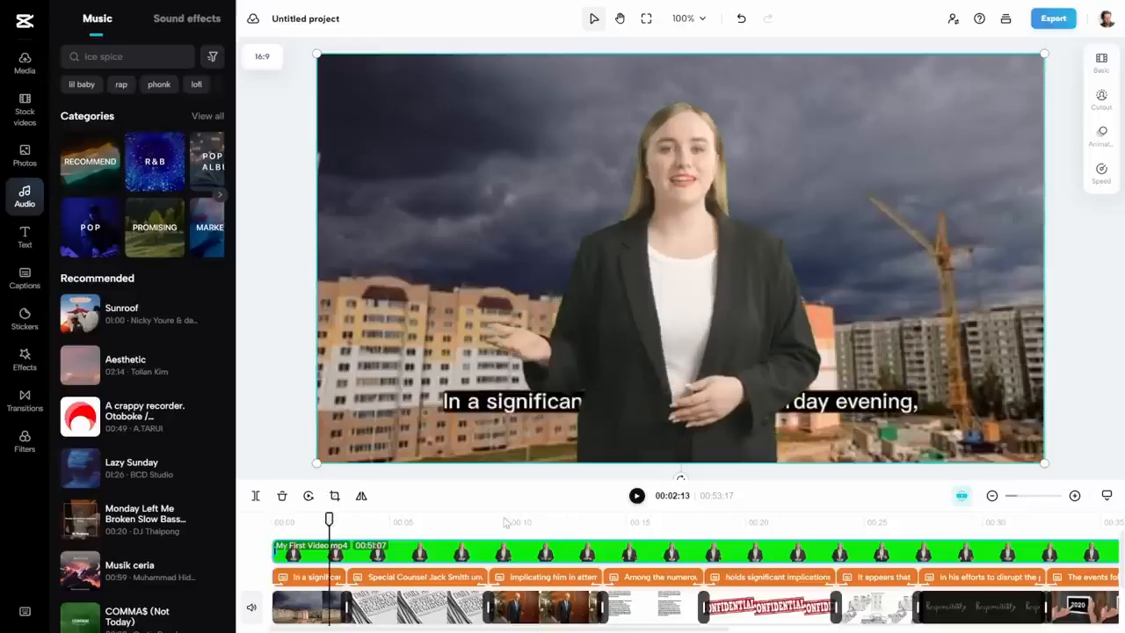
# Step: Preview the overlaid presenter and position the avatar clip in the lower-right corner
pyautogui.click(478, 519)
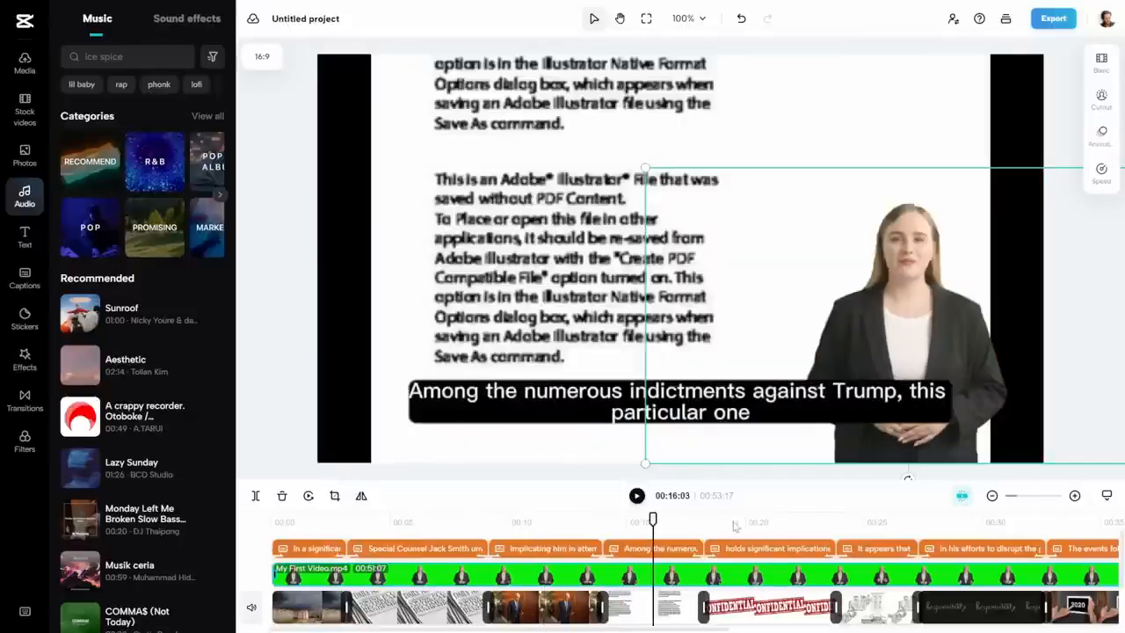
pyautogui.click(872, 519)
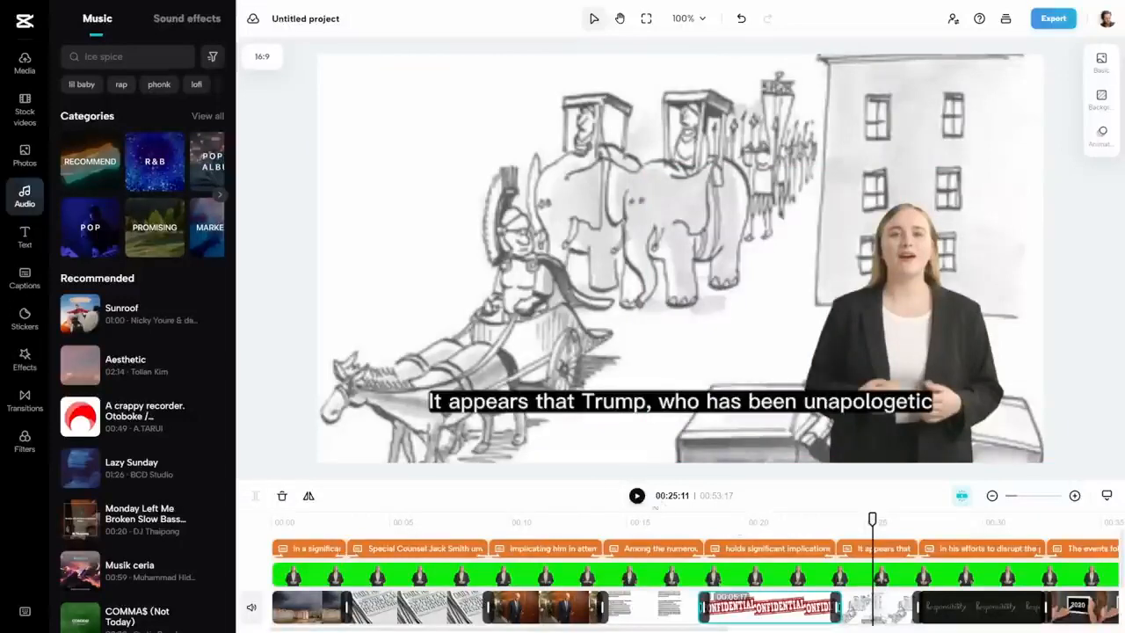
pyautogui.click(24, 155)
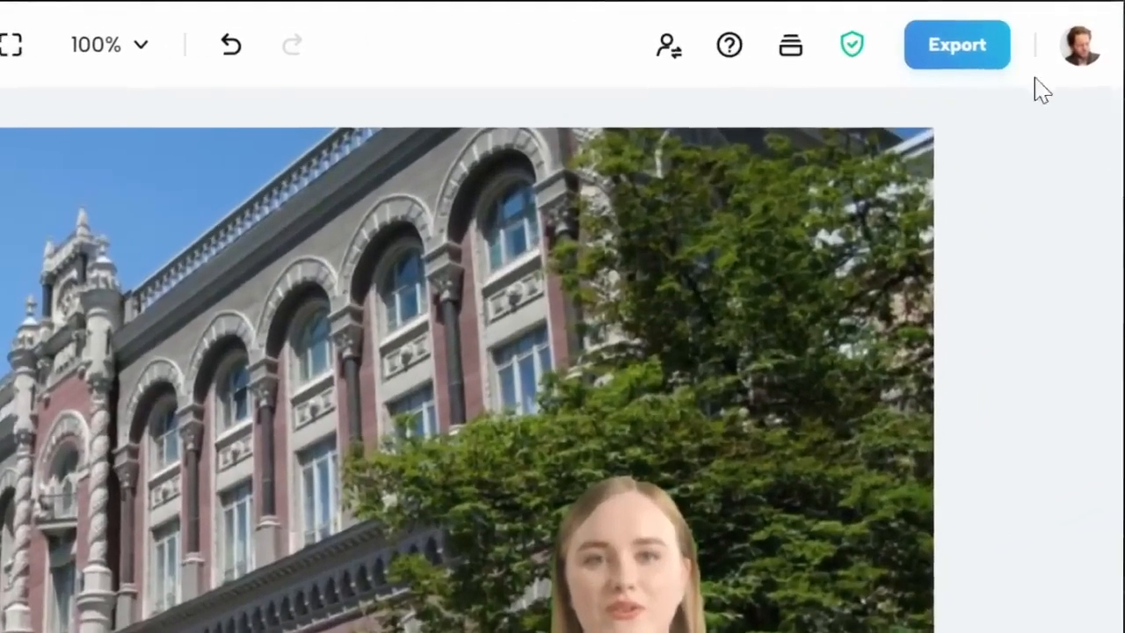
# Step: Export the finished news video at 1080p resolution
pyautogui.click(956, 44)
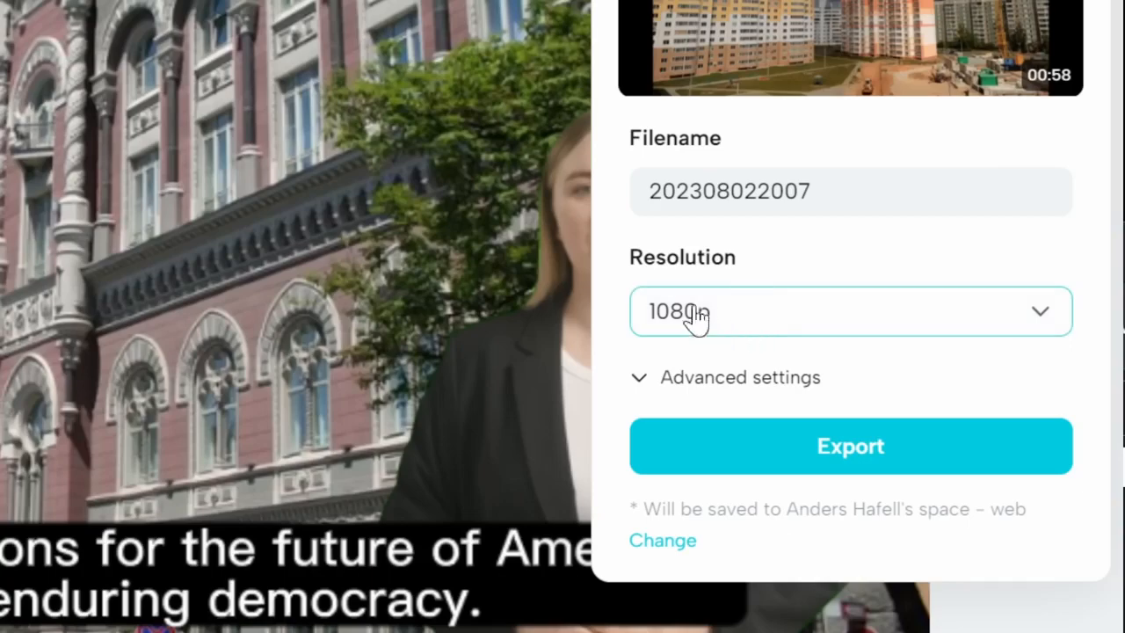
pyautogui.click(850, 446)
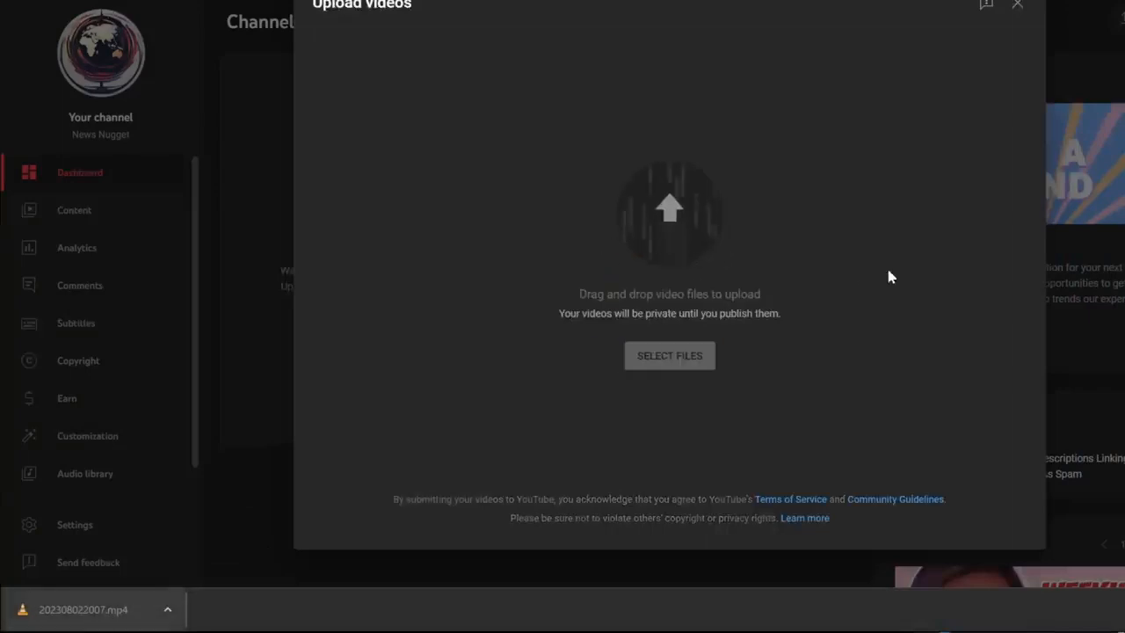
# Step: Select the exported 202308022007.mp4 for upload to the News Nugget channel
pyautogui.click(668, 355)
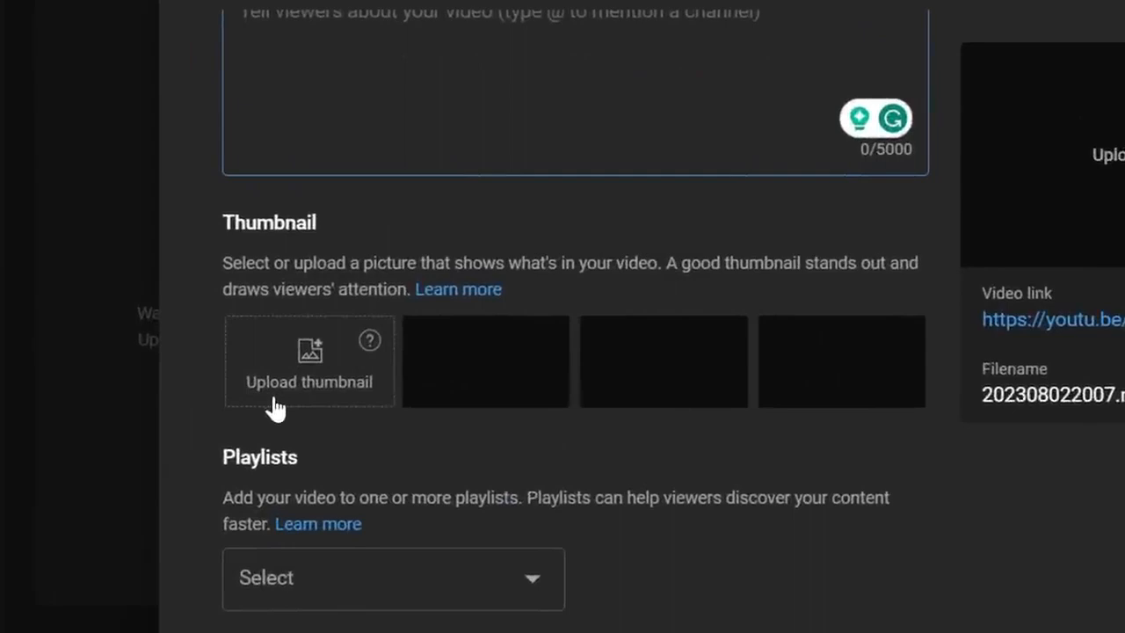
pyautogui.moveTo(338, 383)
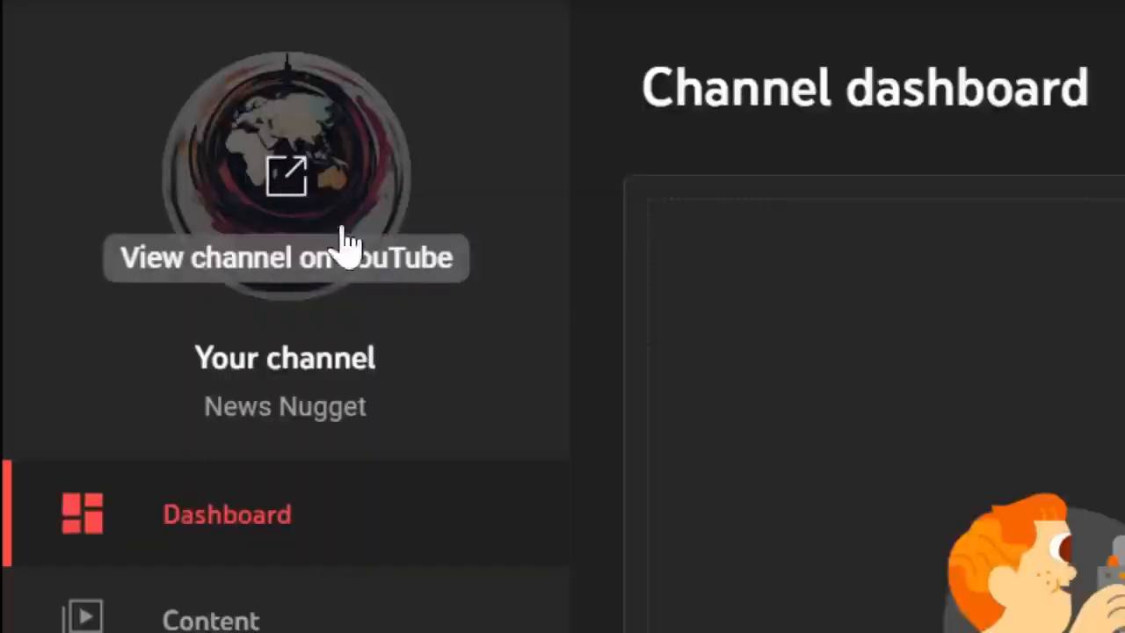
pyautogui.moveTo(513, 316)
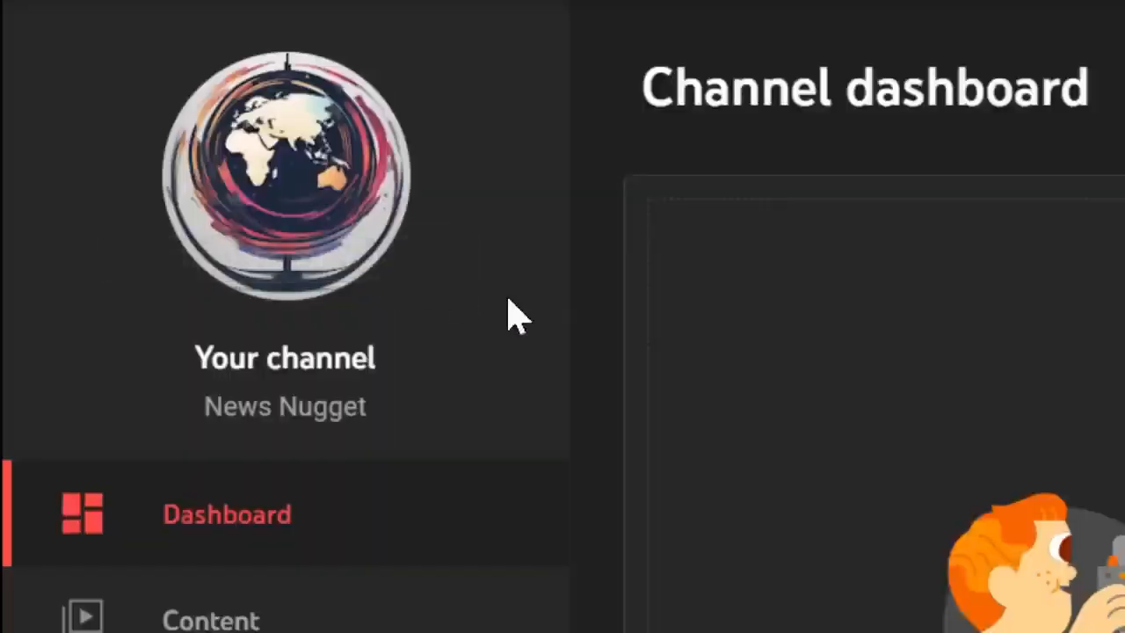